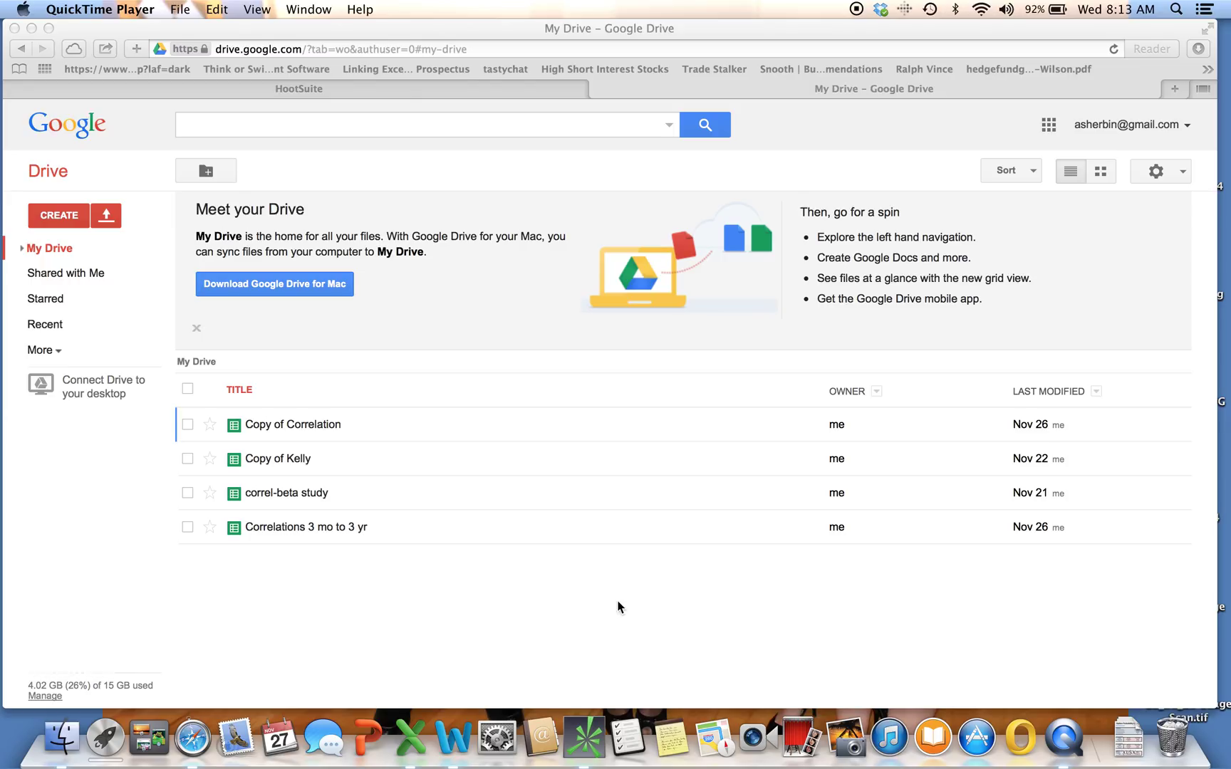
mouse_move(520, 384)
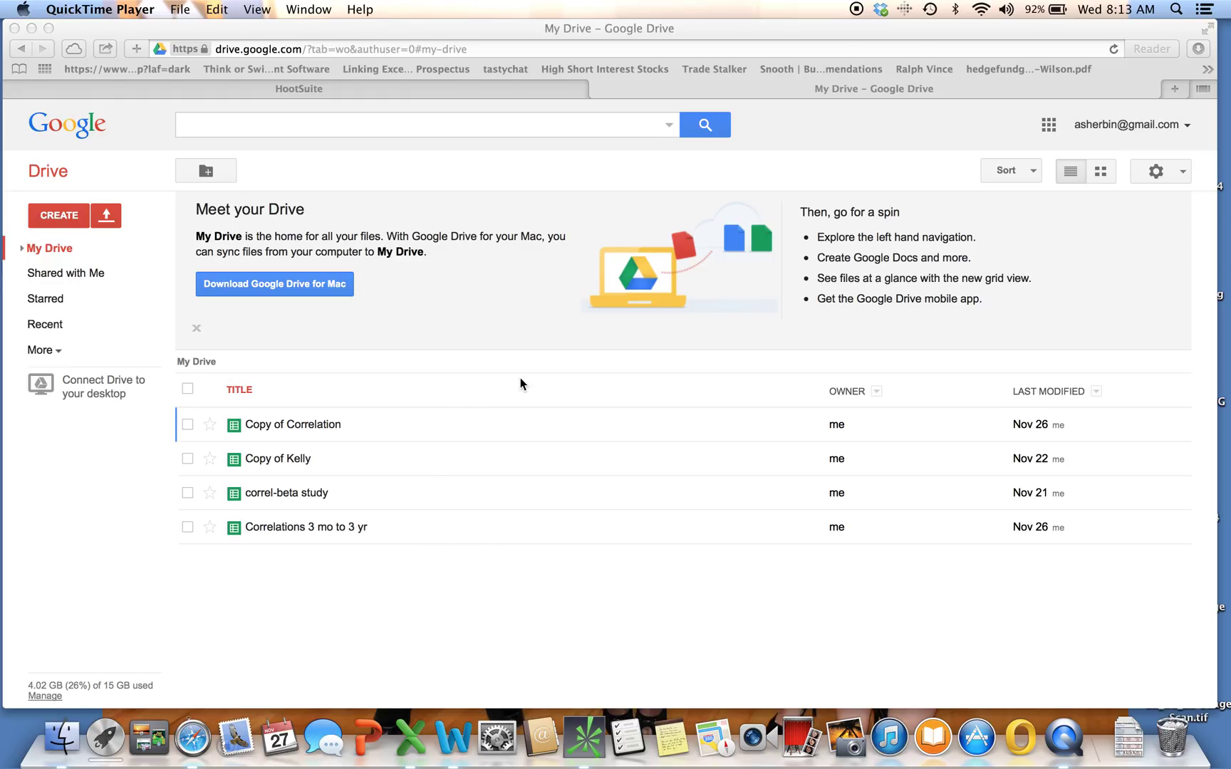
mouse_move(58, 215)
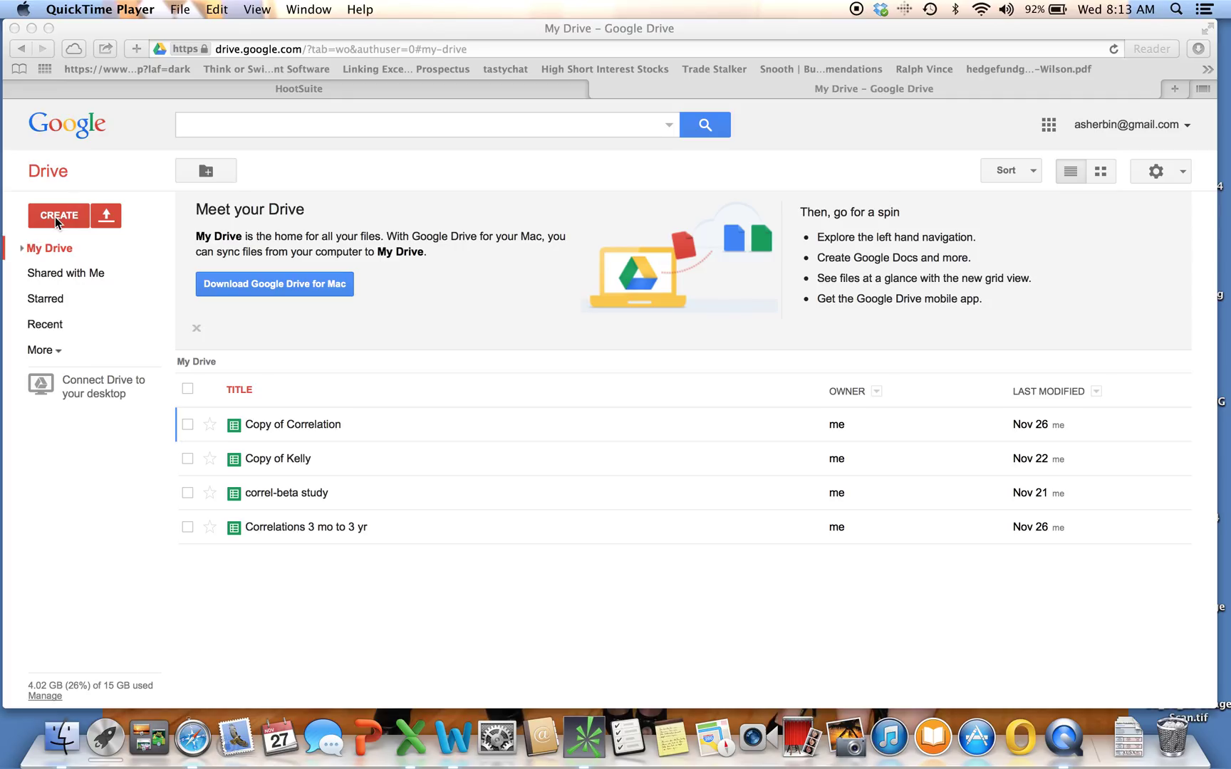
Create a new blank spreadsheet from Google Drive's Create menu
left_click(59, 215)
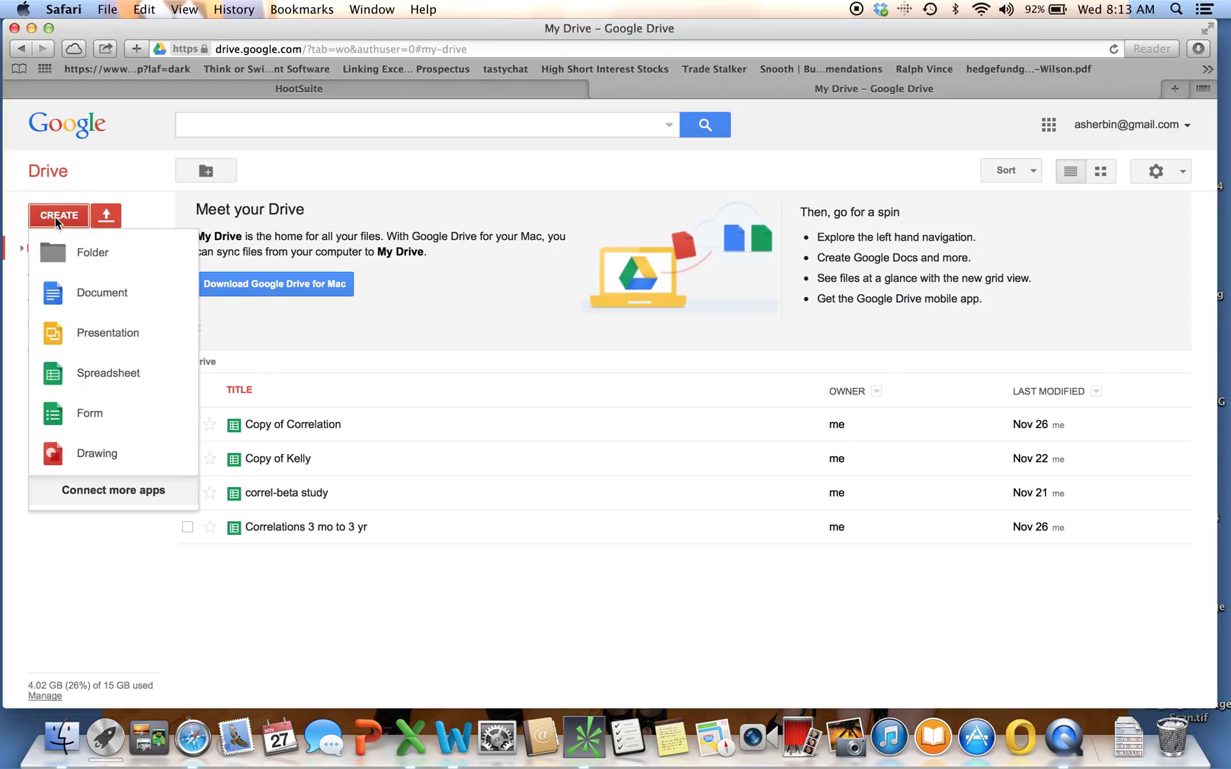
left_click(108, 373)
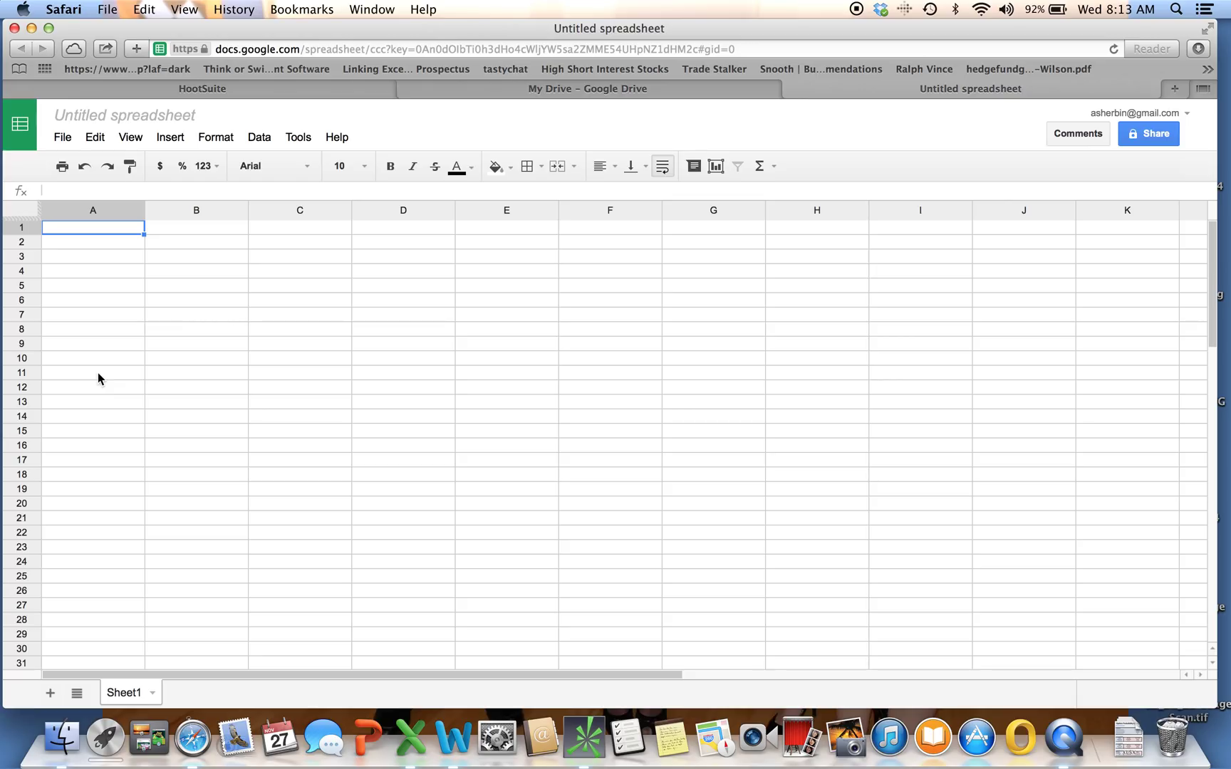
mouse_move(124, 114)
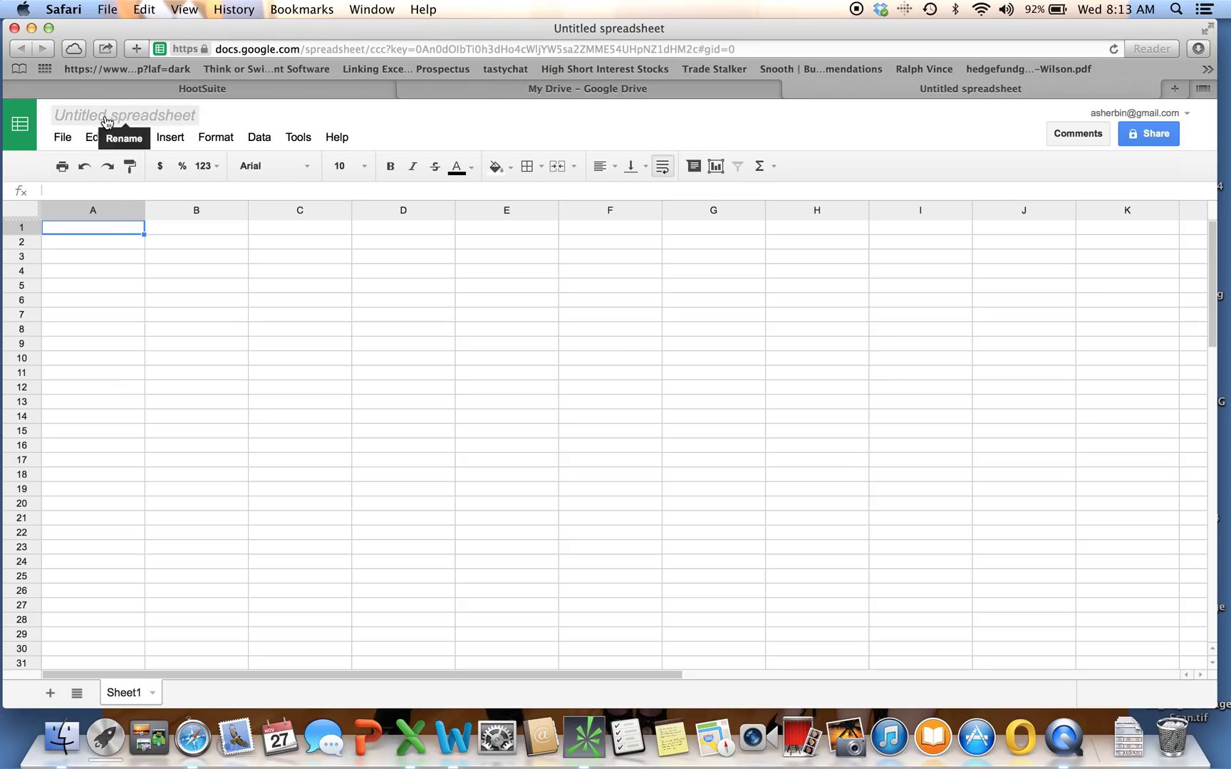
Rename the untitled spreadsheet to 'Correlation Test'
left_click(124, 116)
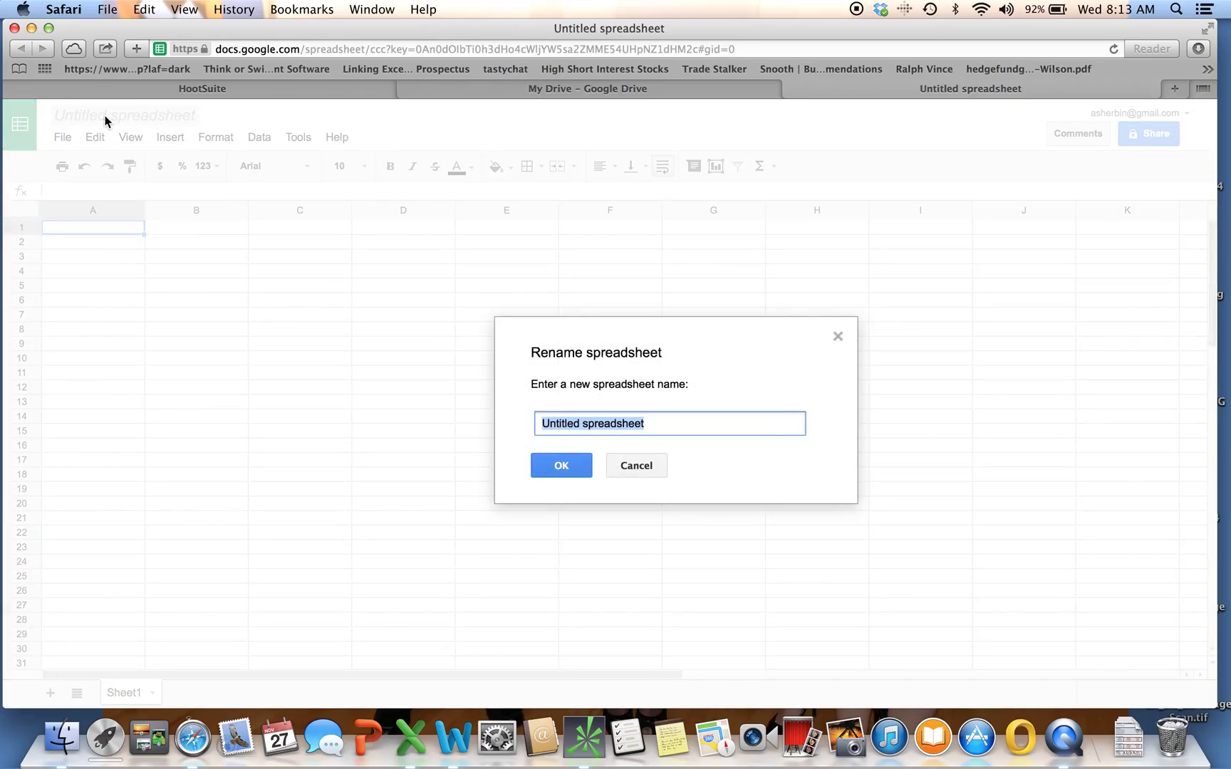
type("Corre")
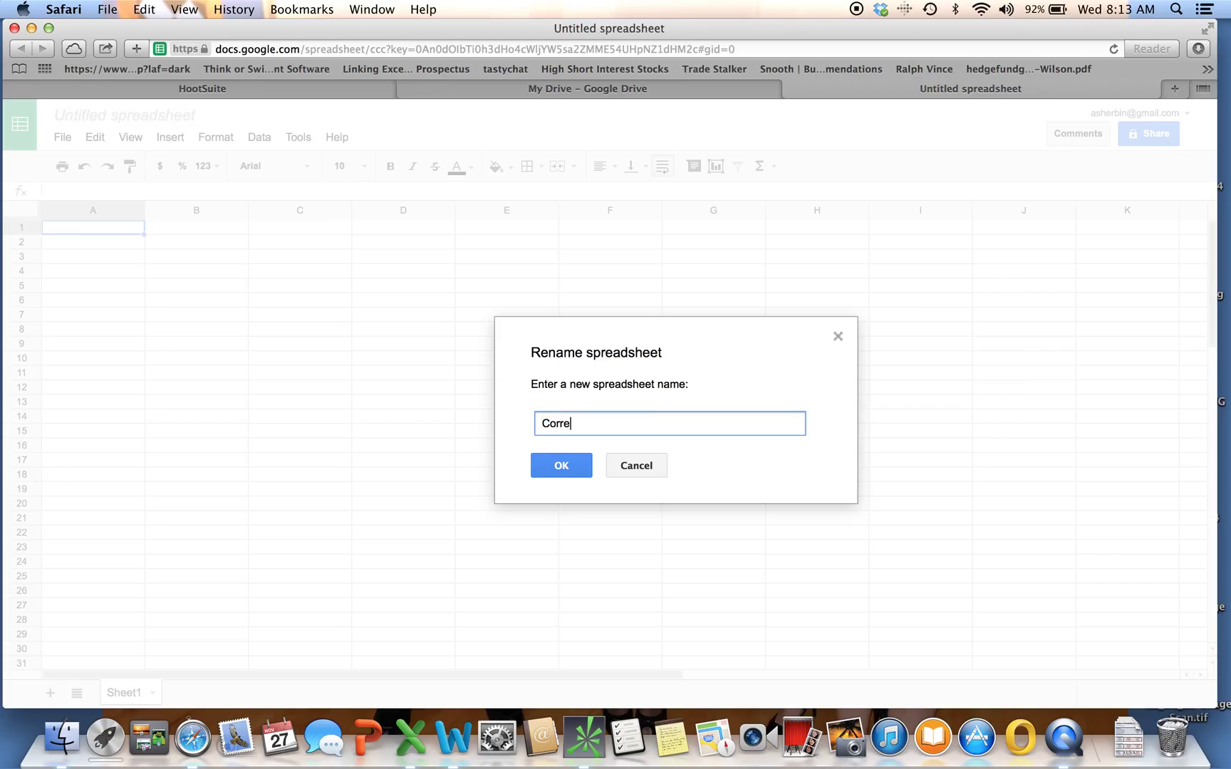
type("lation Test")
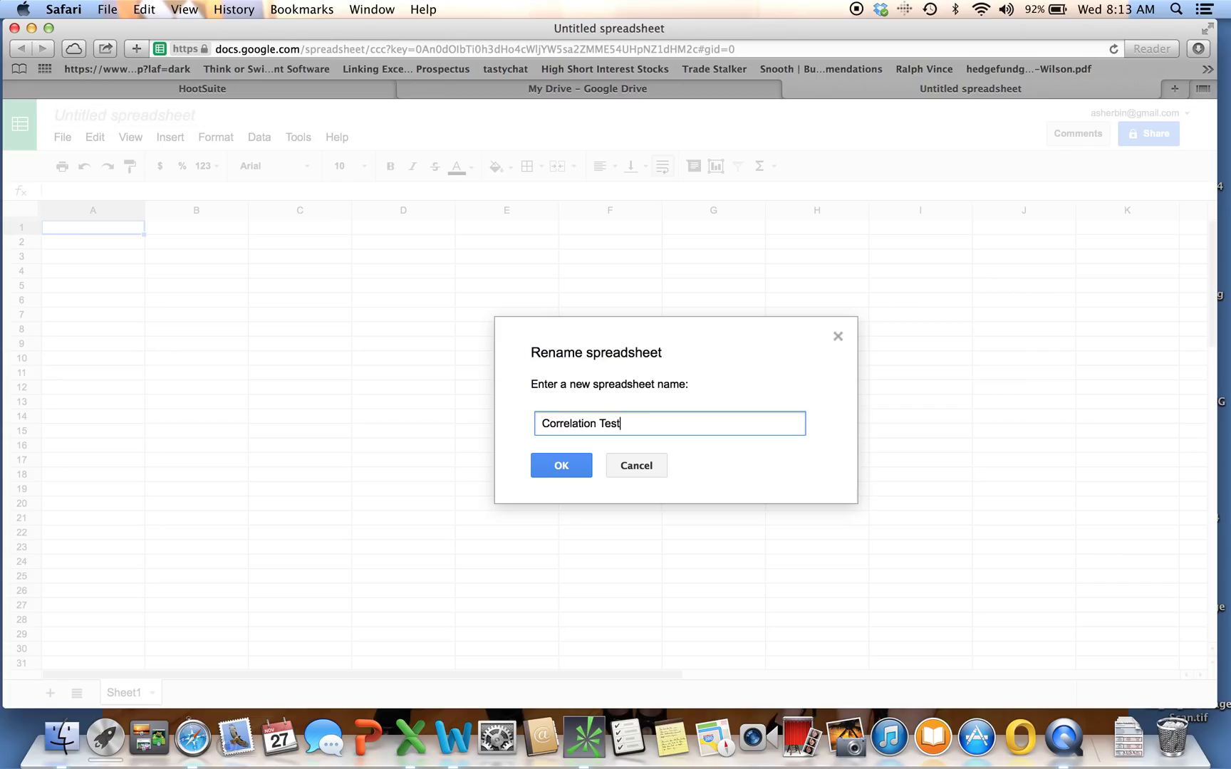
left_click(560, 466)
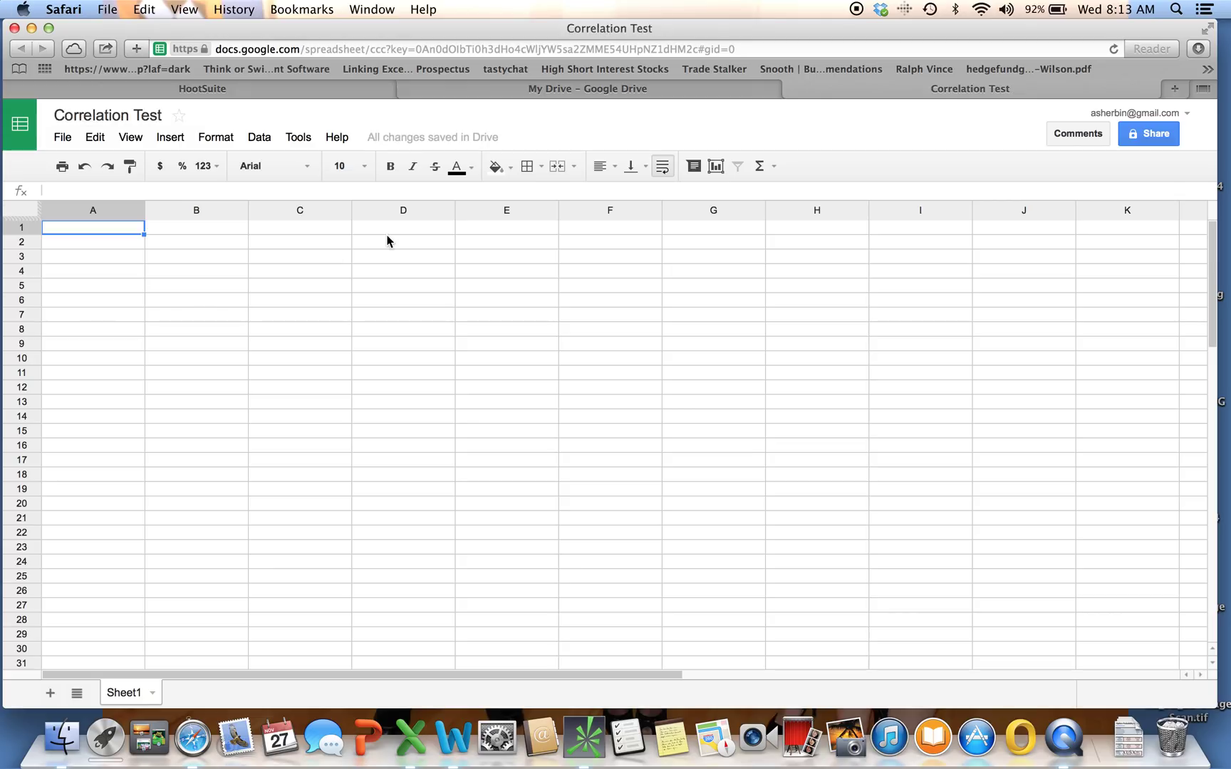
Enter tickers XOM in A1 and CVX in C1, with End Date and Start Date labels in A2:B2
type("X")
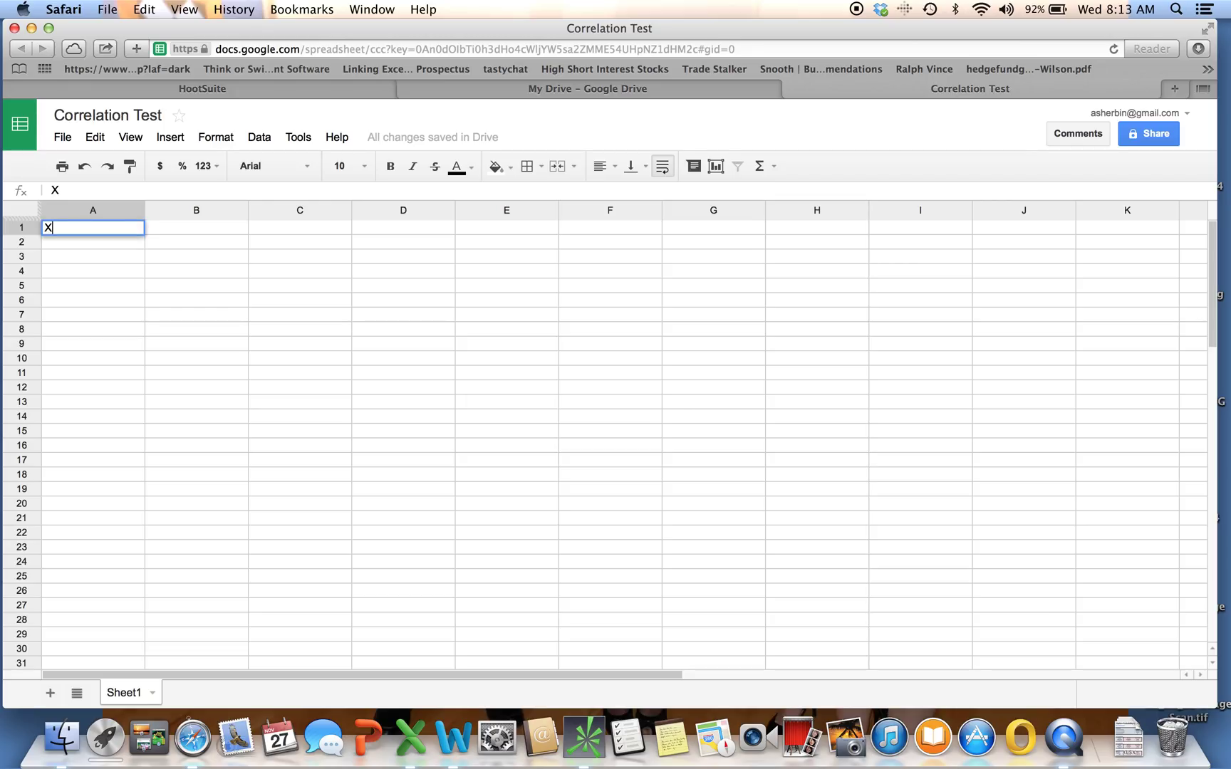
type("OM")
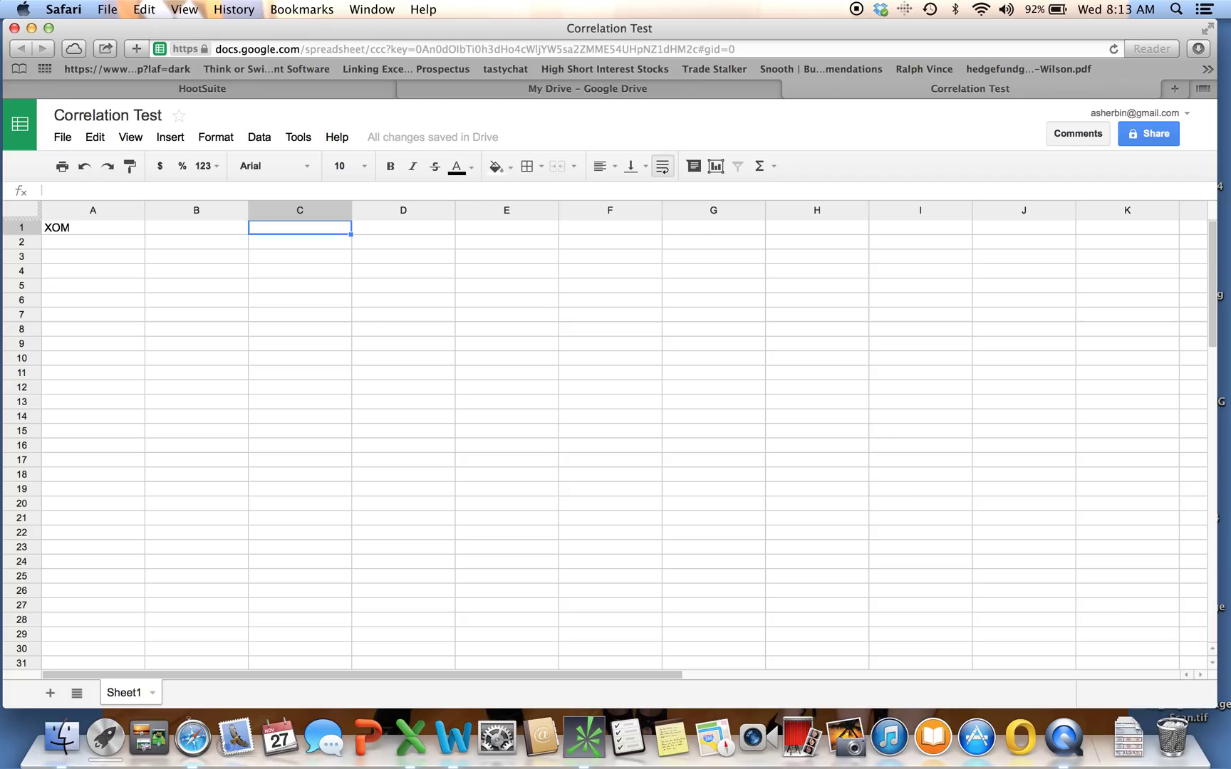
type("CVX")
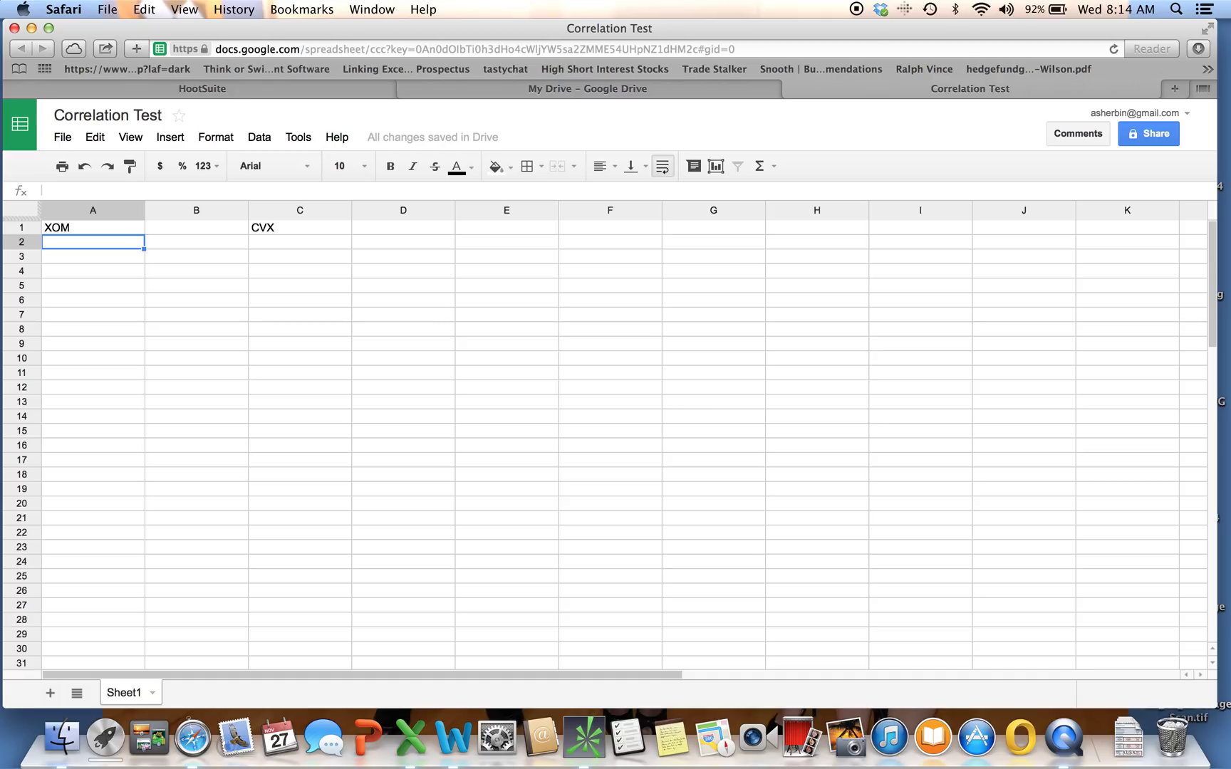
type("End DAte")
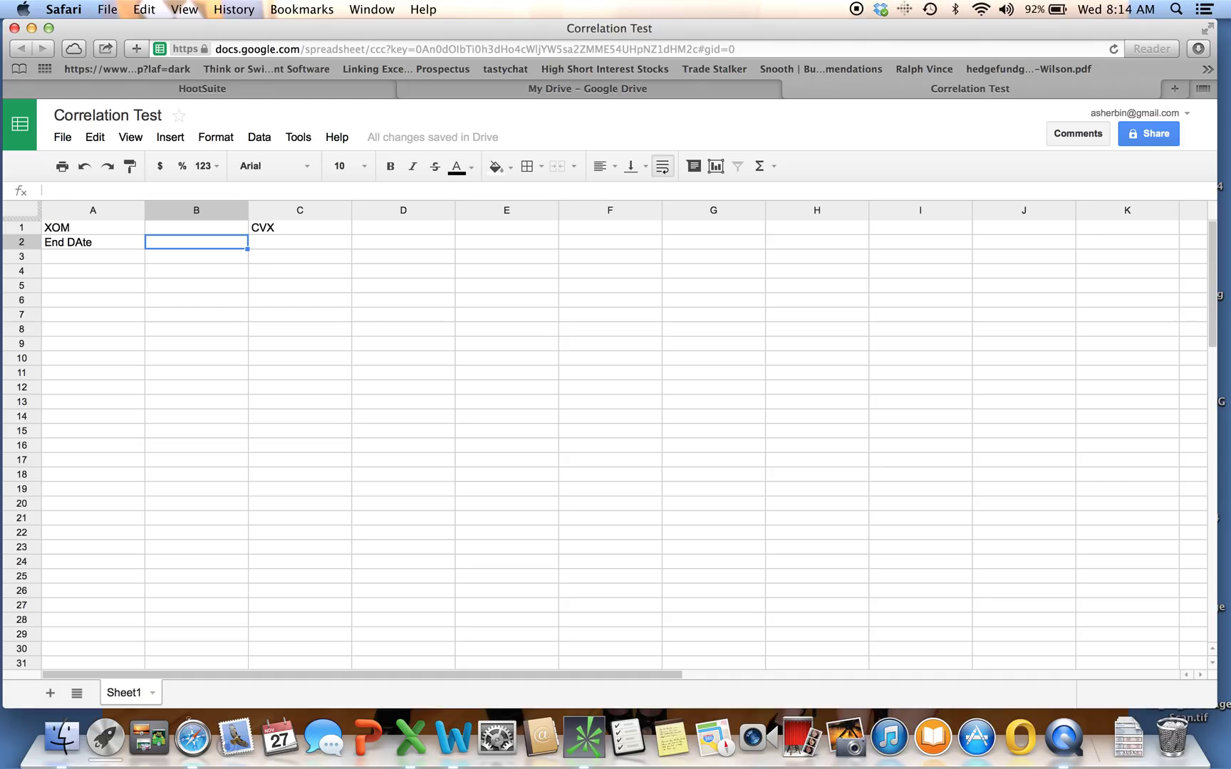
type("Start D")
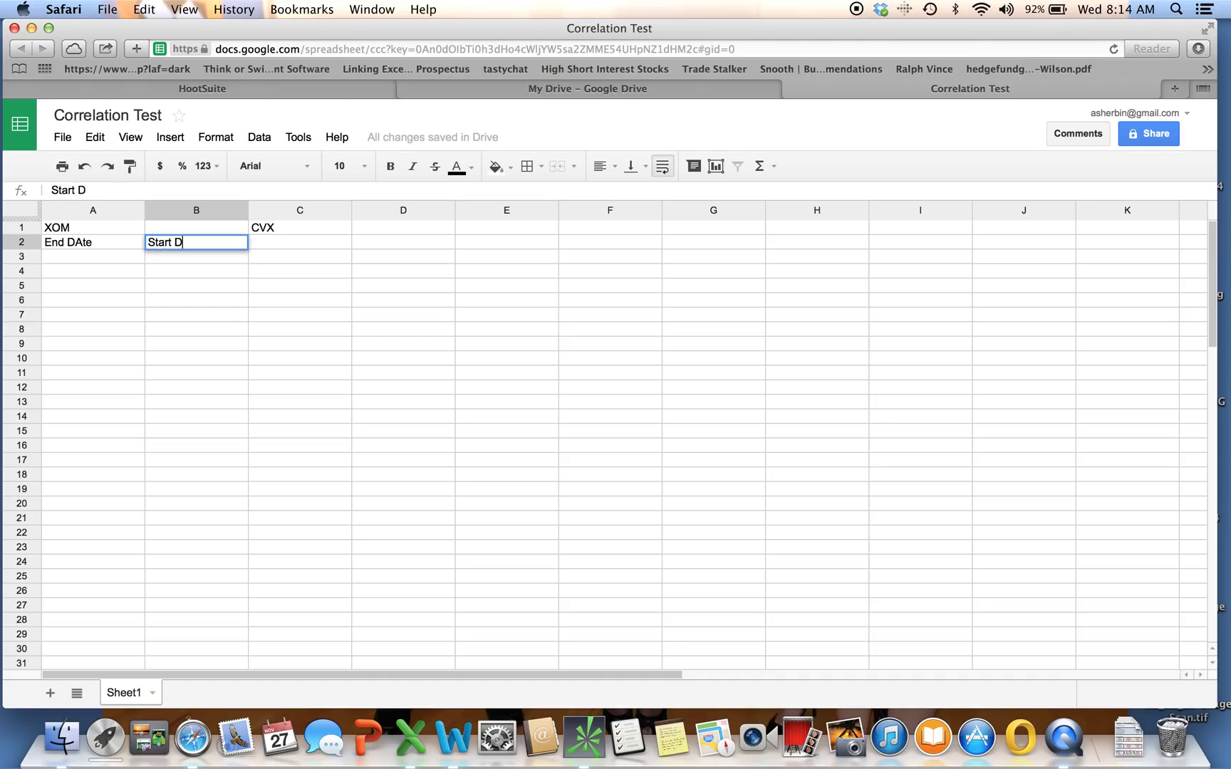
type("ate")
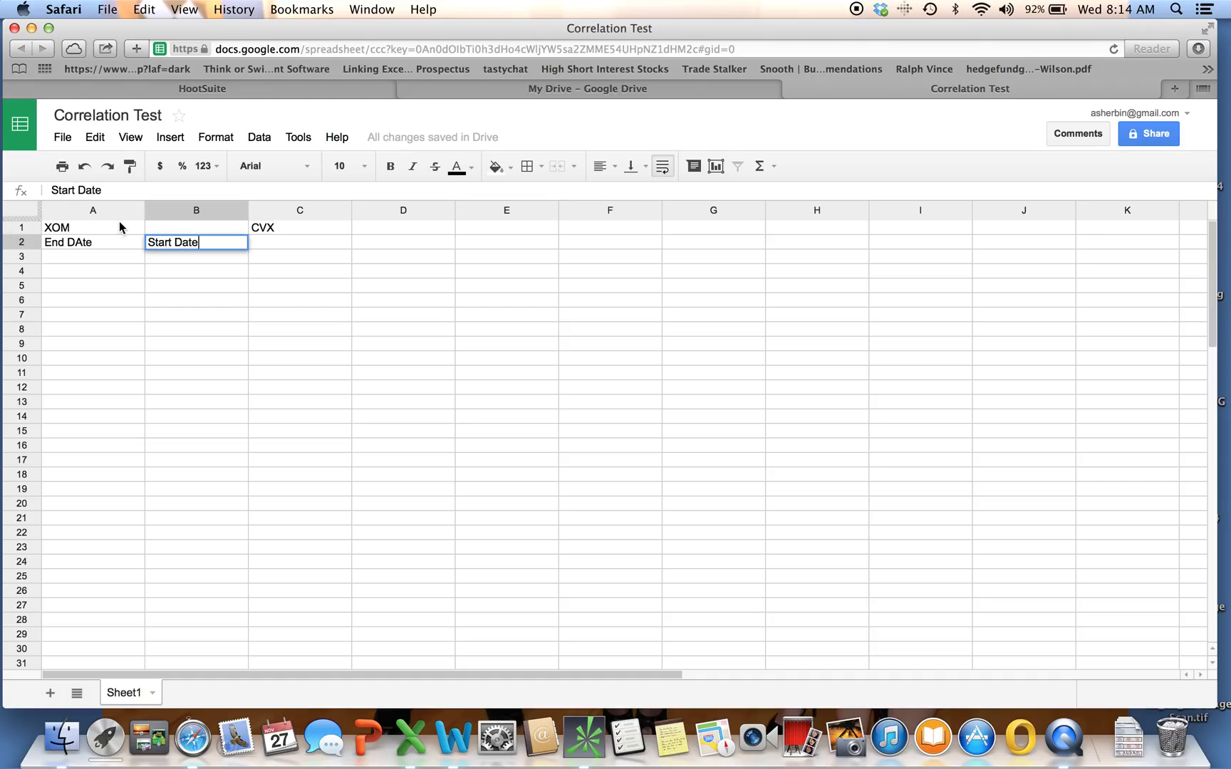
left_click(93, 242)
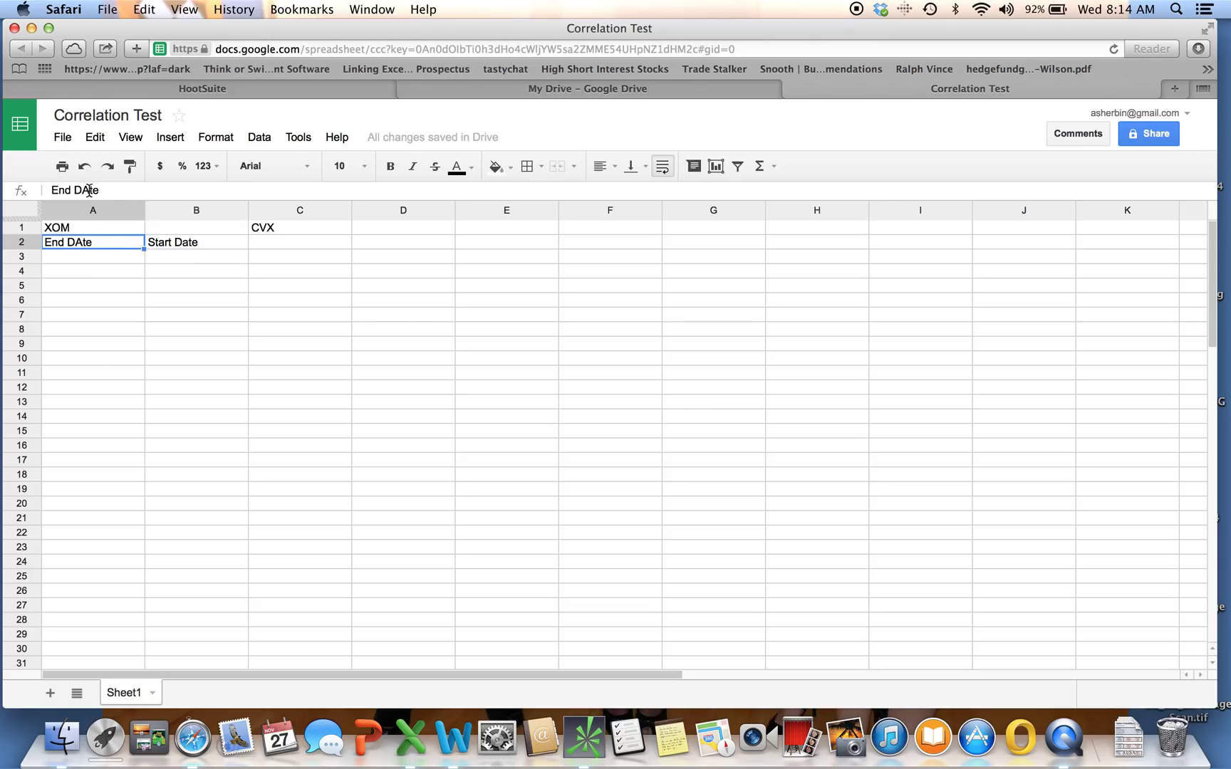
key("Return")
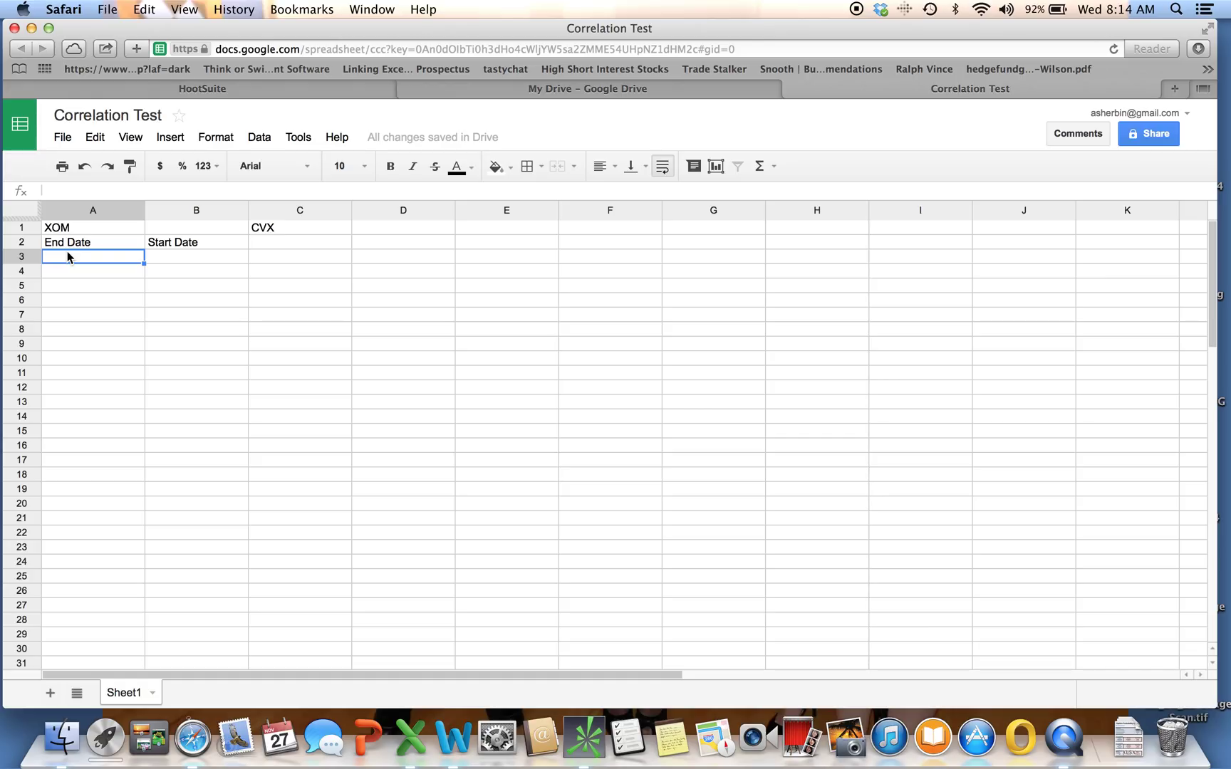
Enter a =TODAY() formula under End Date in A3
type("=")
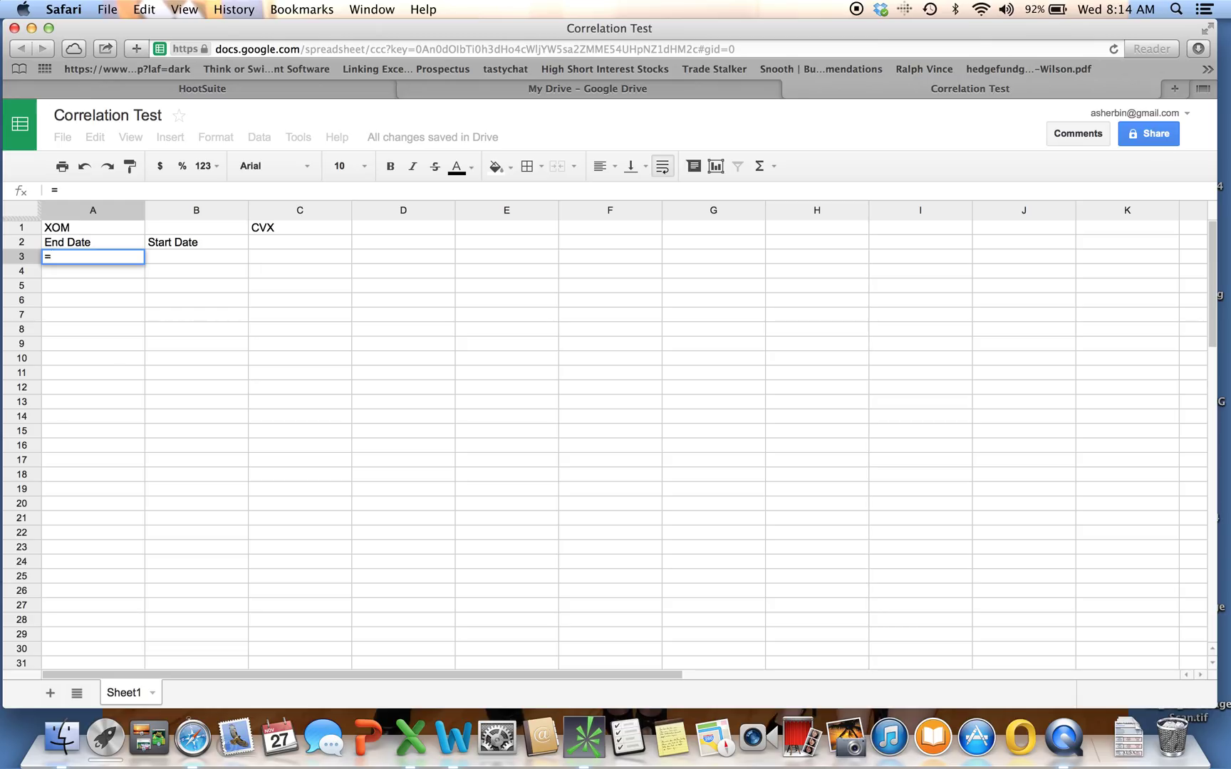
type("TODAY(")
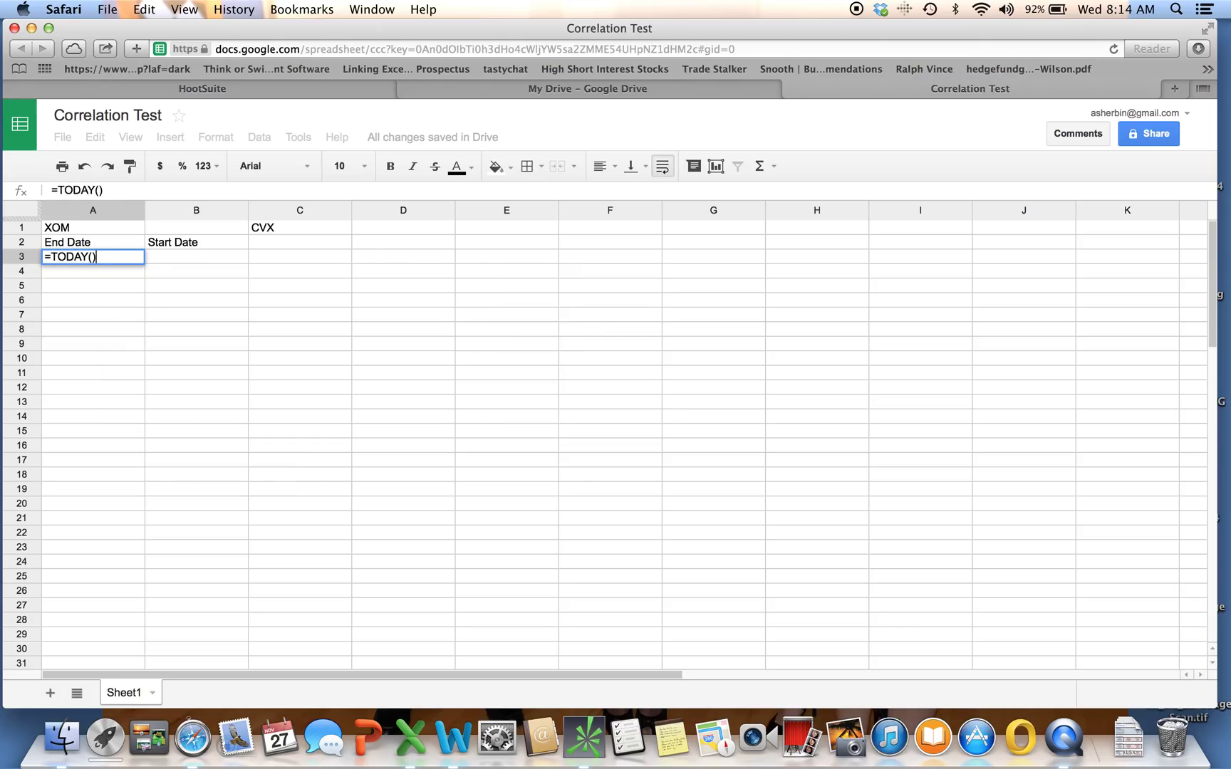
key("Return")
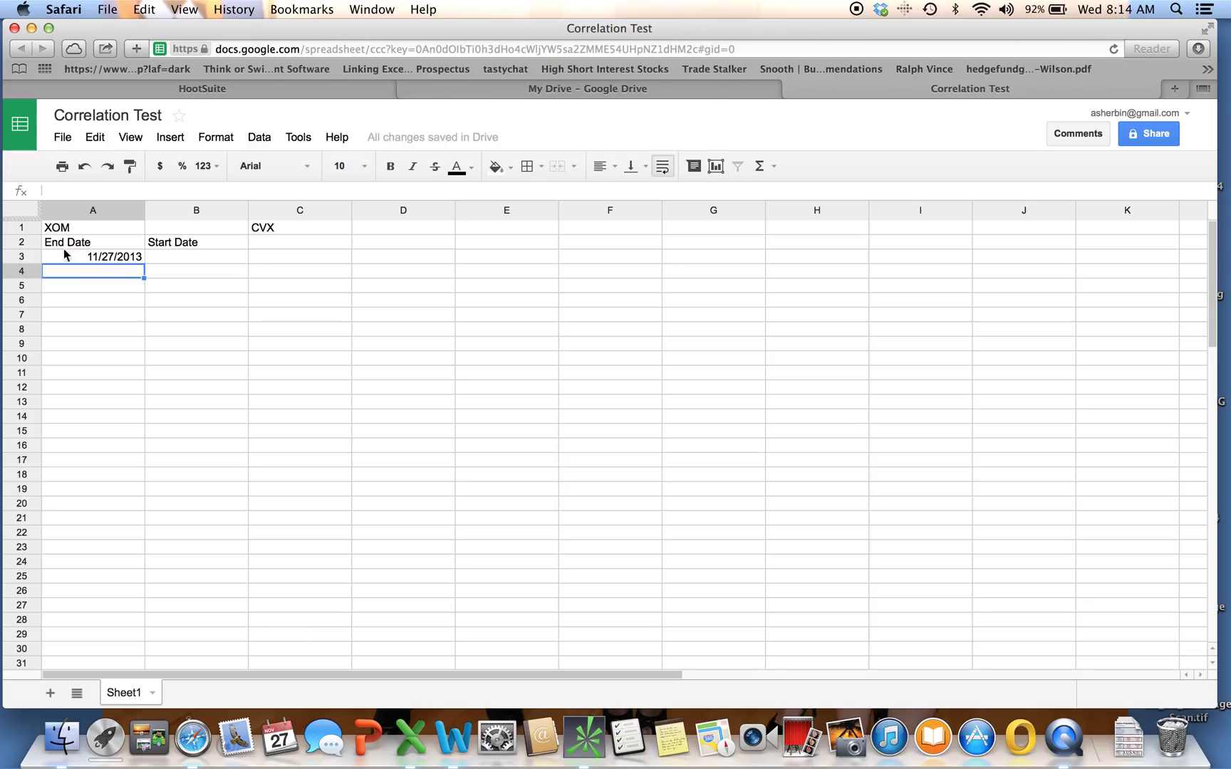
Compute the Start Date in B3 as the end date minus 365*3 days
left_click(195, 256)
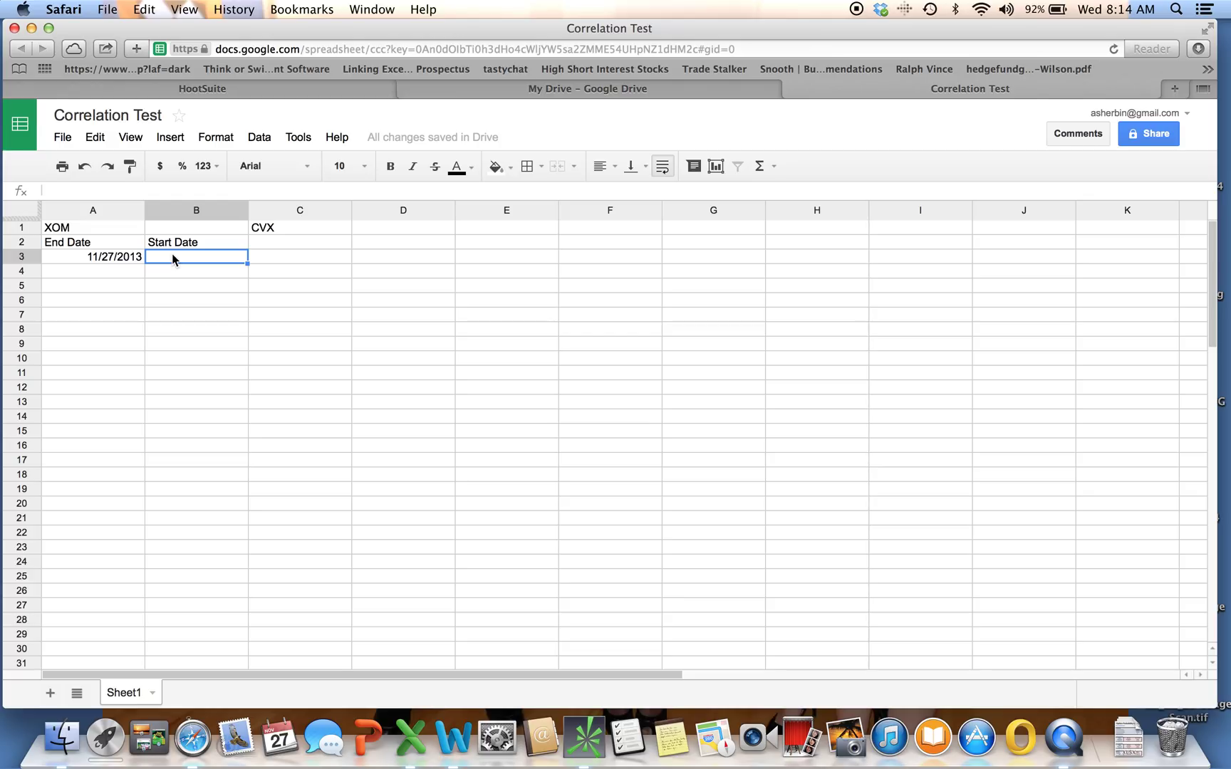
type("=")
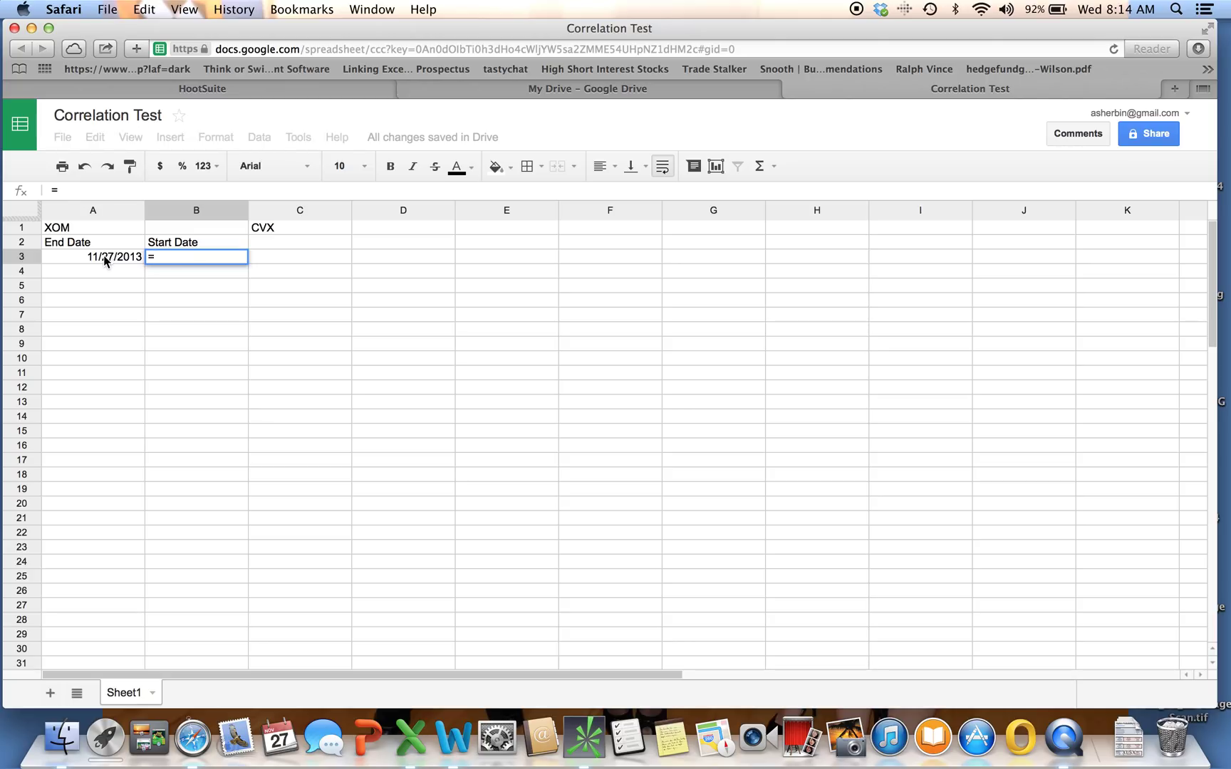
left_click(93, 257)
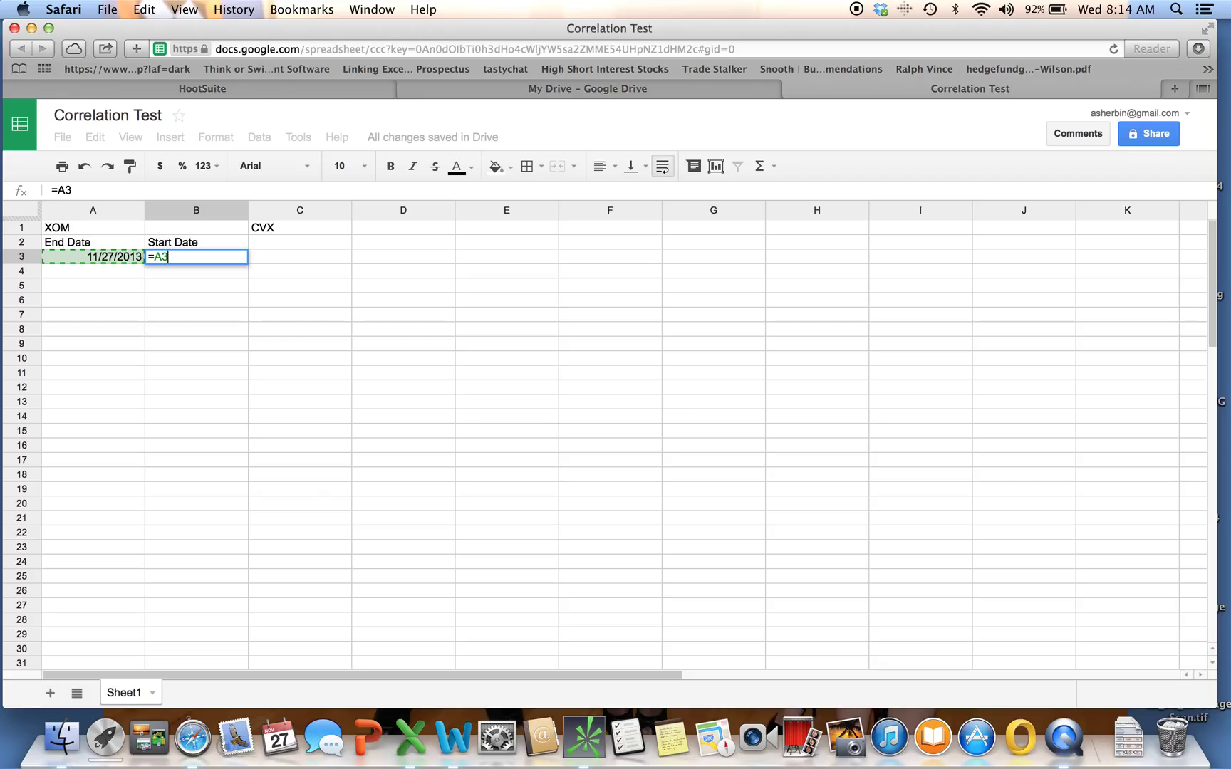
type("-")
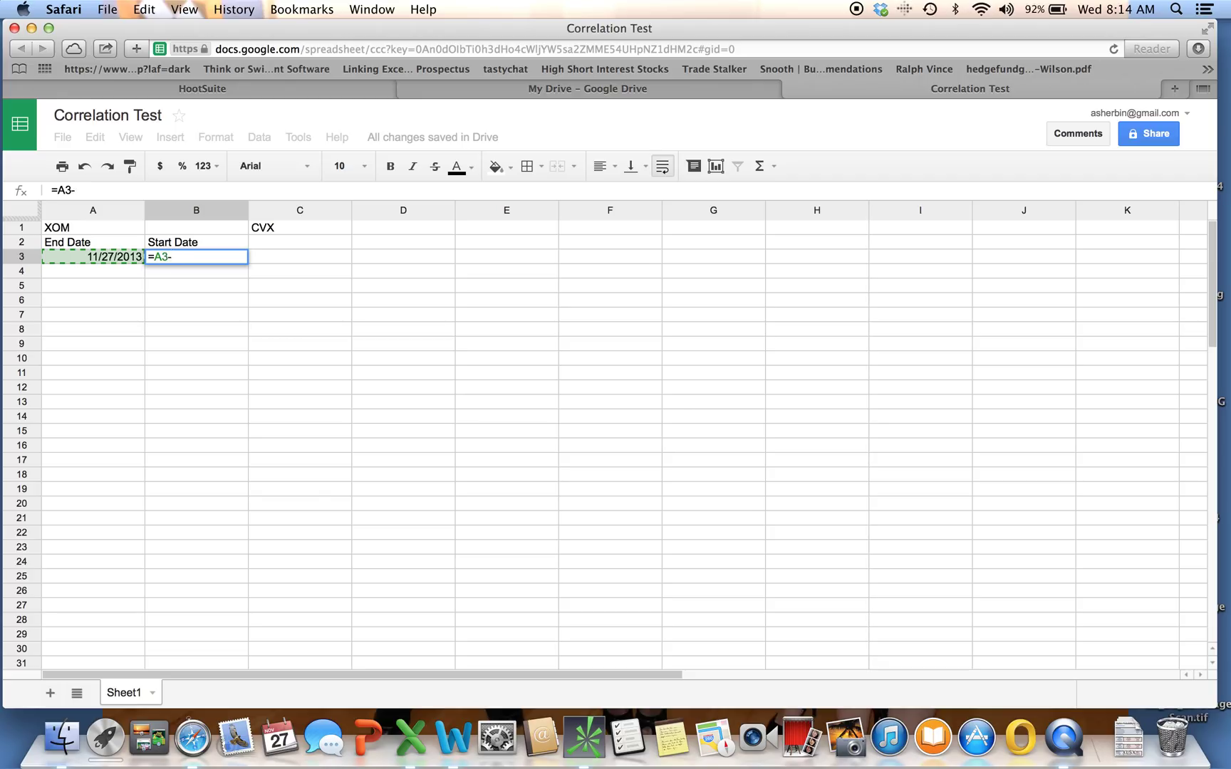
type("(36")
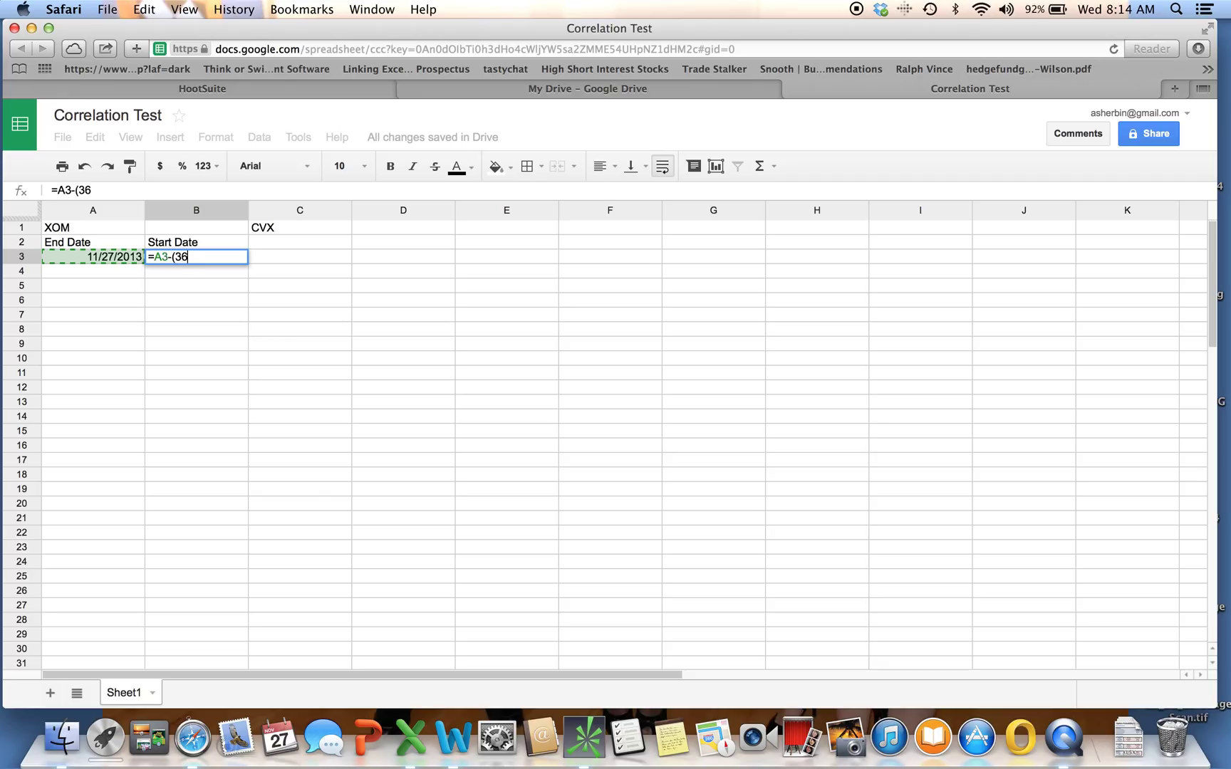
type("5*")
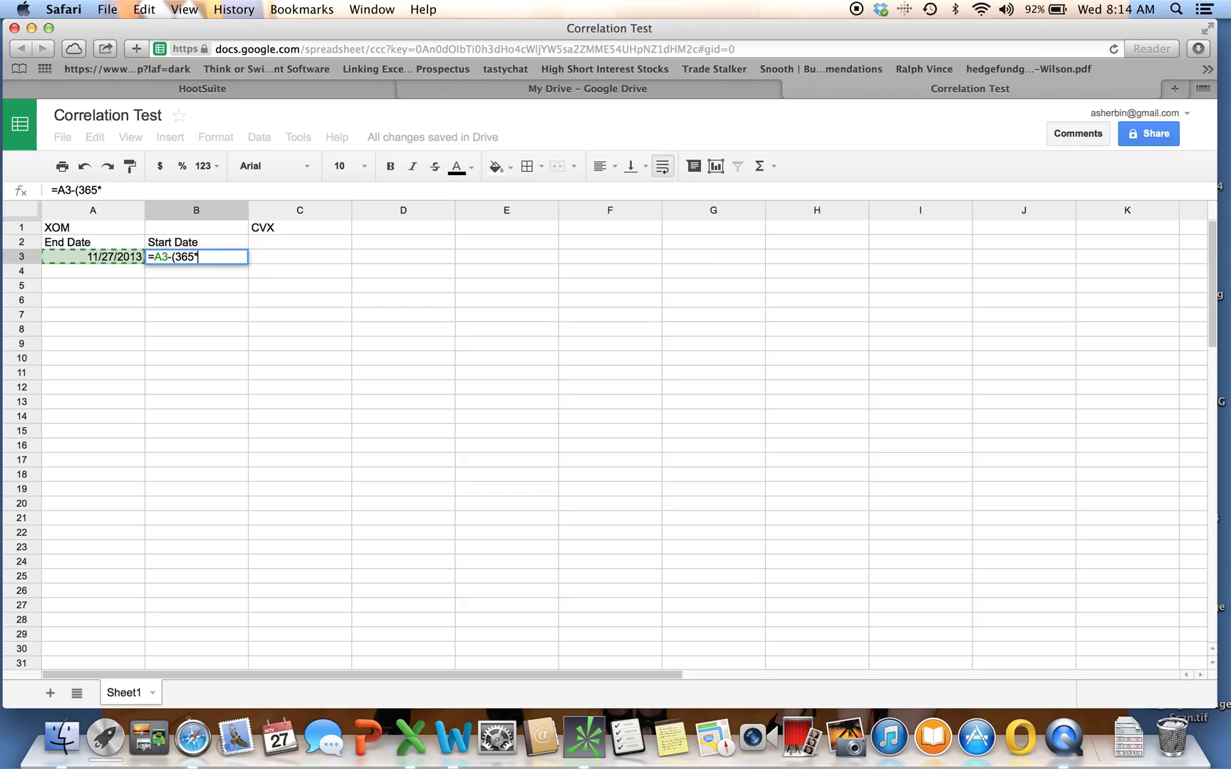
type("3)")
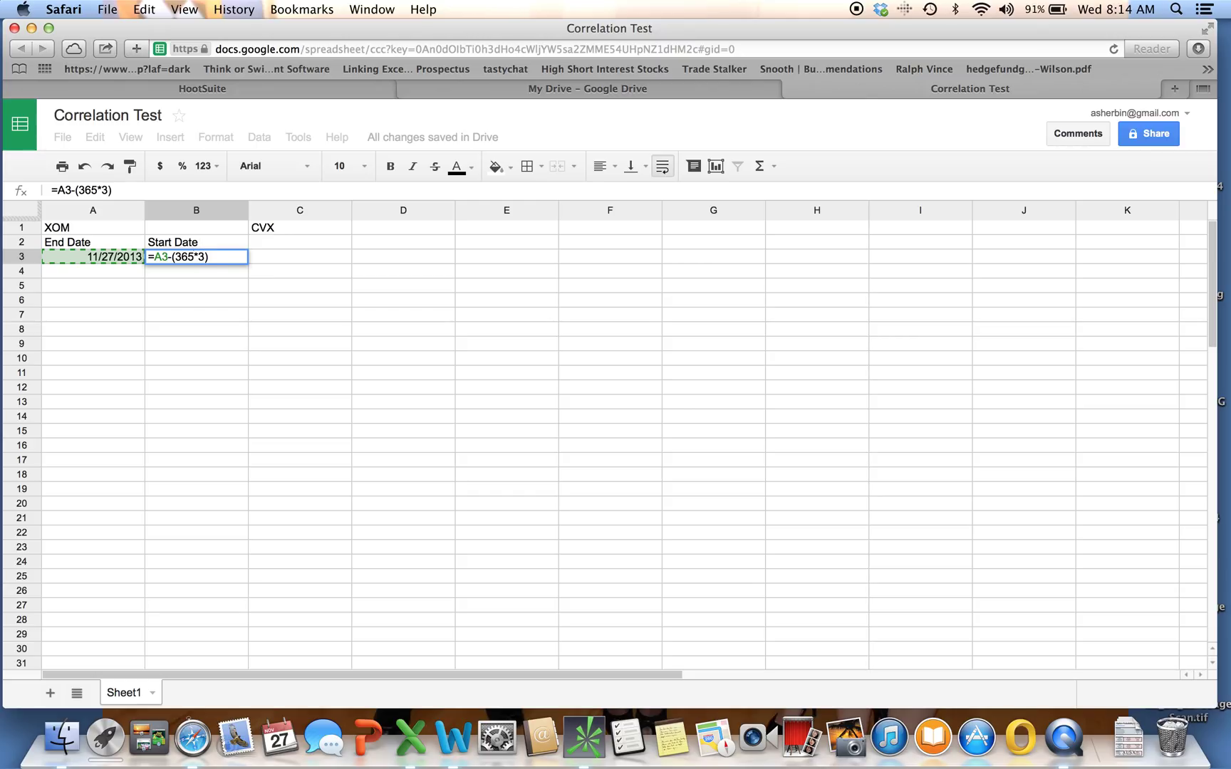
key("Return")
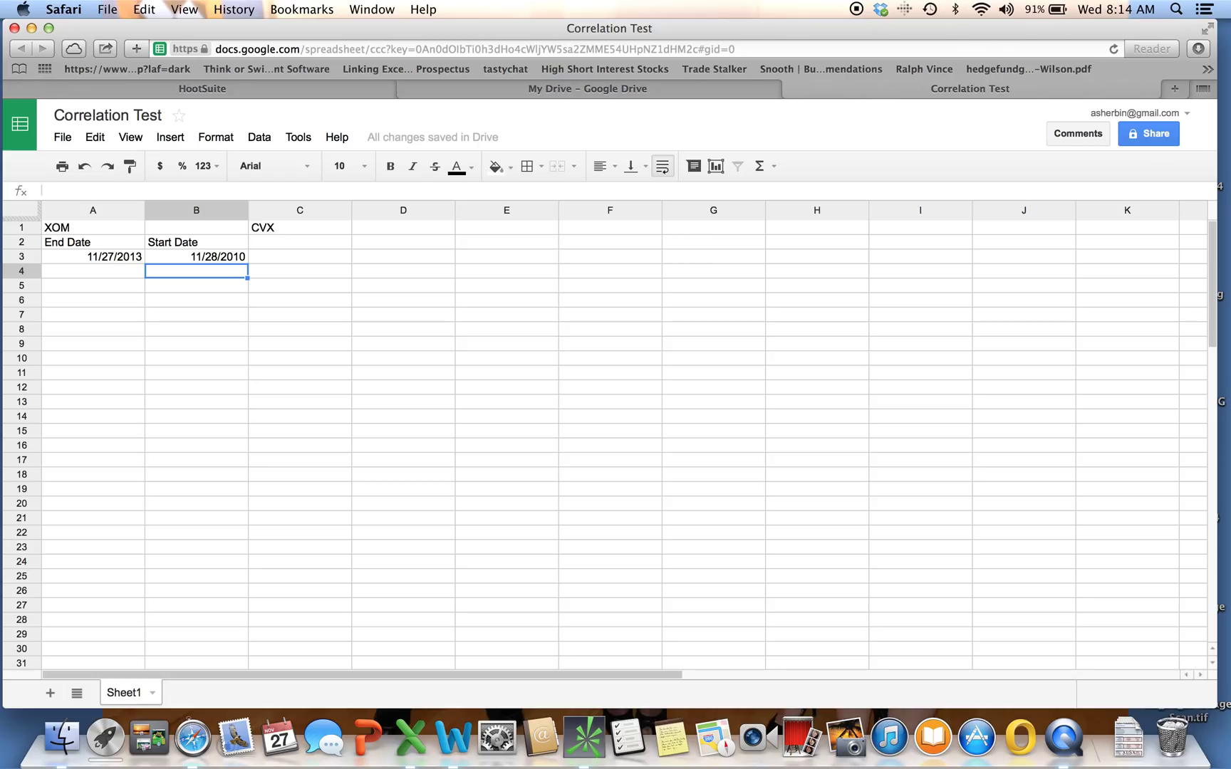
Copy the End Date/Start Date labels and dates under CVX into C2:D3
left_click(67, 242)
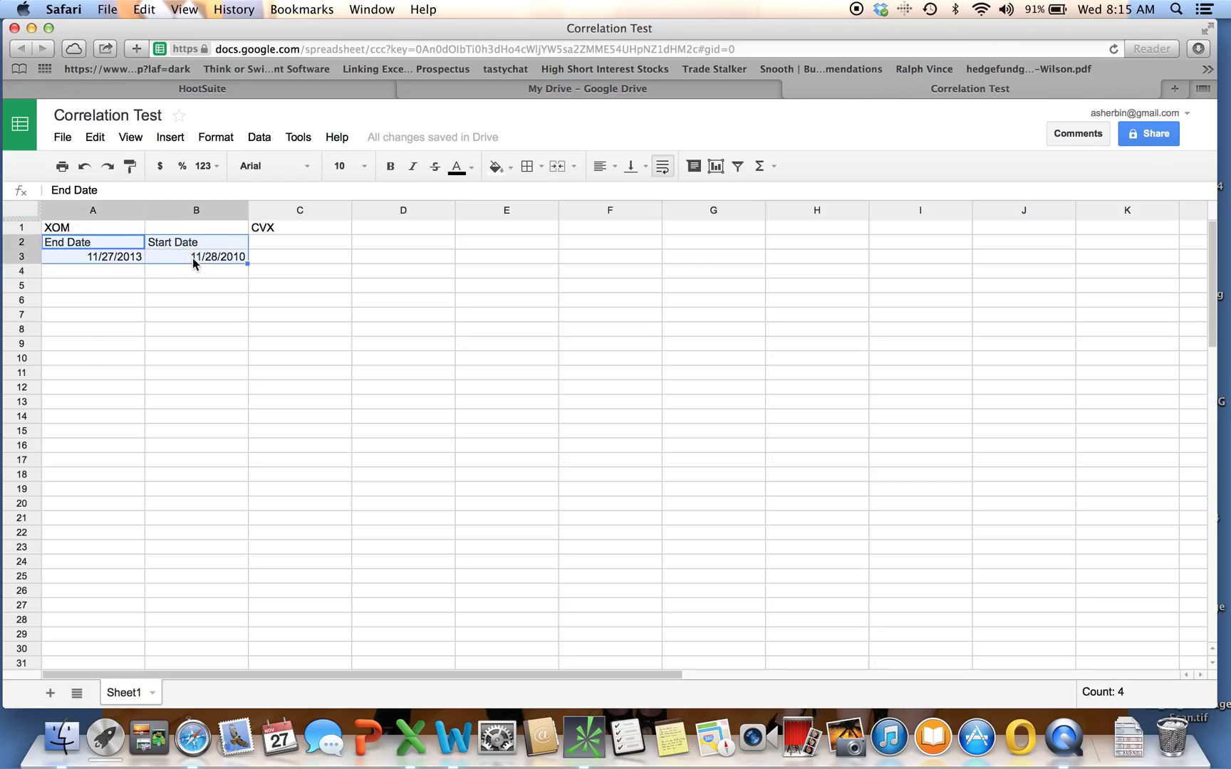
left_click(300, 242)
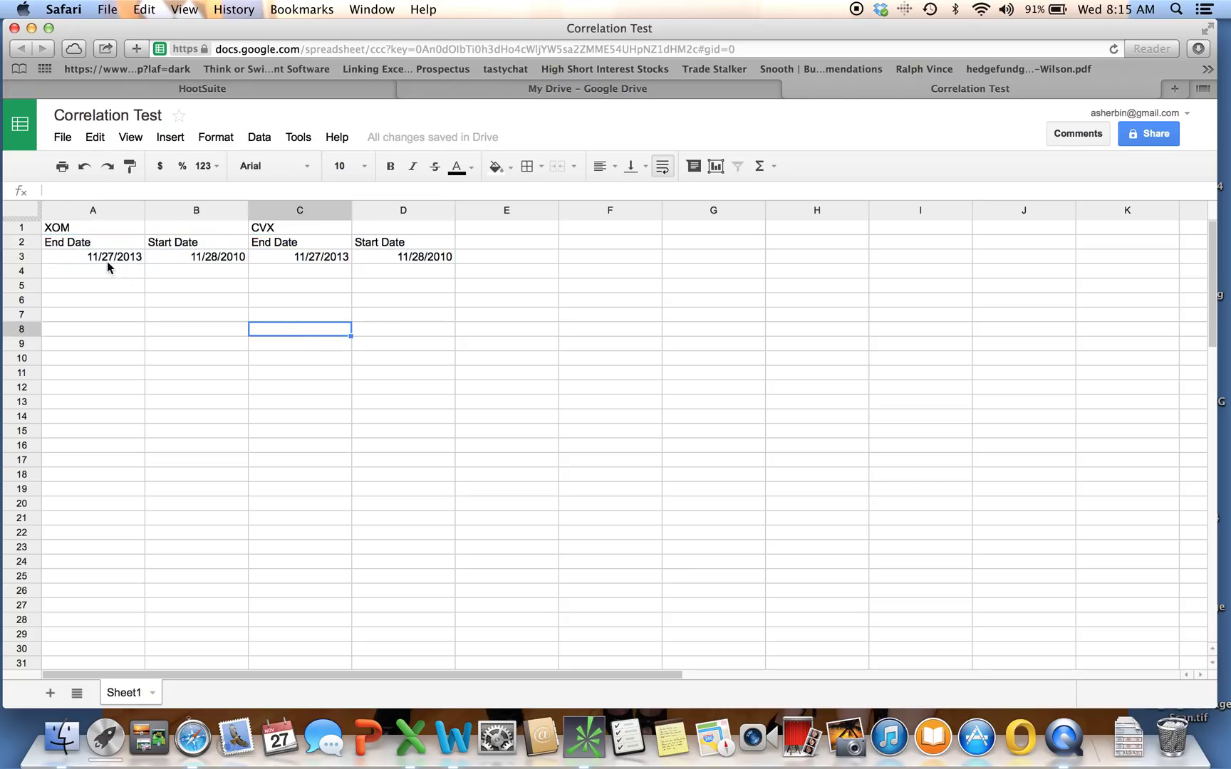
left_click(93, 271)
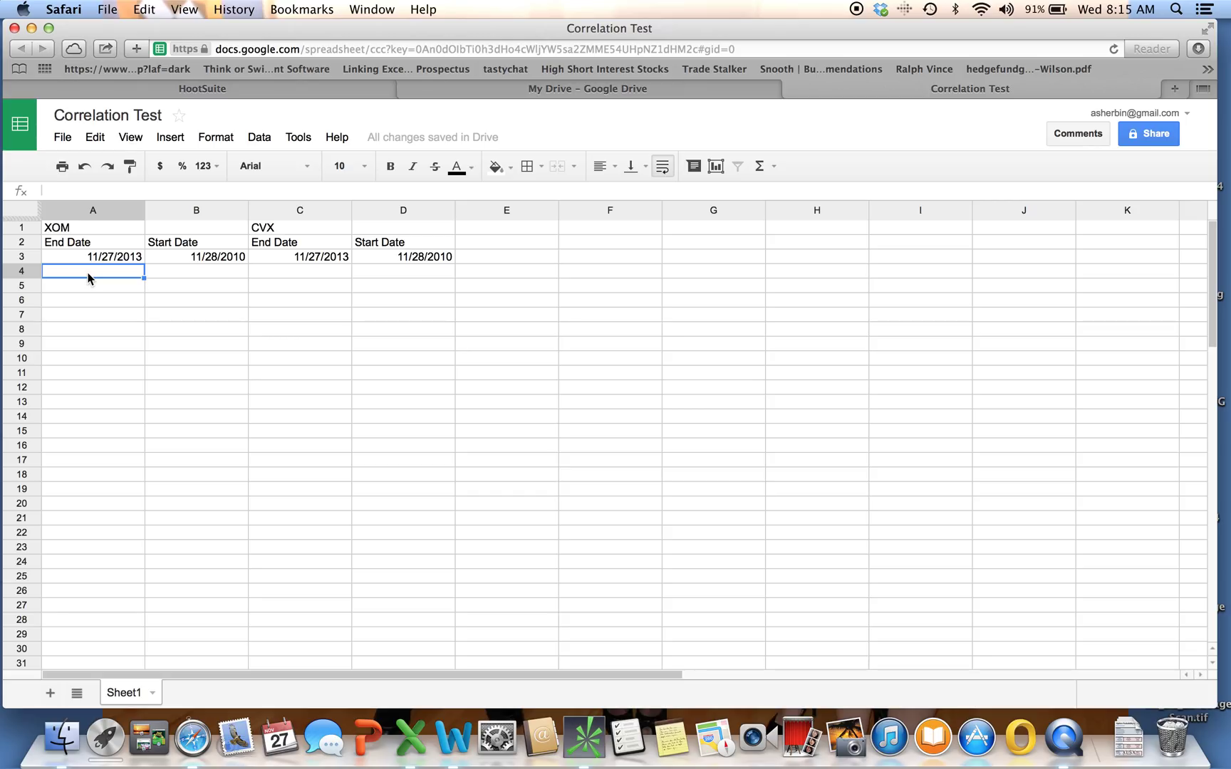
Enter =GoogleFinance(A1,"close",B3,A3,"1") in A4 to pull XOM daily closes
type("=")
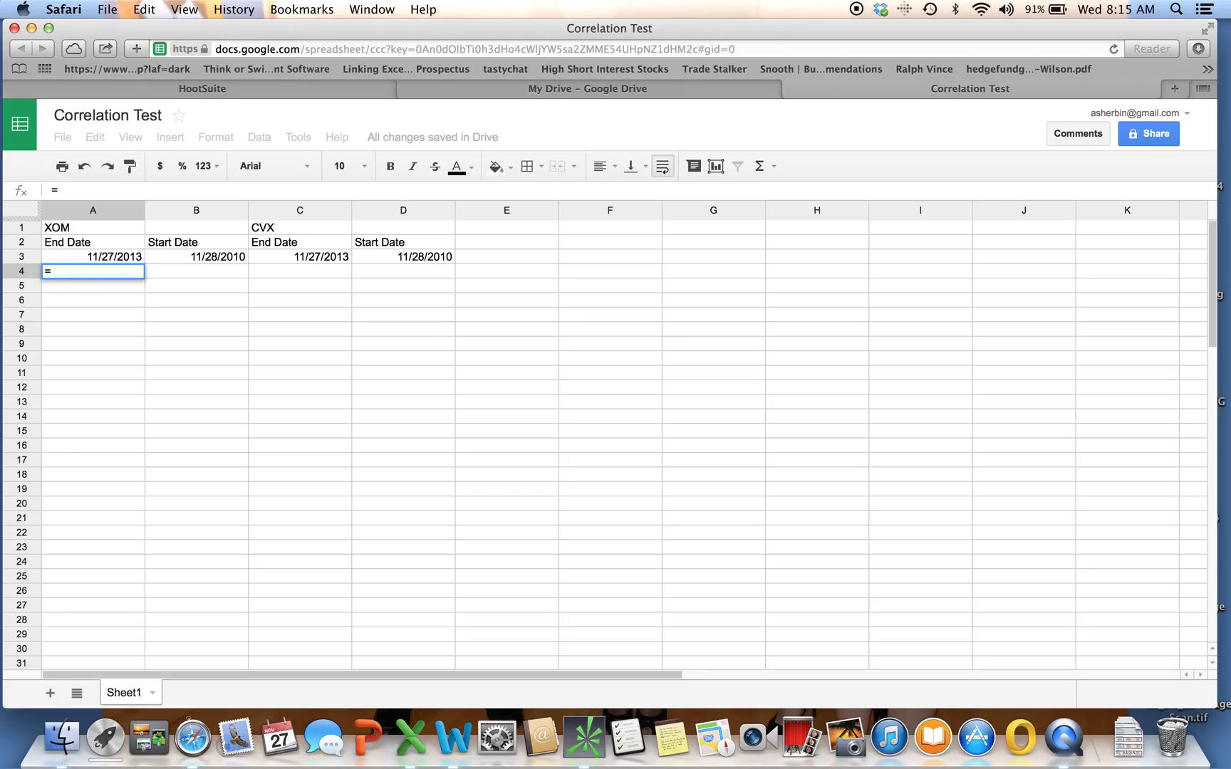
type("GoogleFi")
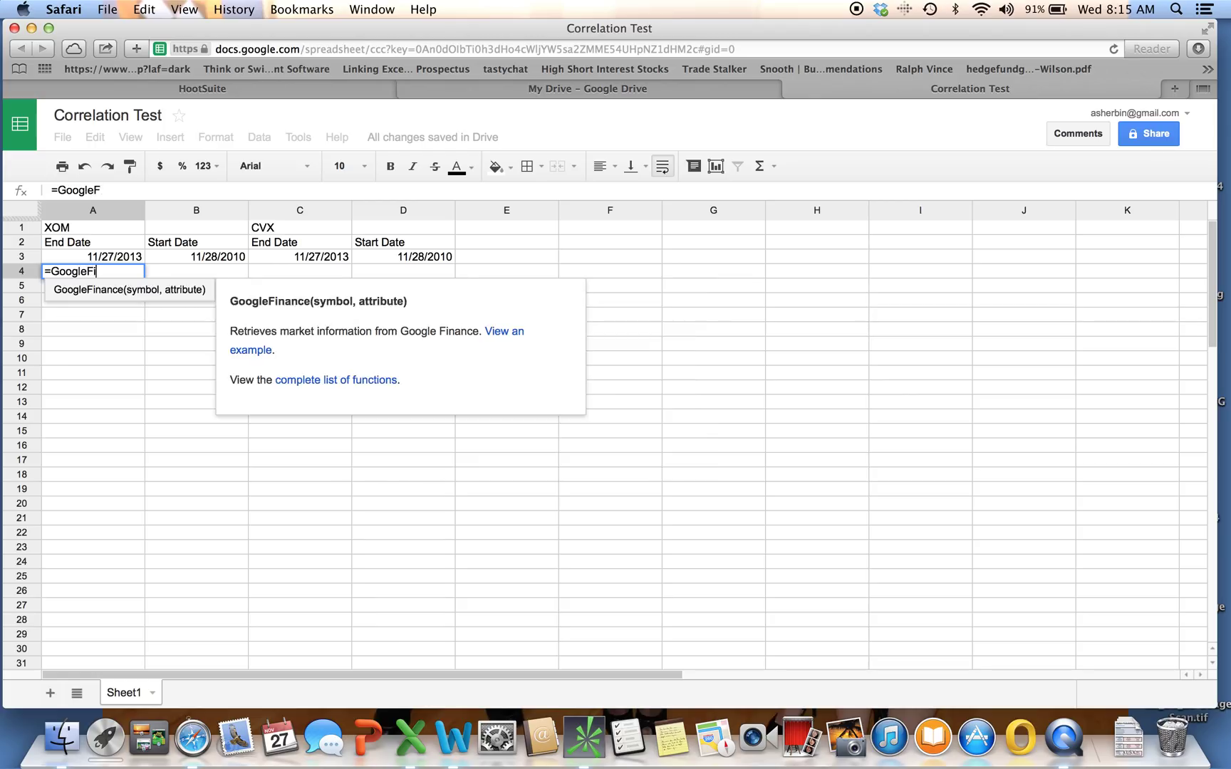
type("nance")
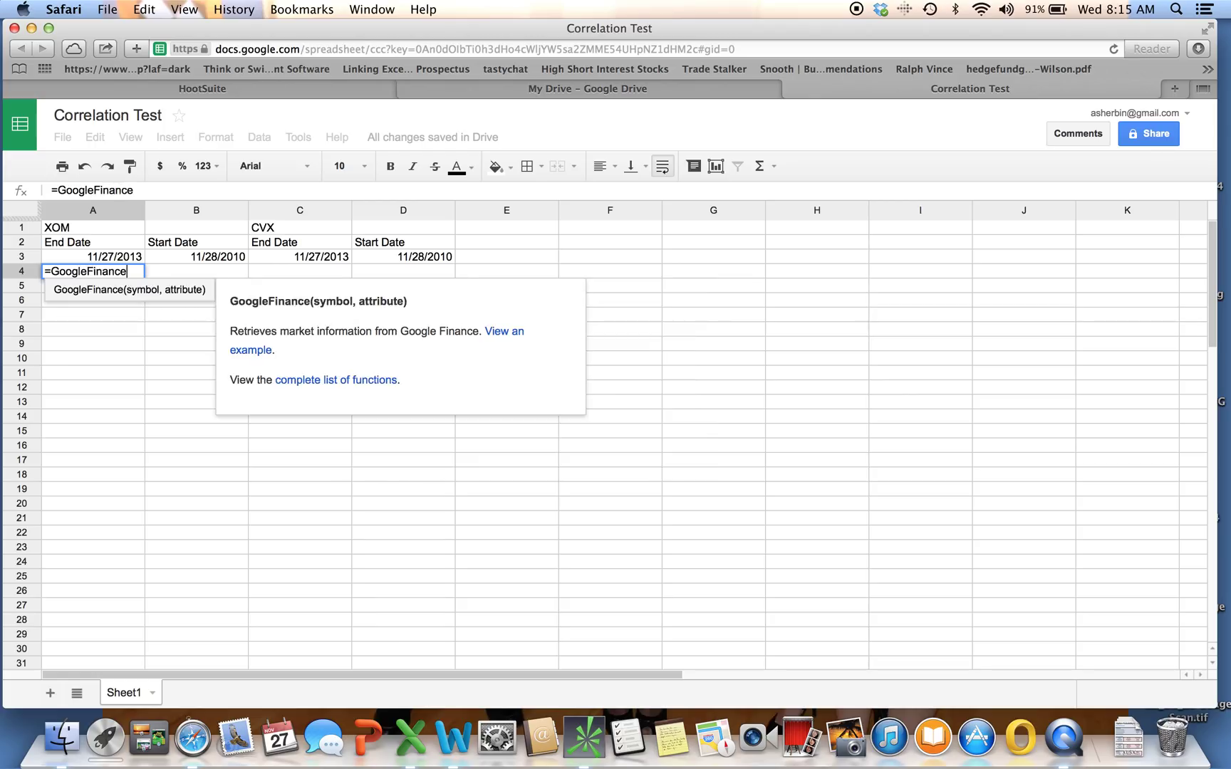
type("(")
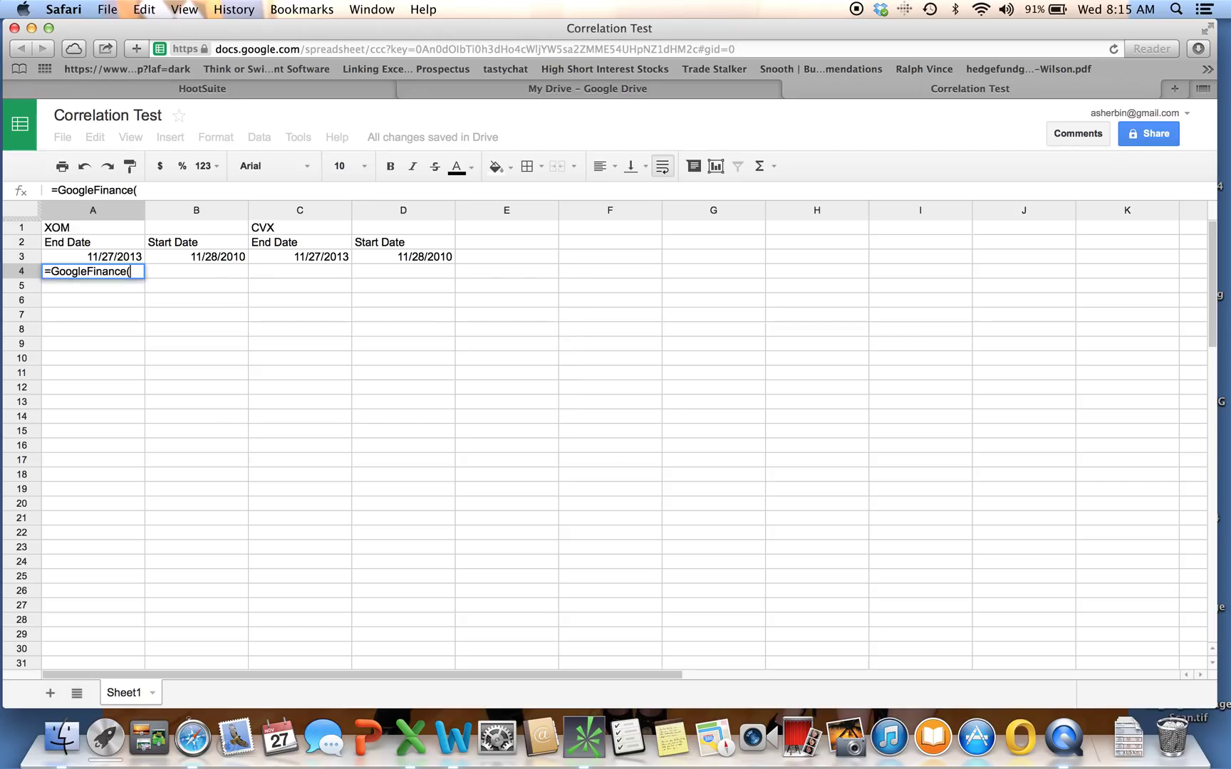
mouse_move(75, 229)
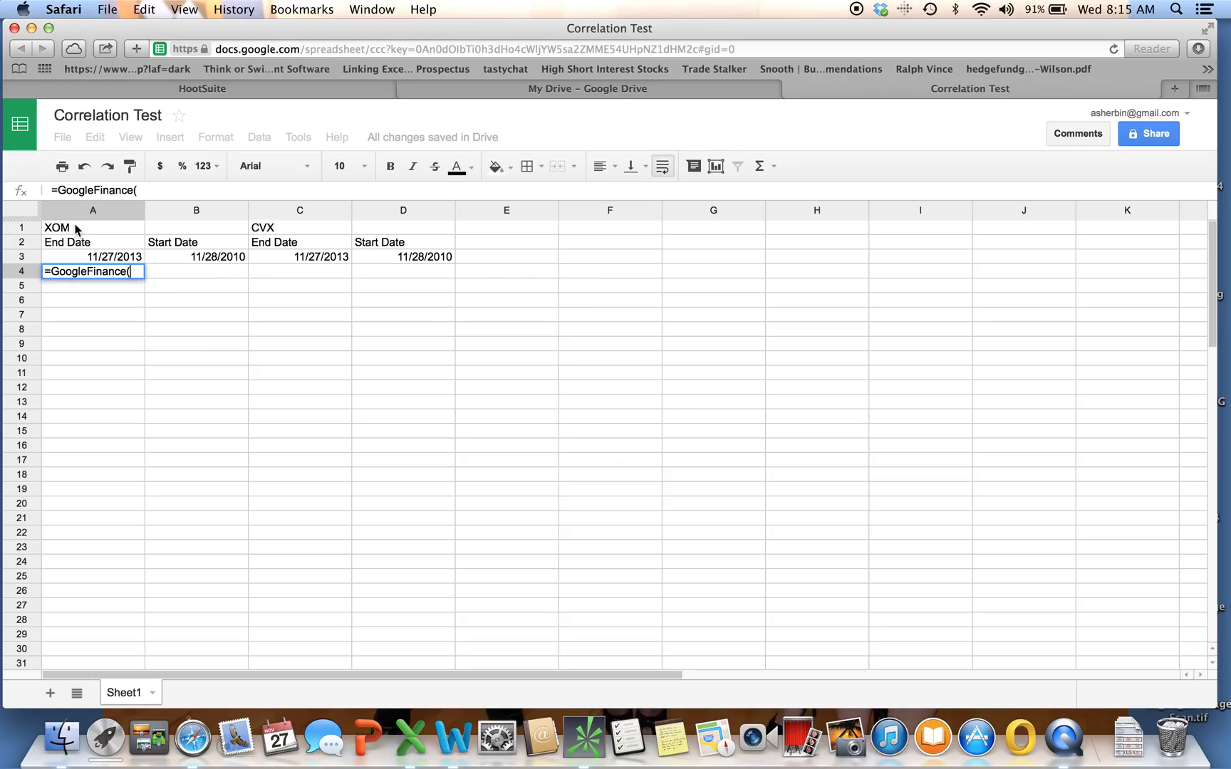
left_click(57, 228)
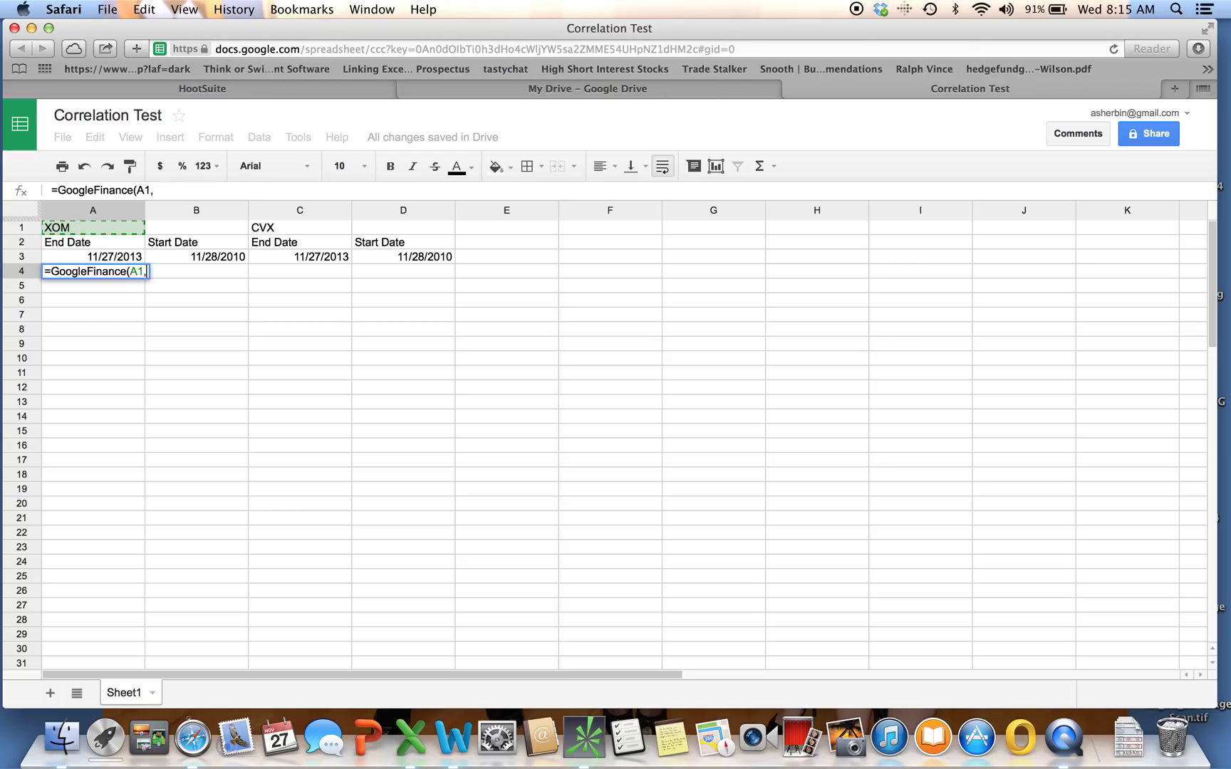
type("\"close")
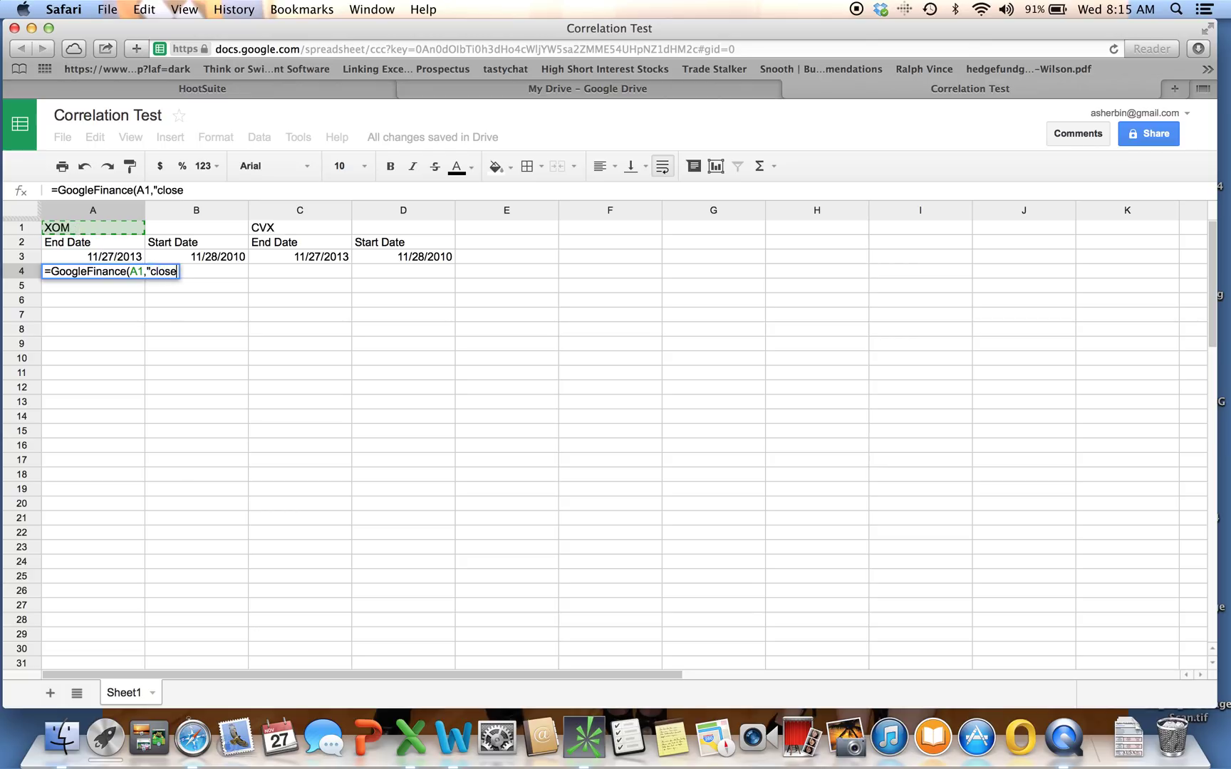
type(",")
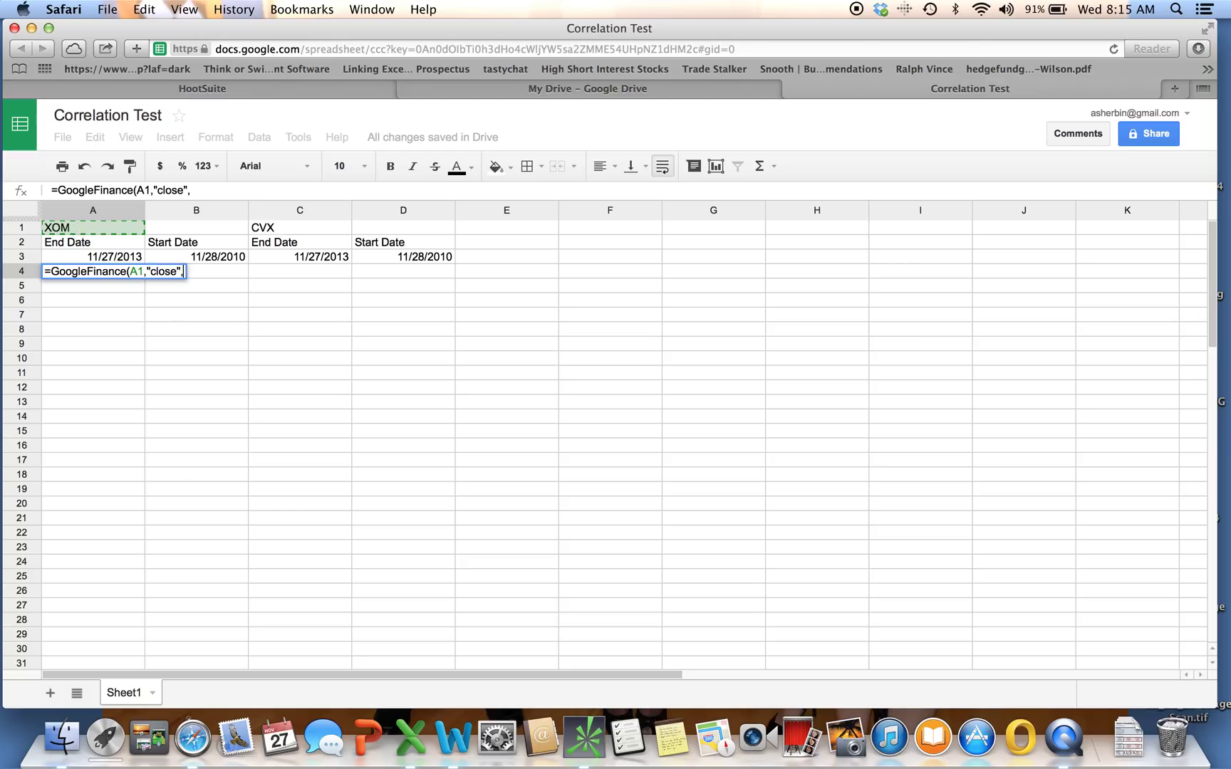
left_click(195, 257)
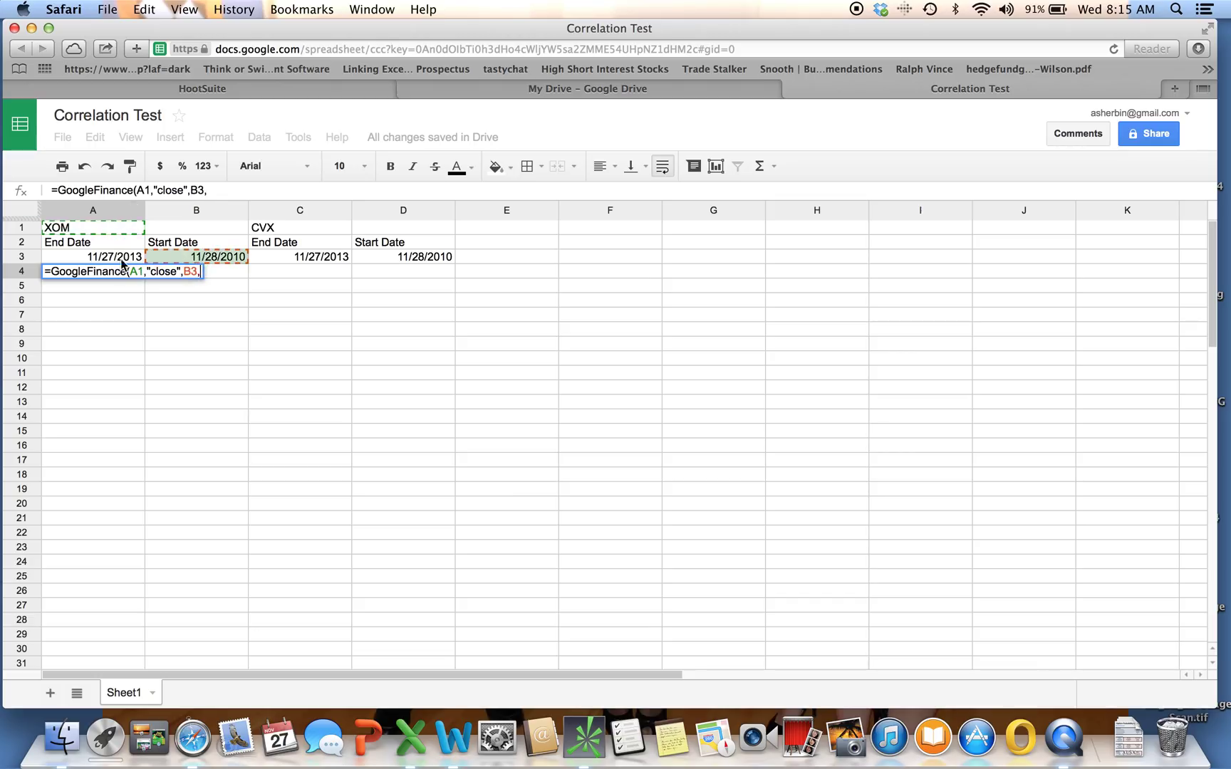
left_click(114, 257)
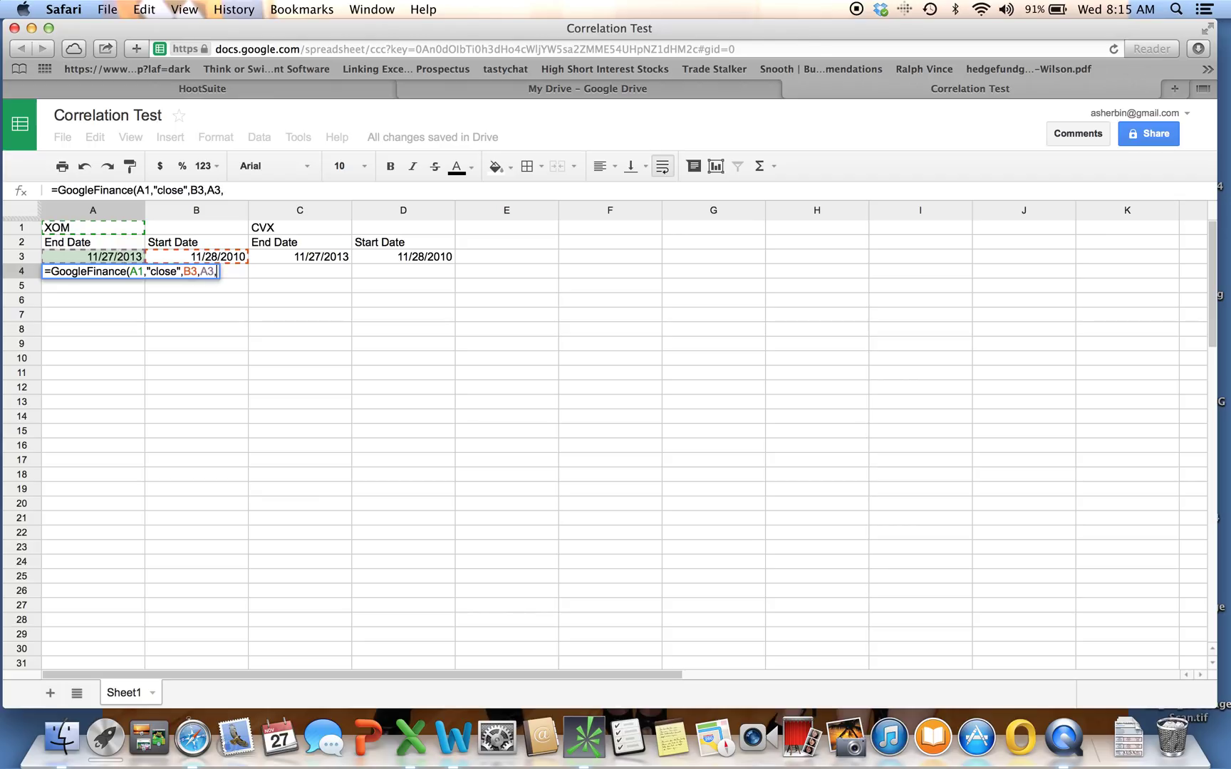
type("\"1")
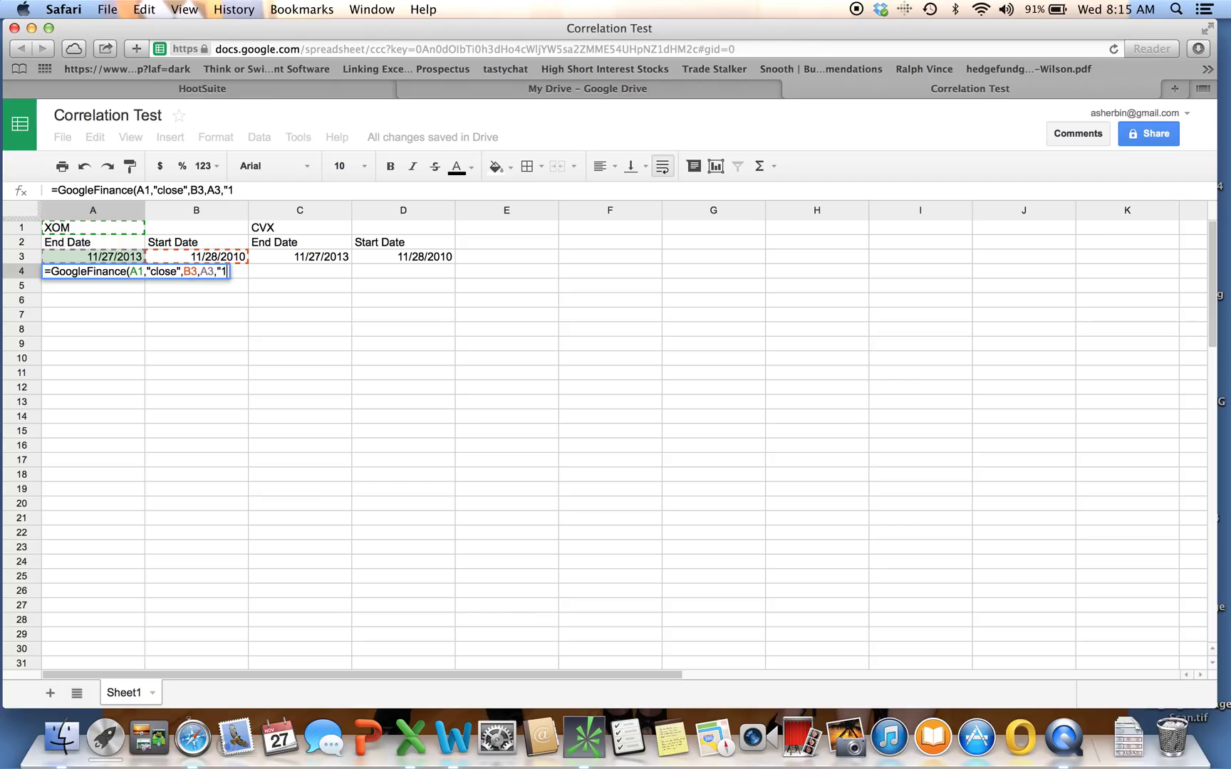
type(")")
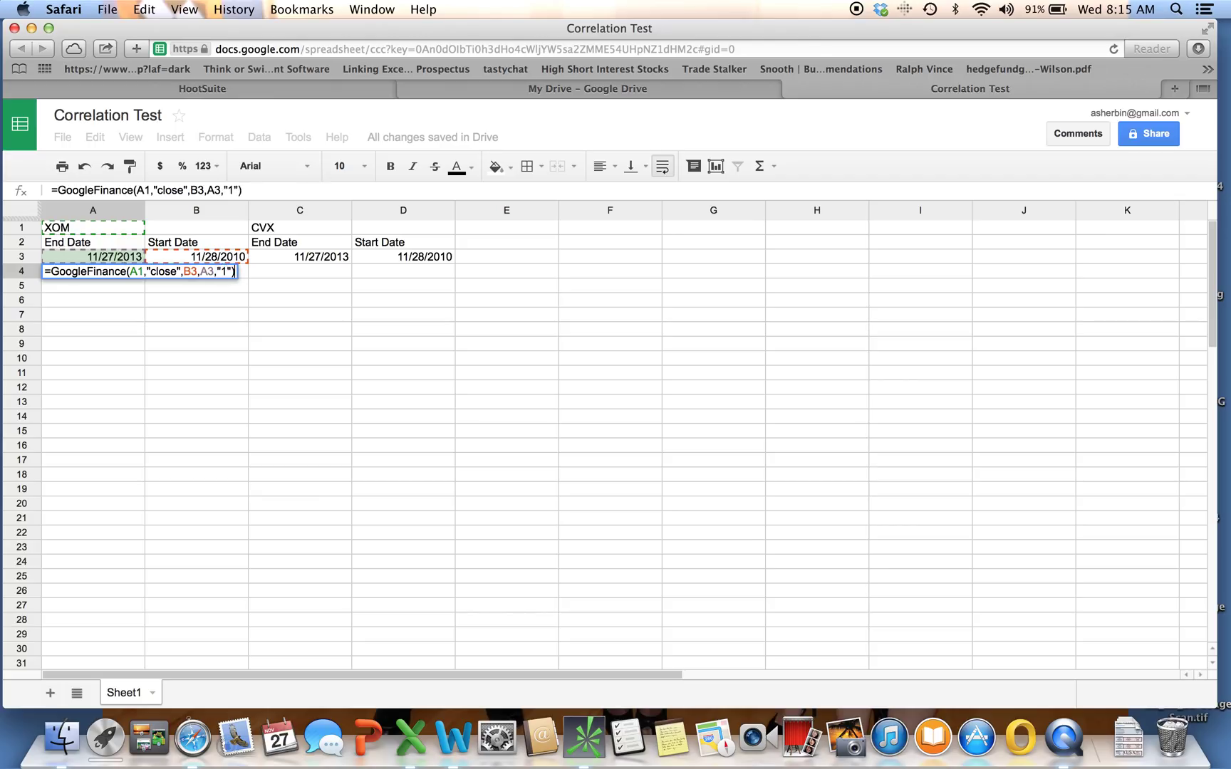
key("Return")
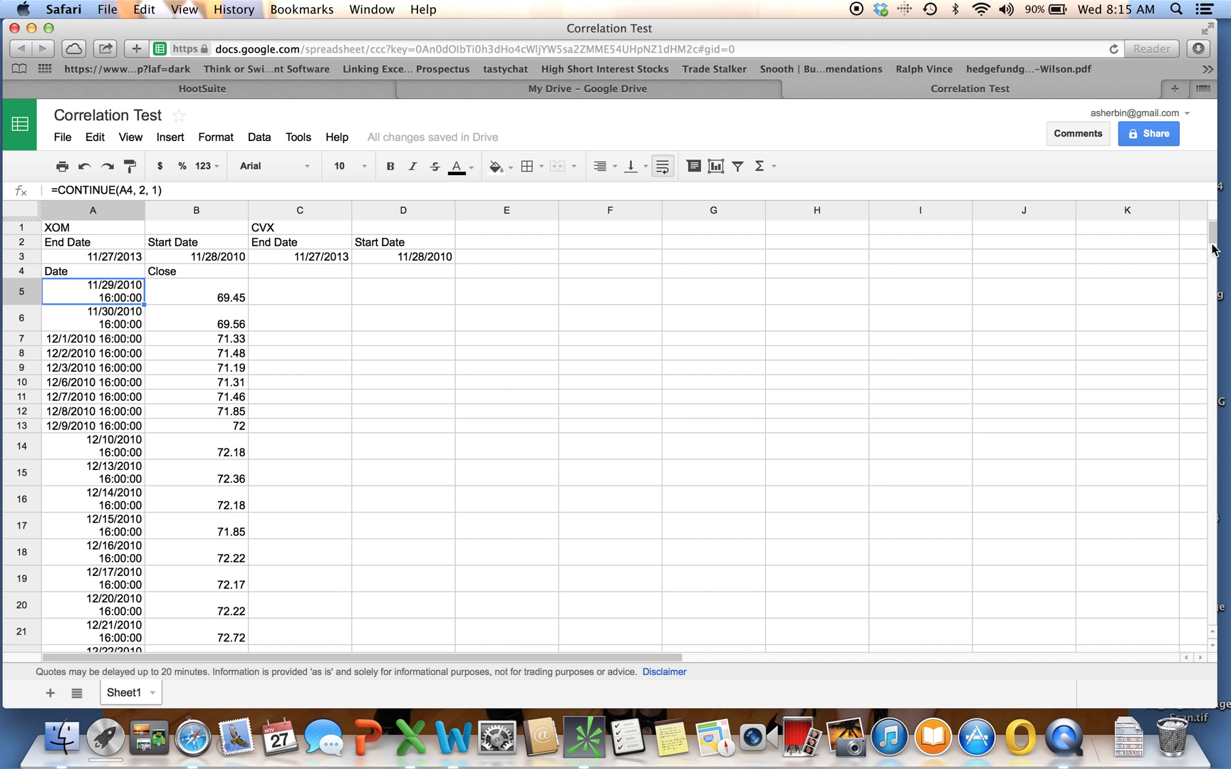
scroll("down", 3)
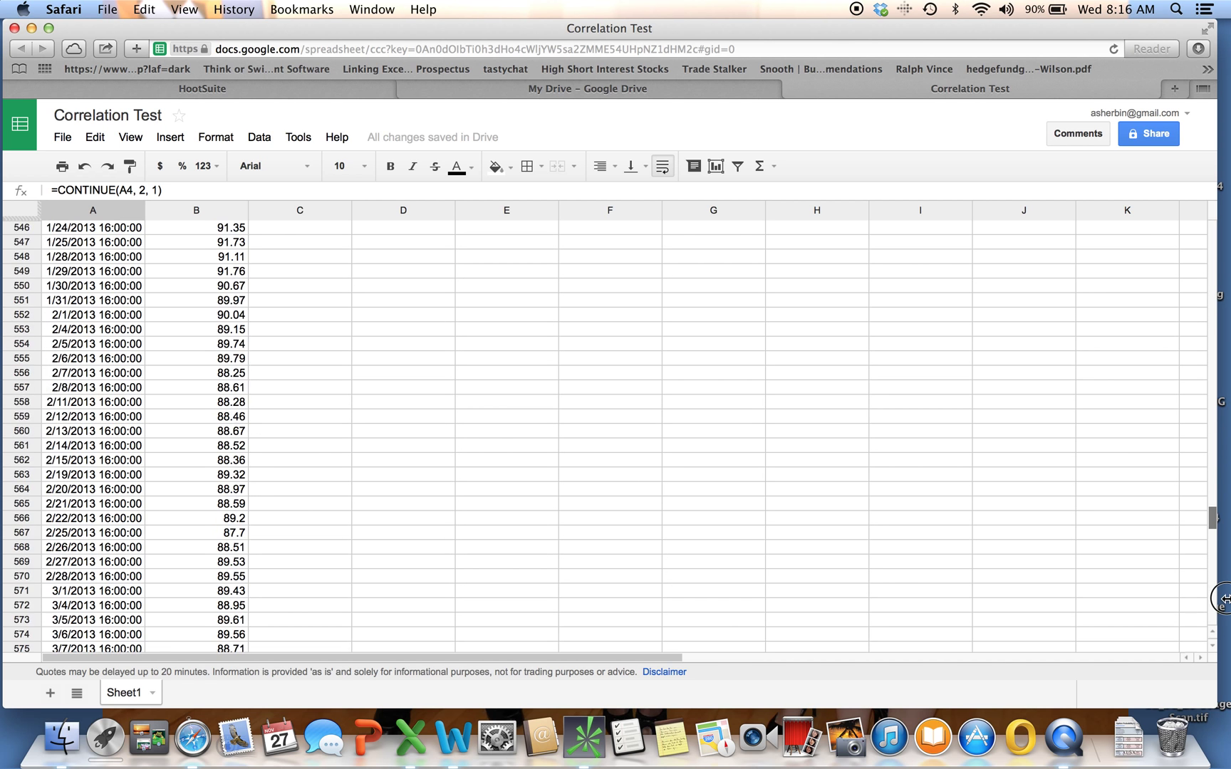
scroll("down", 3)
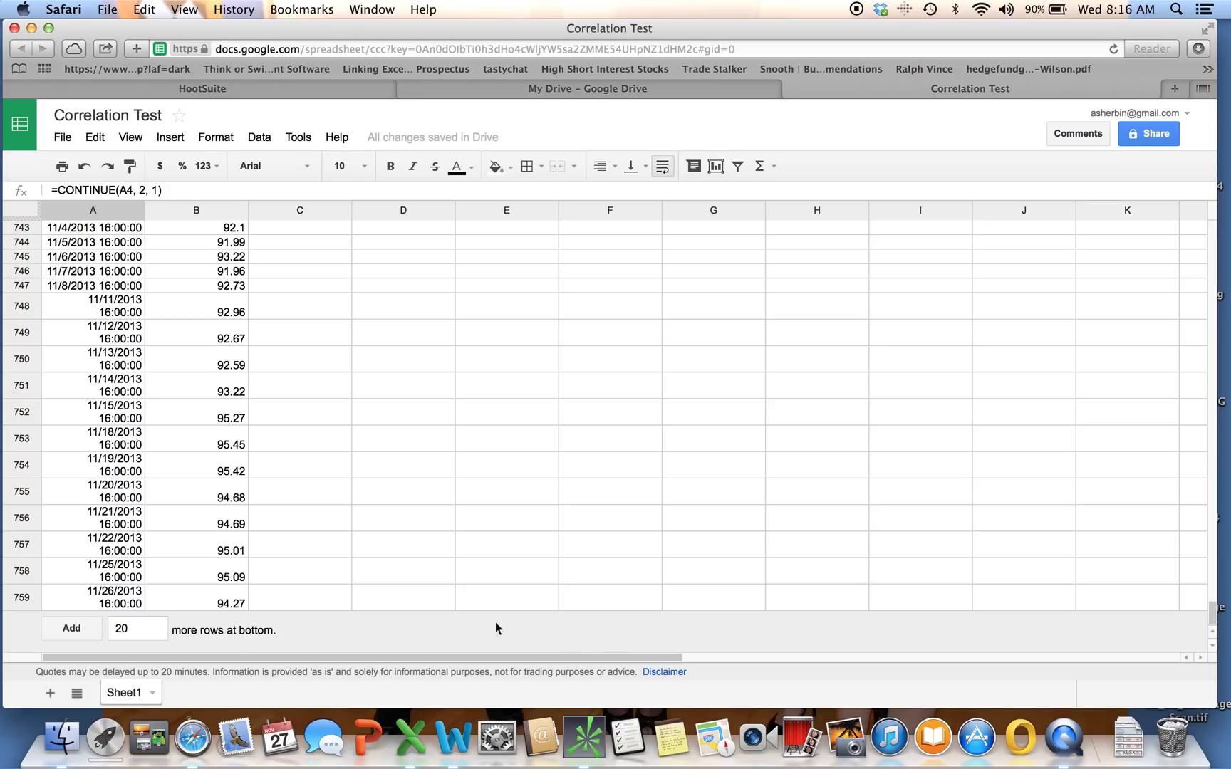
mouse_move(248, 605)
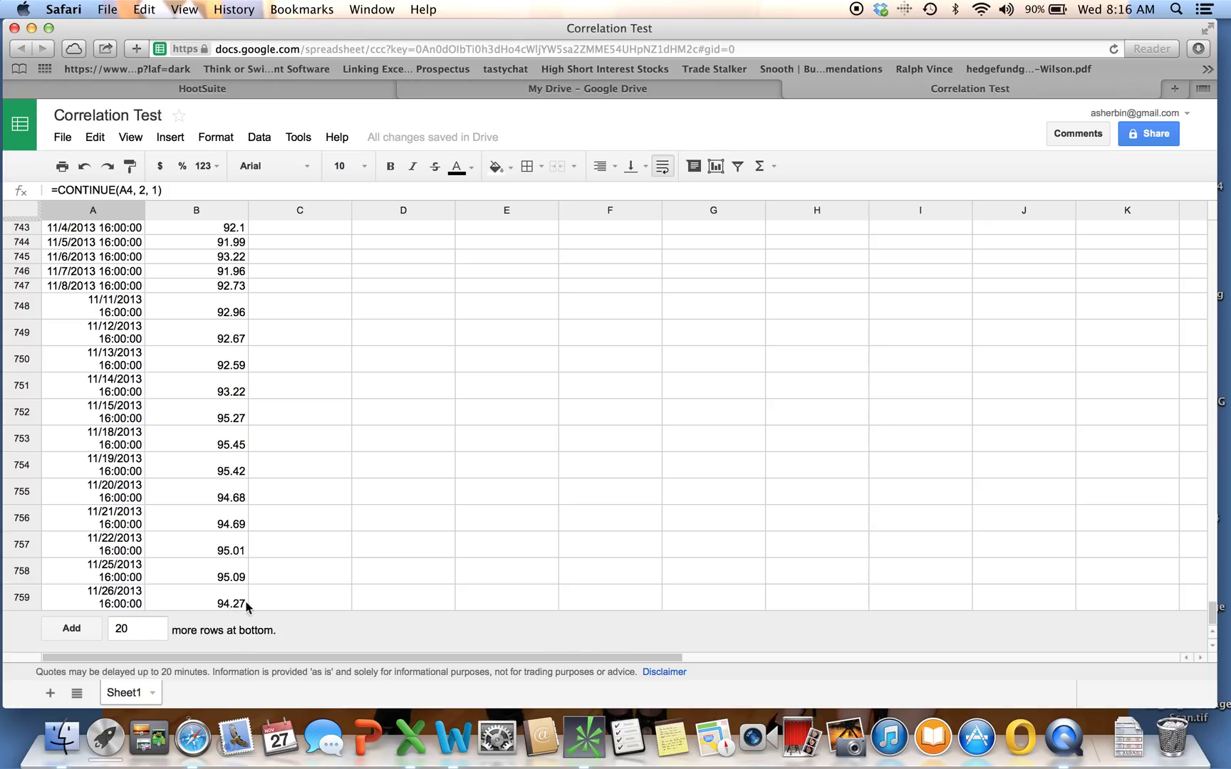
mouse_move(114, 589)
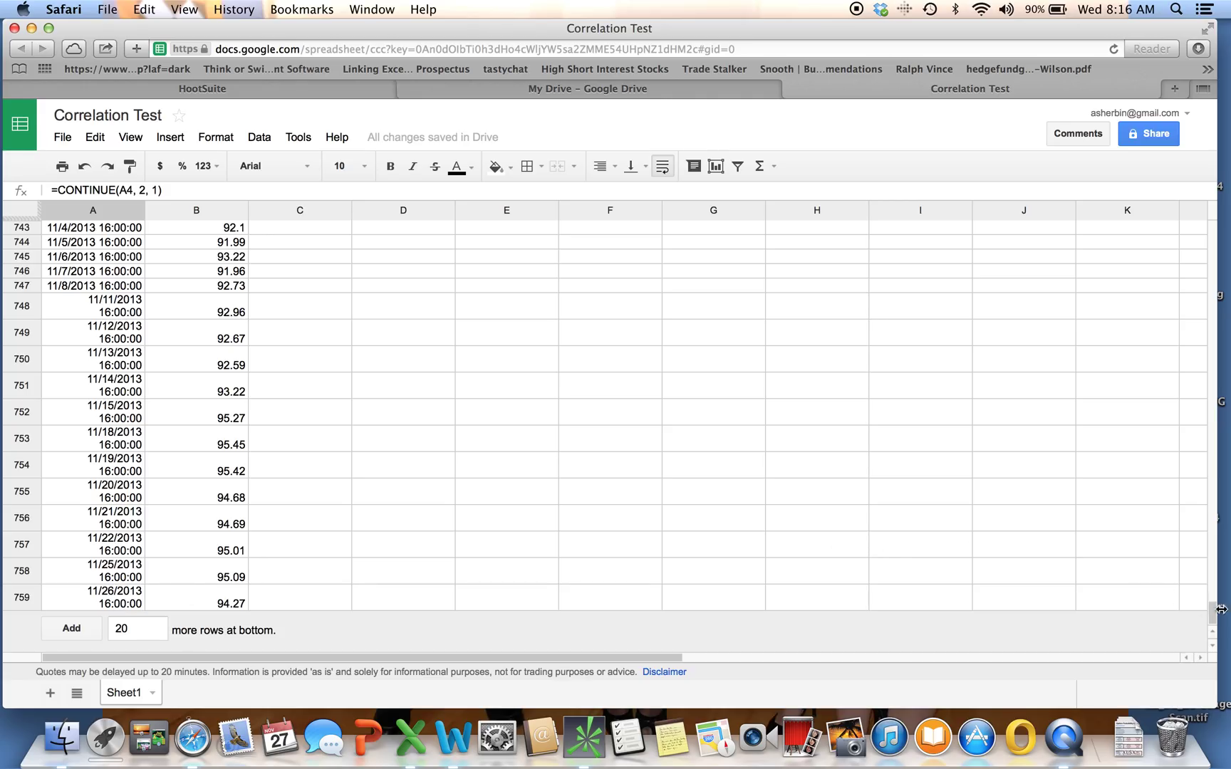
scroll("up", 3)
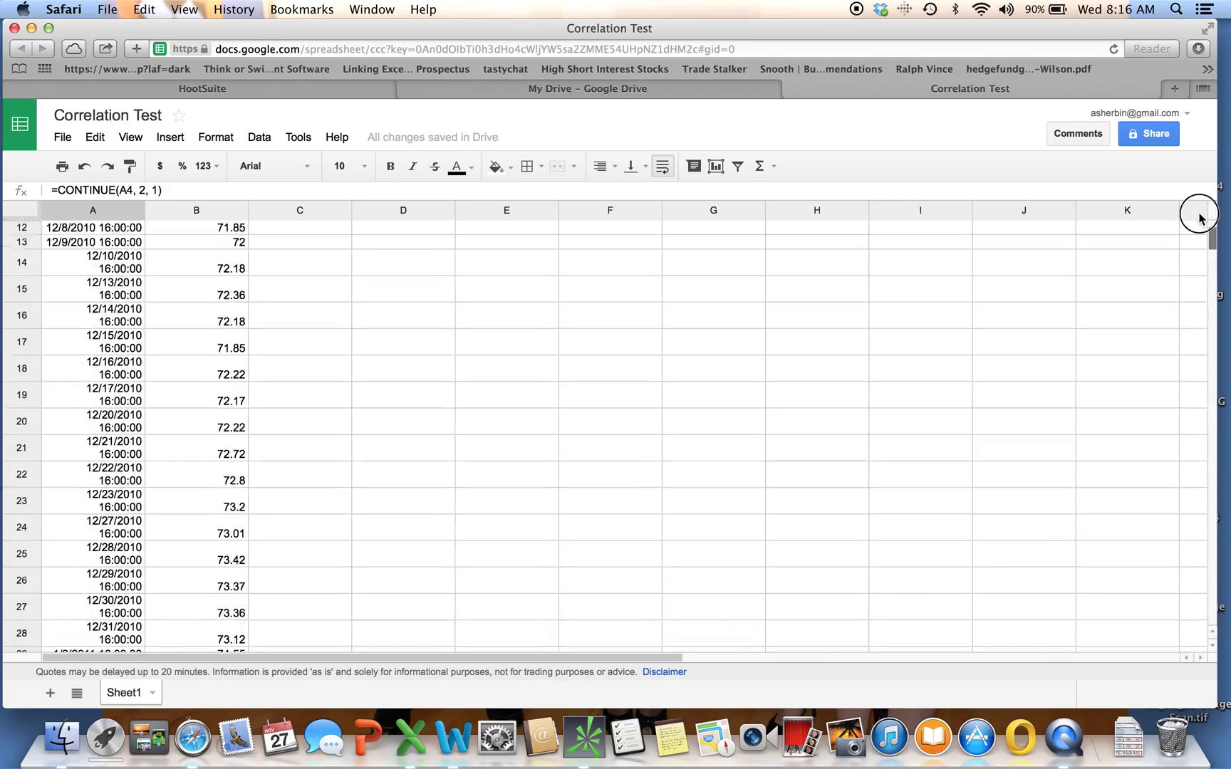
scroll("up", 3)
type("=")
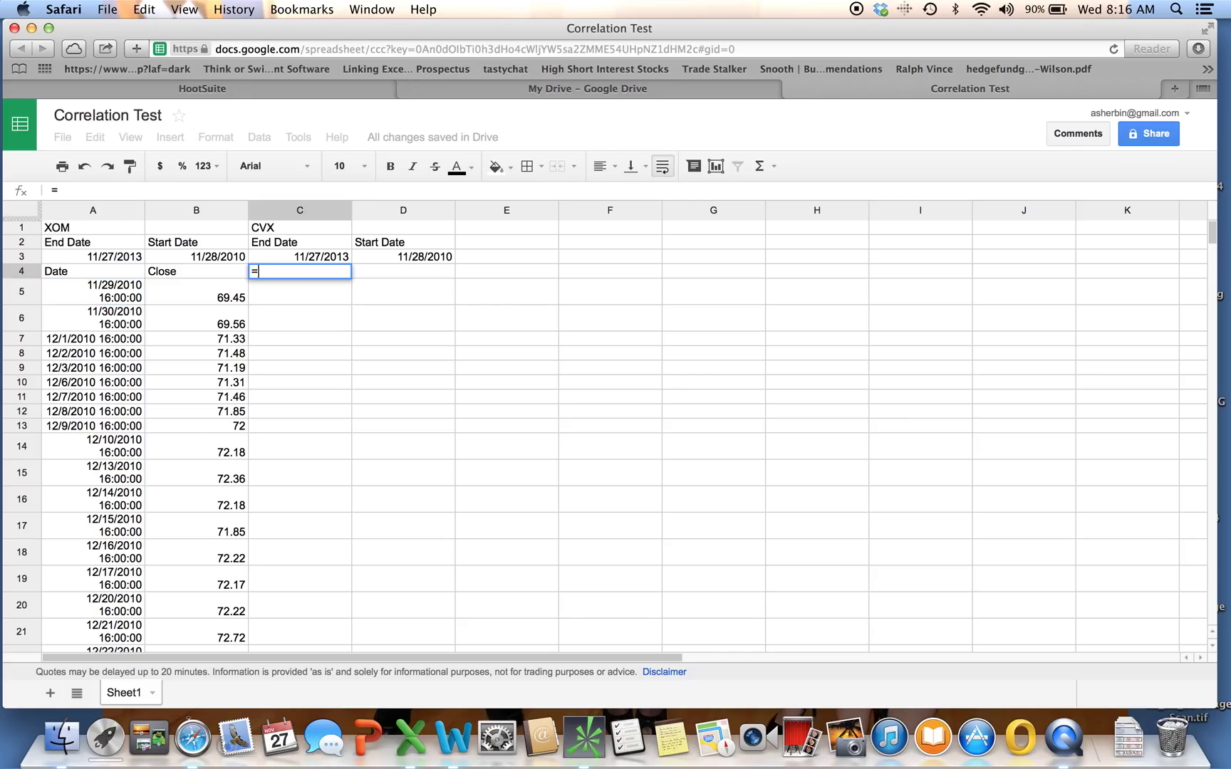
Enter =GoogleFinance(C1,"close",D3,C3,"1") in C4 to pull CVX daily closes
type("GoogleFinance")
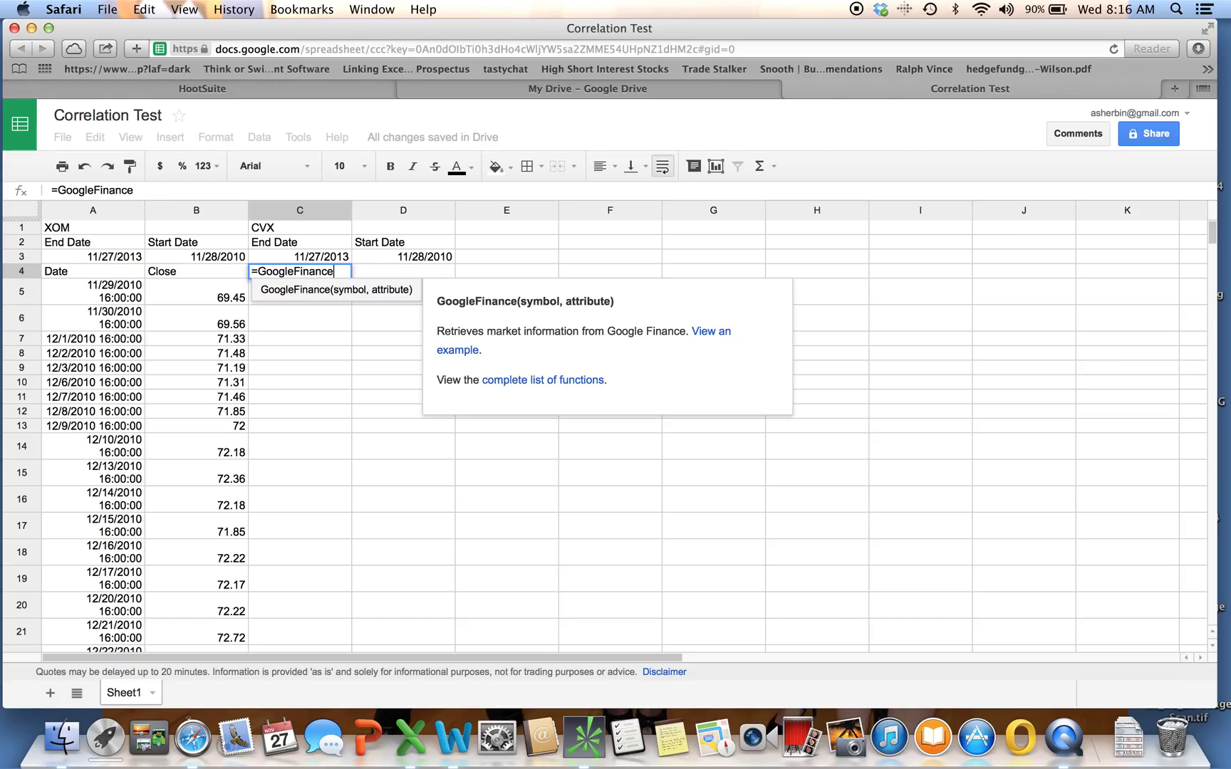
type("(C1,\"")
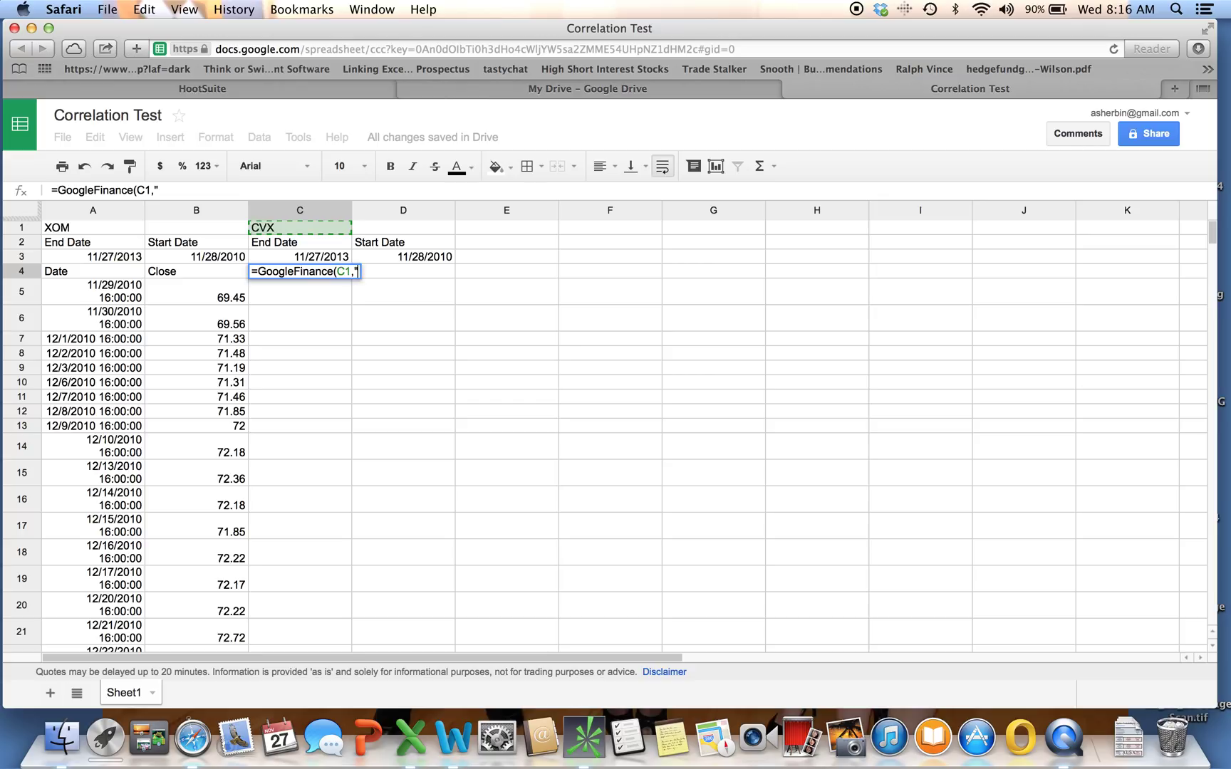
type("close\"")
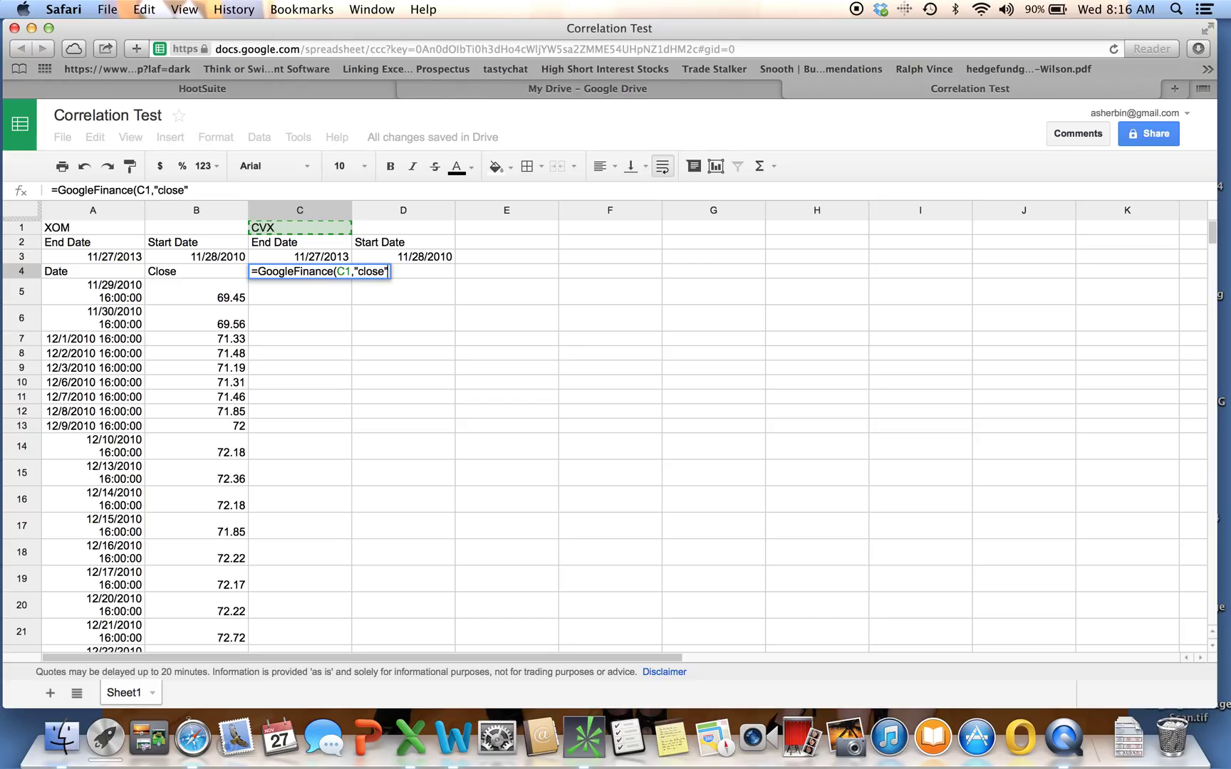
type(",")
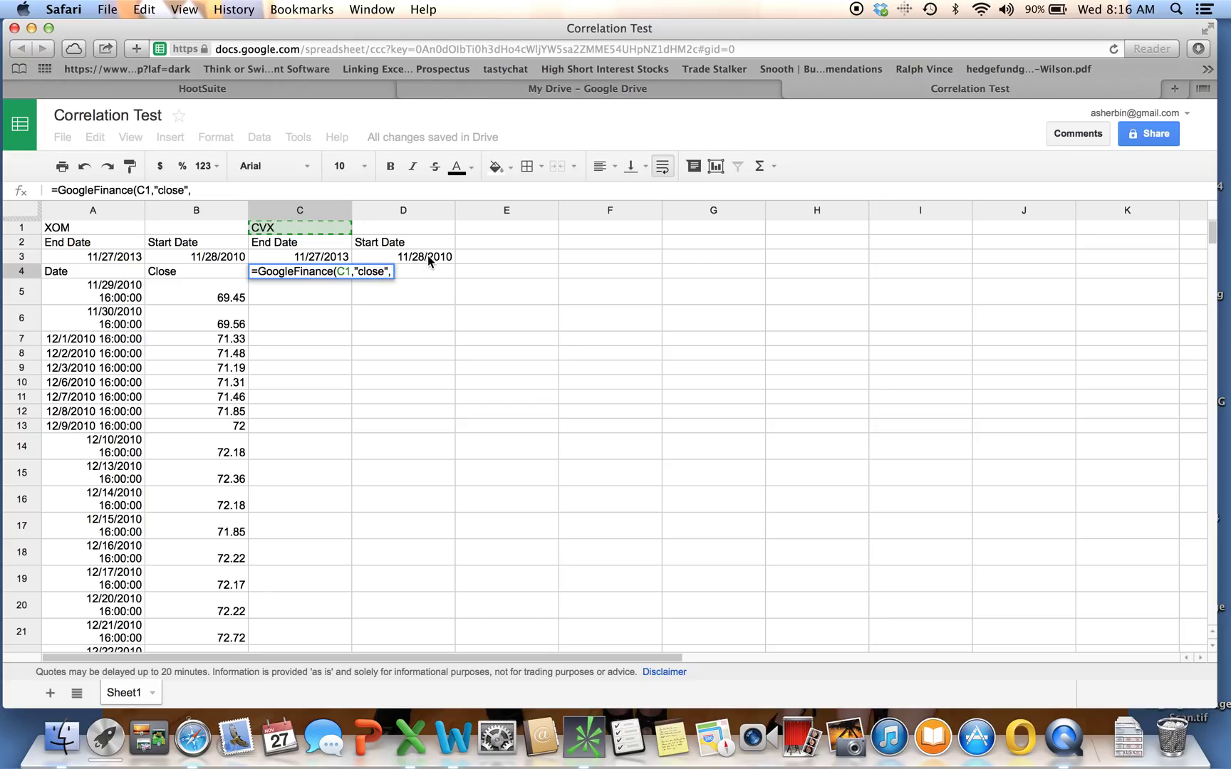
left_click(403, 256)
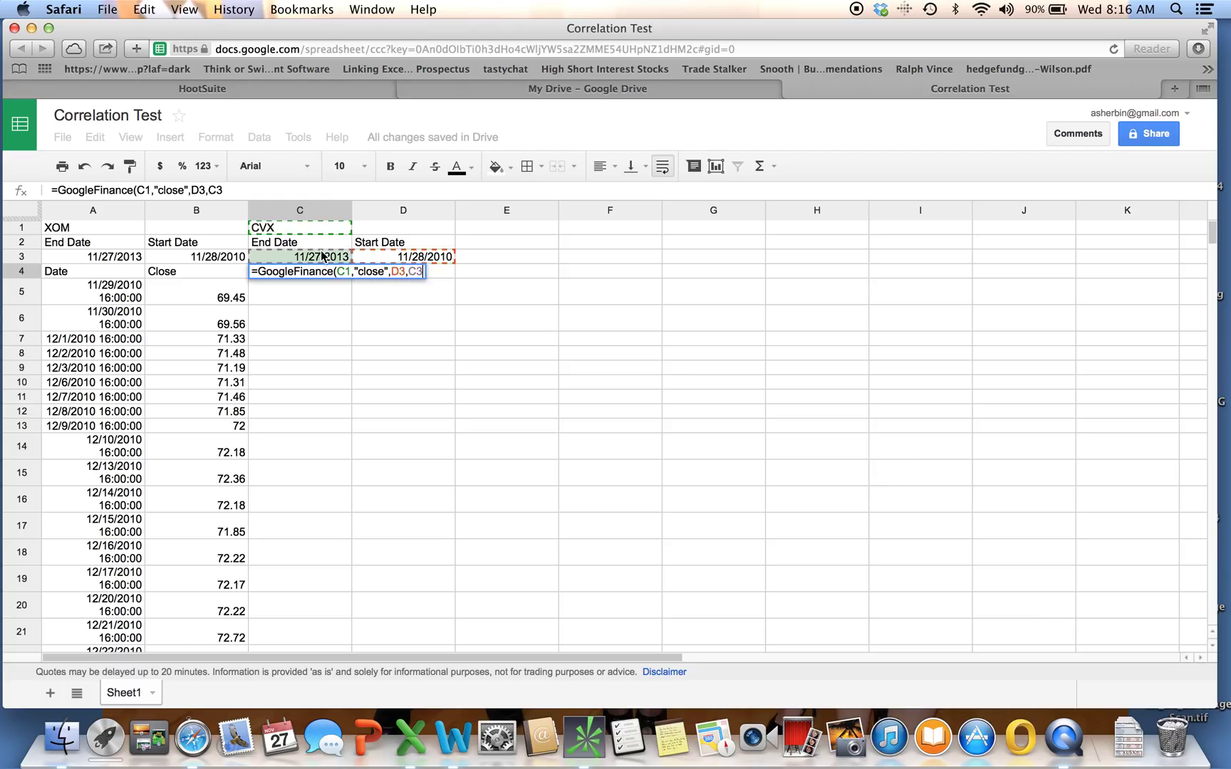
type(",\"1\"")
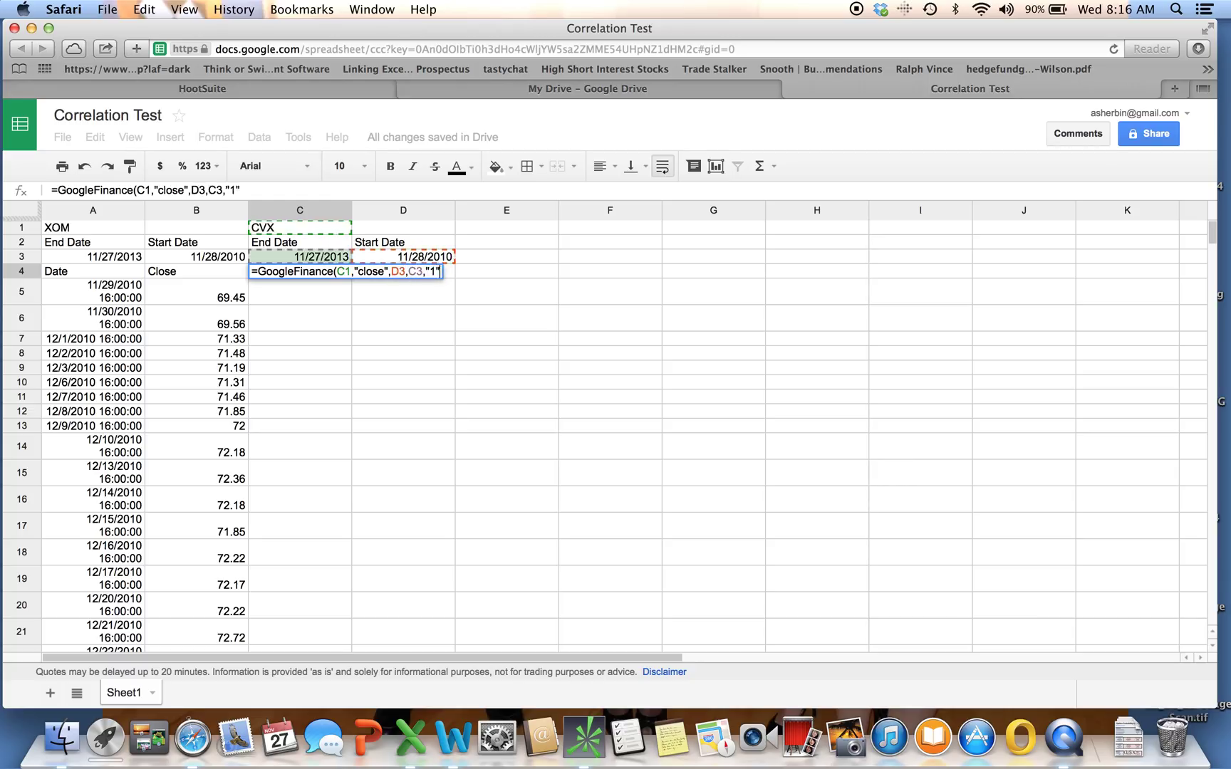
key("Return")
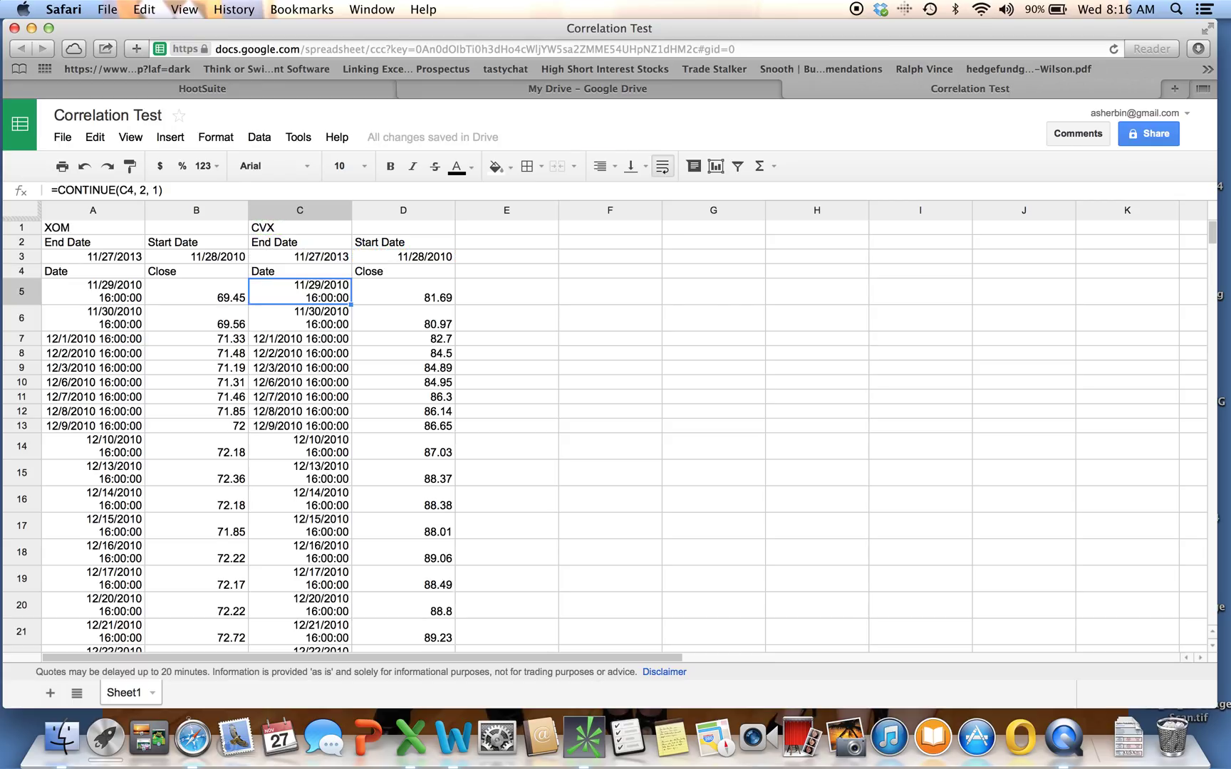
mouse_move(1214, 235)
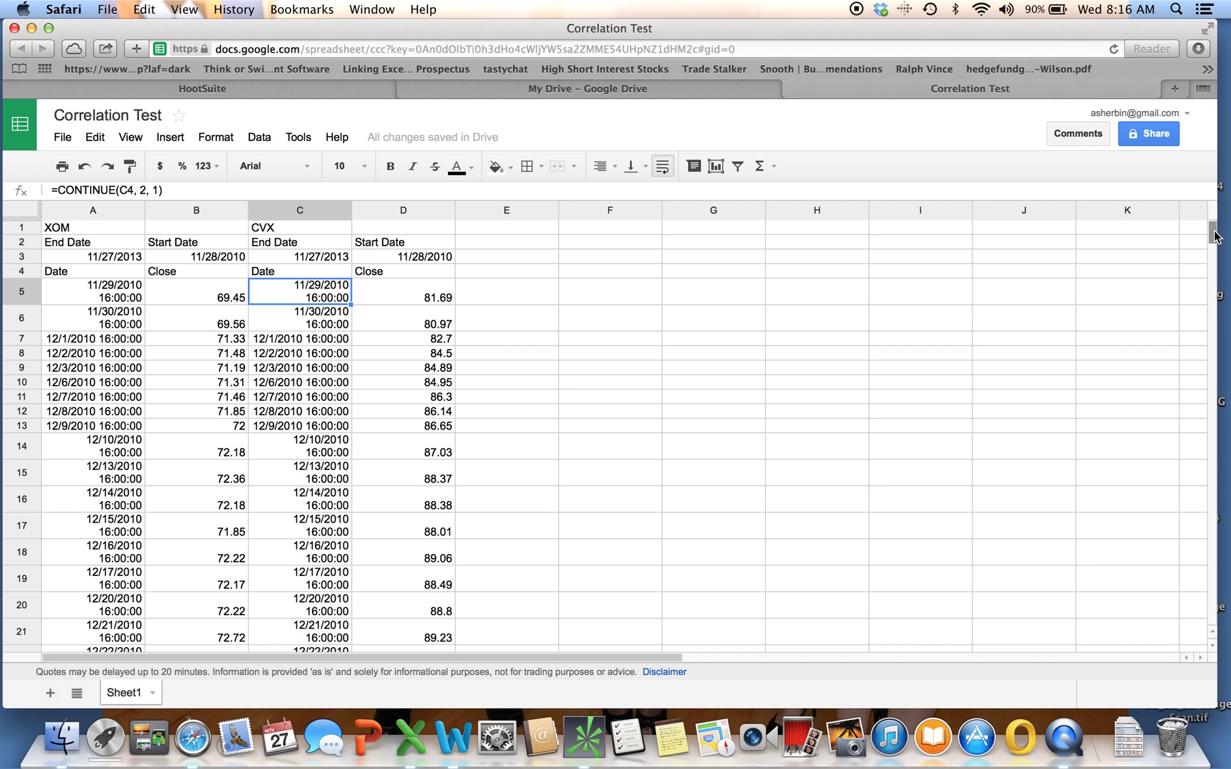
scroll("down", 3)
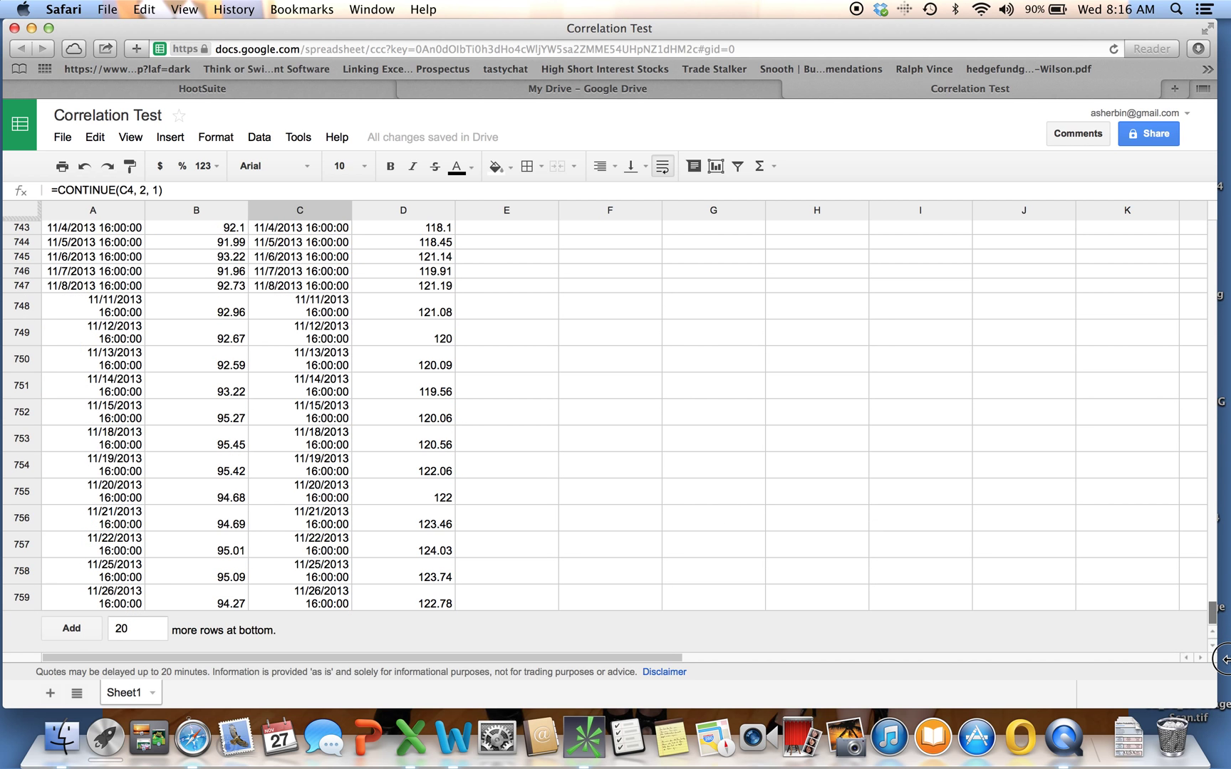
mouse_move(73, 598)
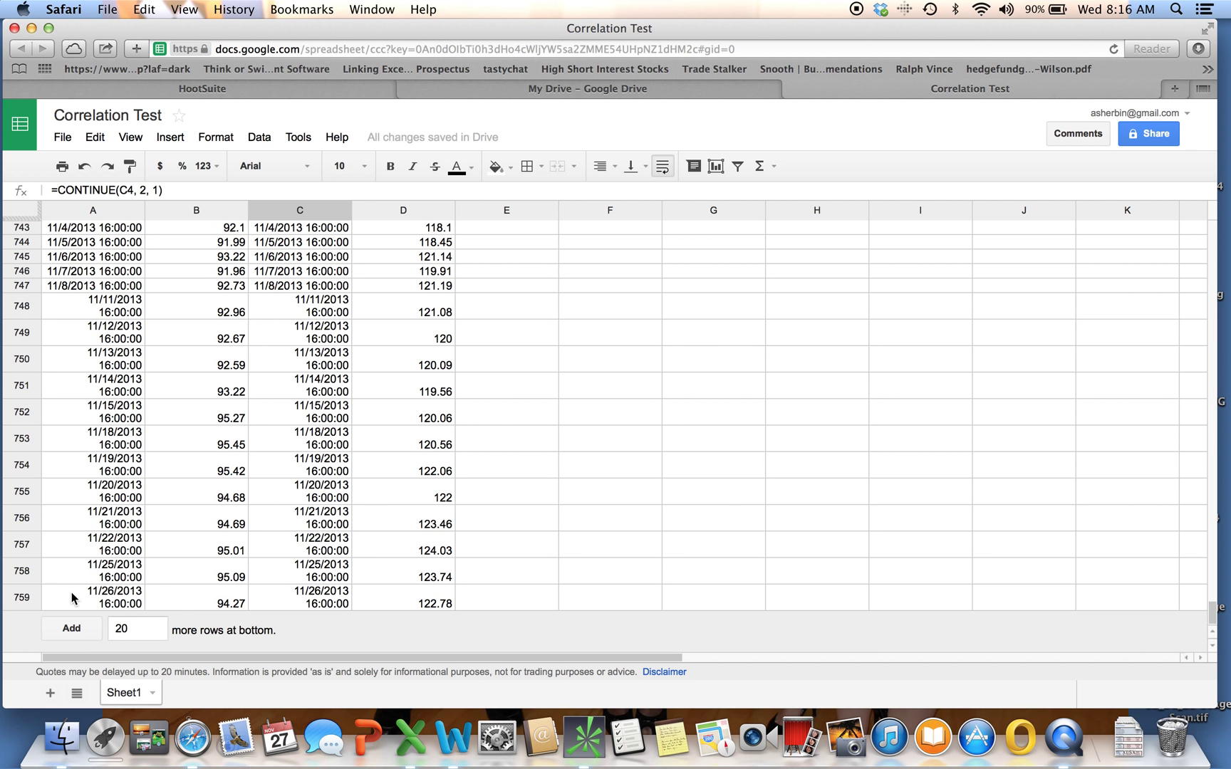
mouse_move(1215, 614)
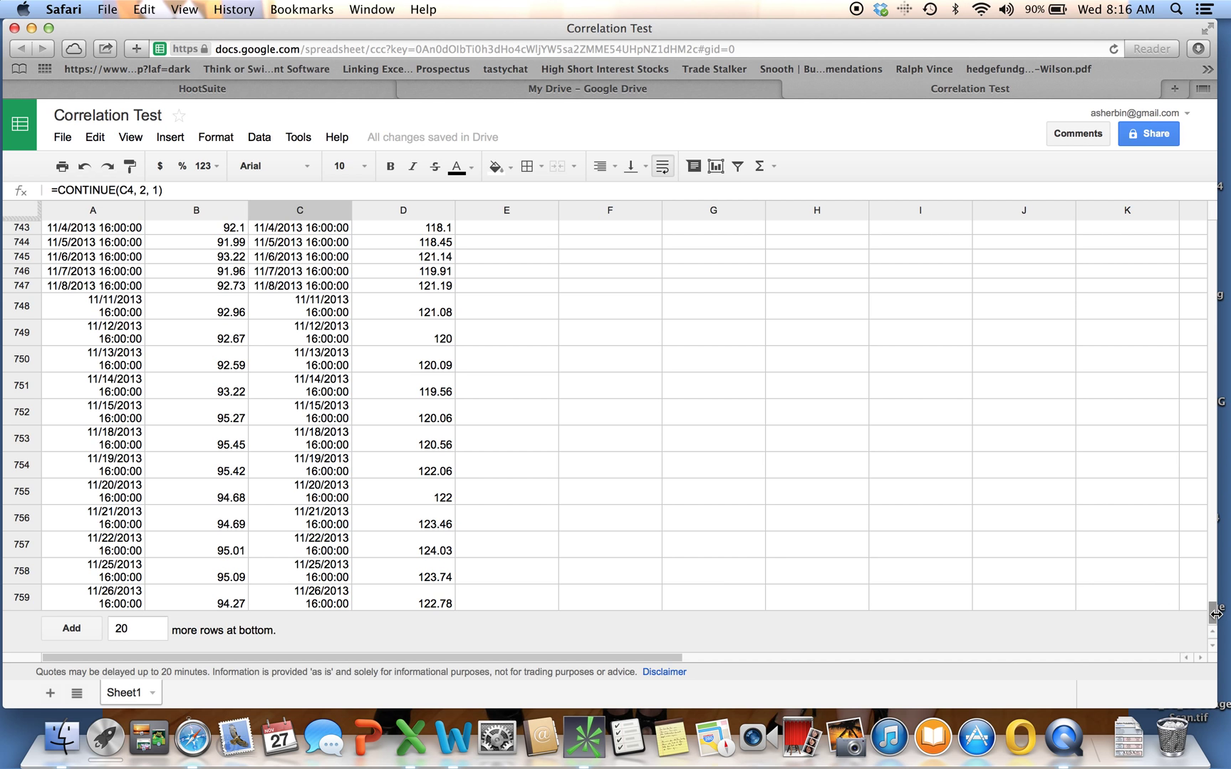
scroll("up", 3)
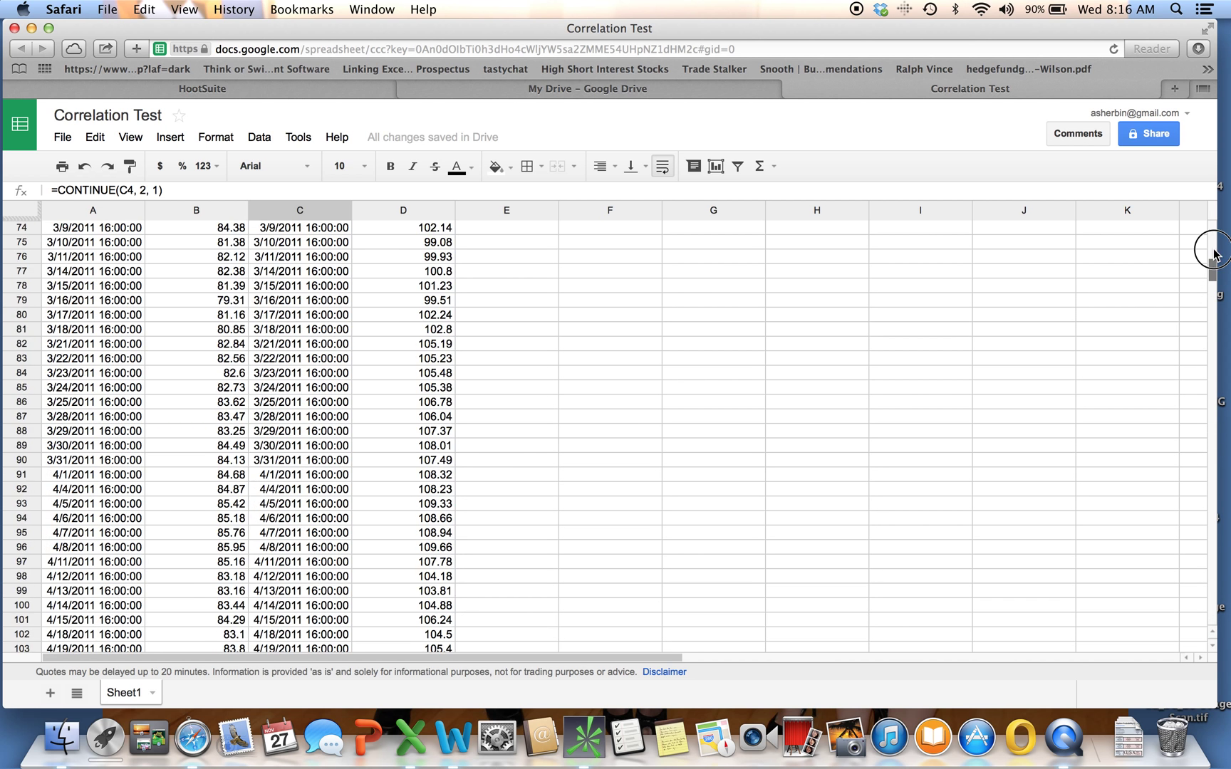
scroll("up", 3)
type("Co")
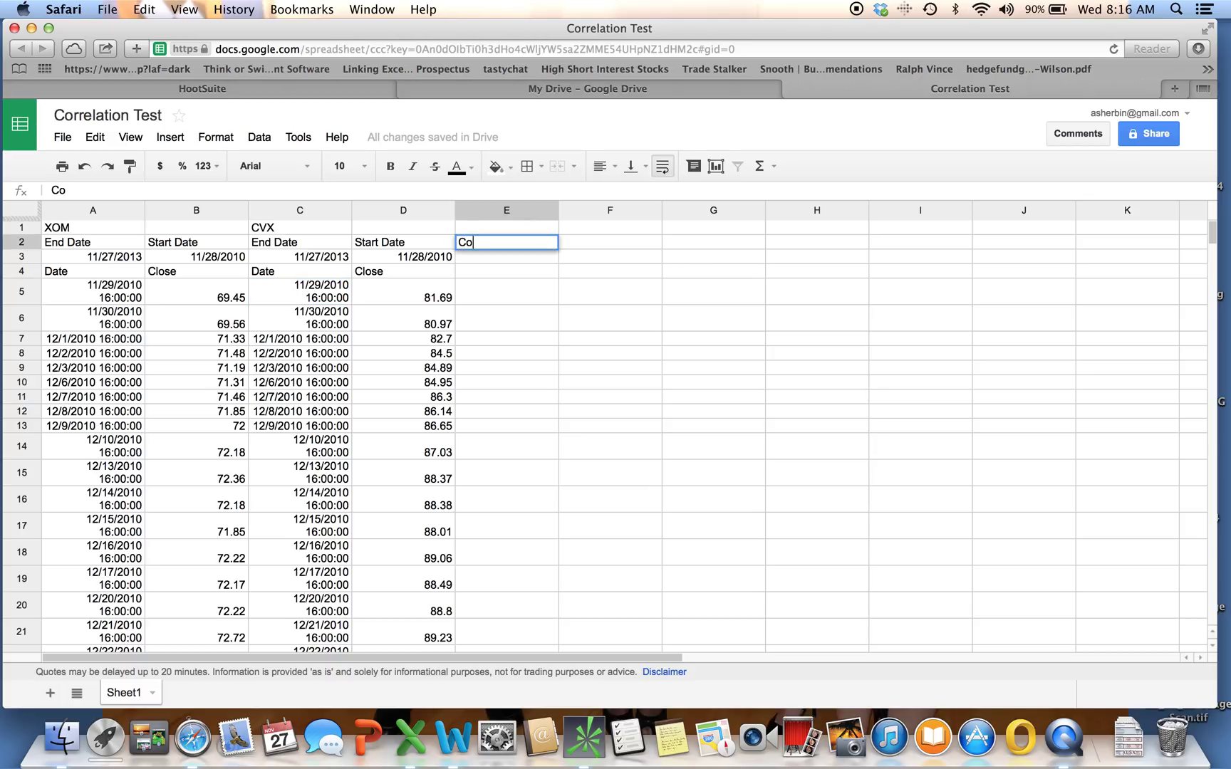
Label column E with Correlation, 3 year, 1 year and 6 months
type("rrelation")
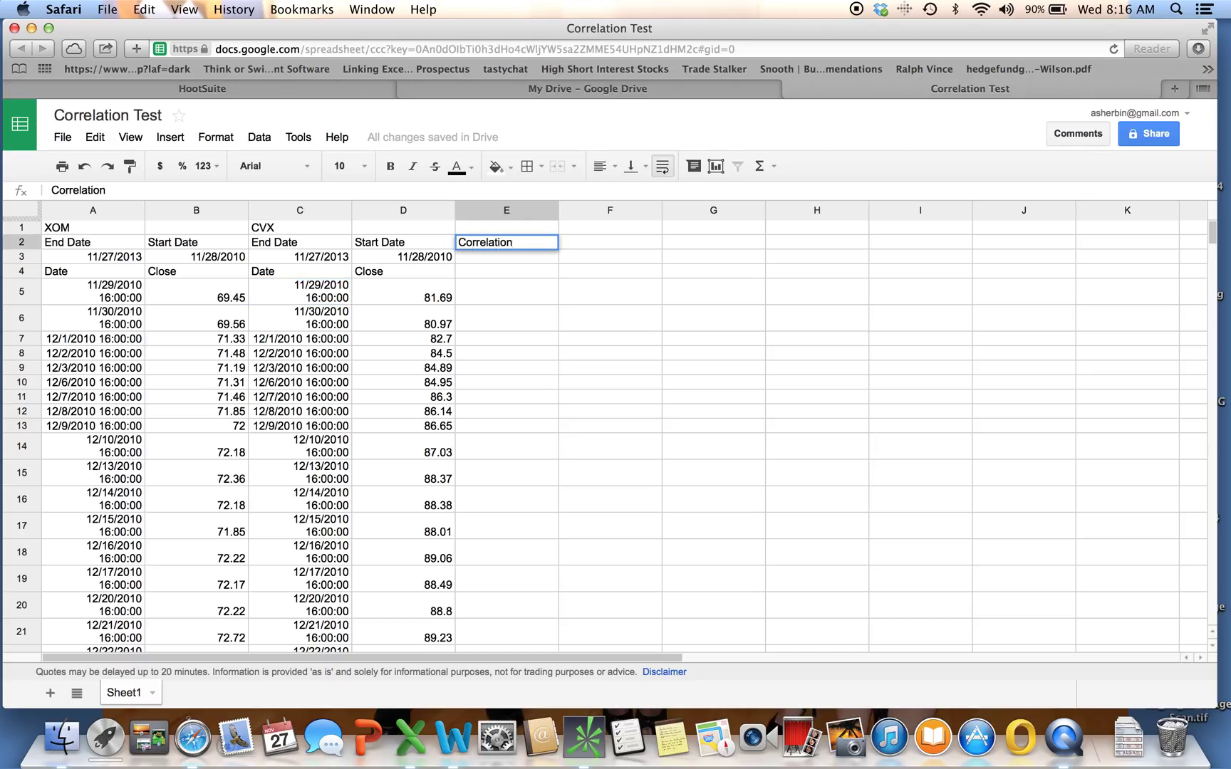
type("3 year")
left_click(507, 271)
type("1 year")
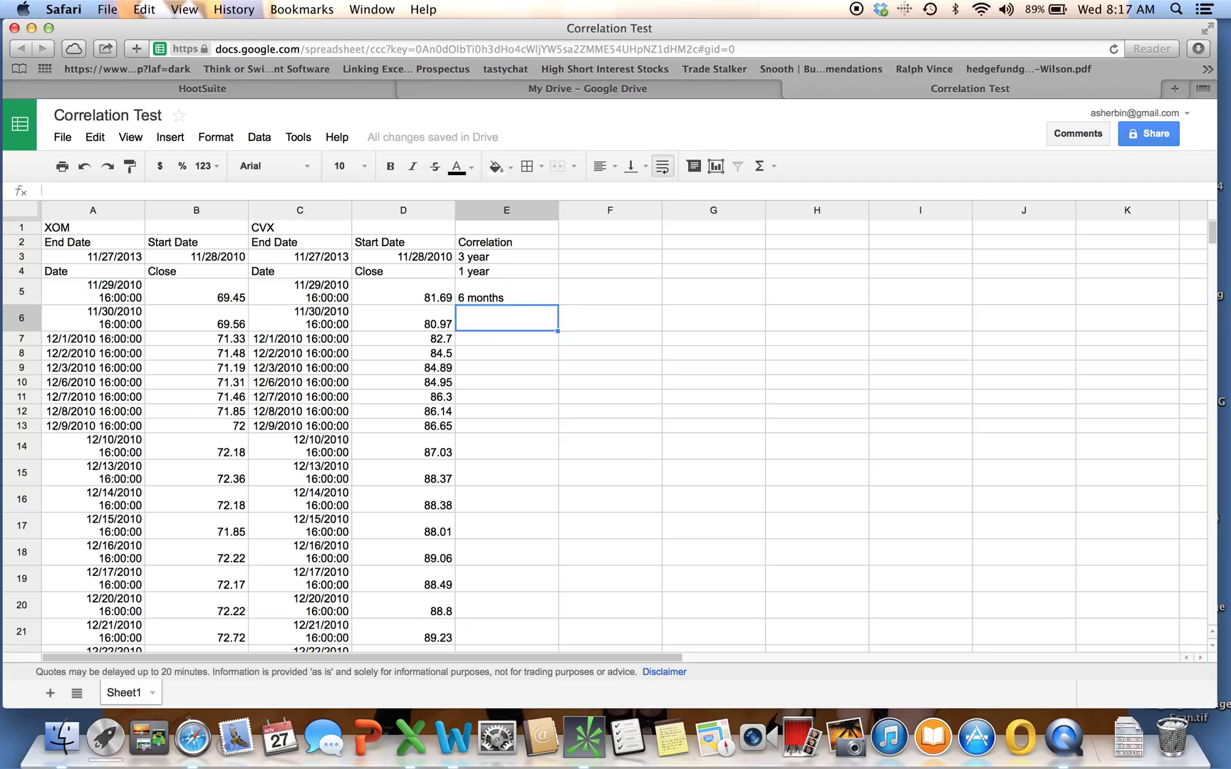
mouse_move(607, 266)
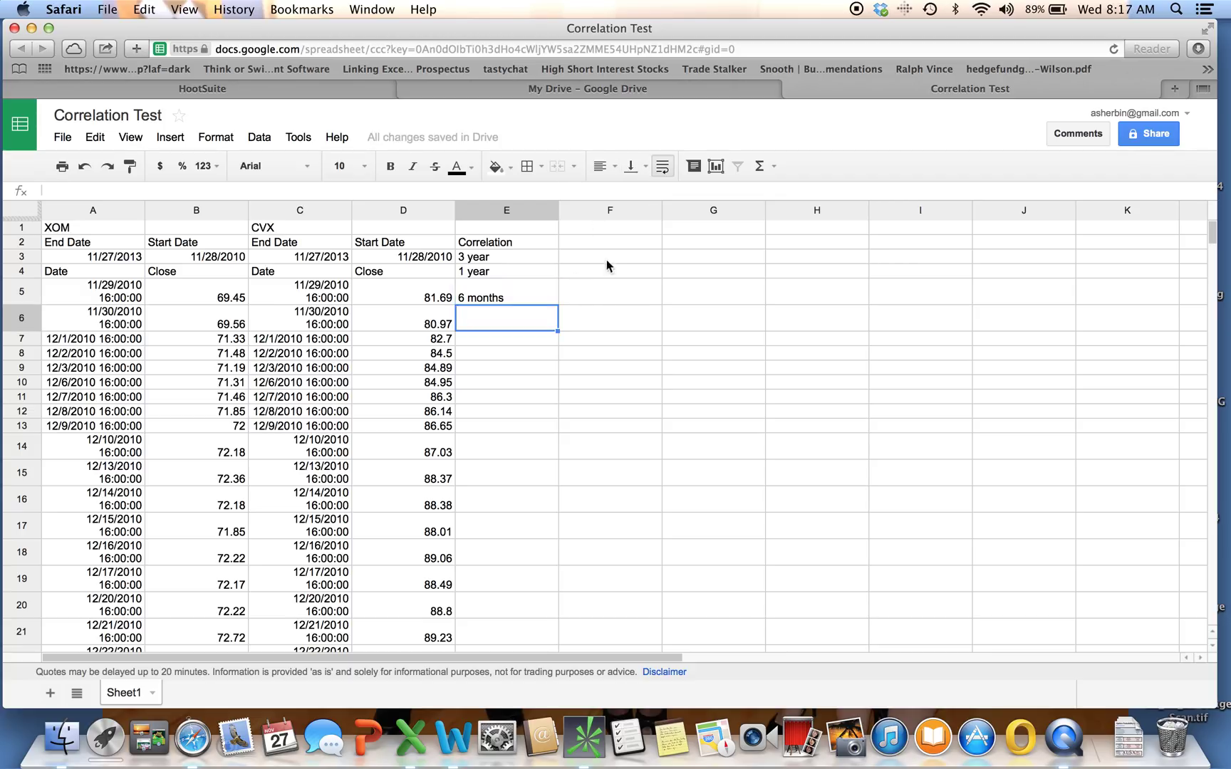
left_click(610, 257)
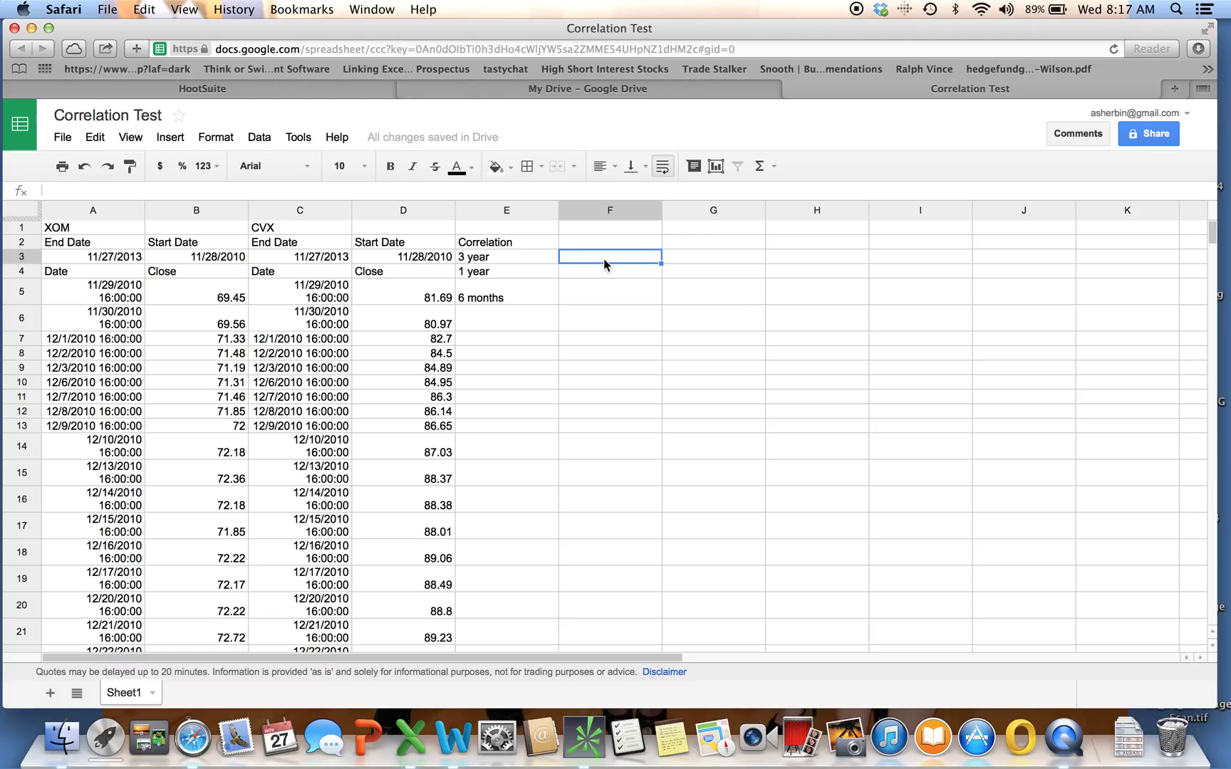
Enter =correl(B5:B759,D5:D759) in F3 for the 3-year XOM–CVX correlation
type("=correl(")
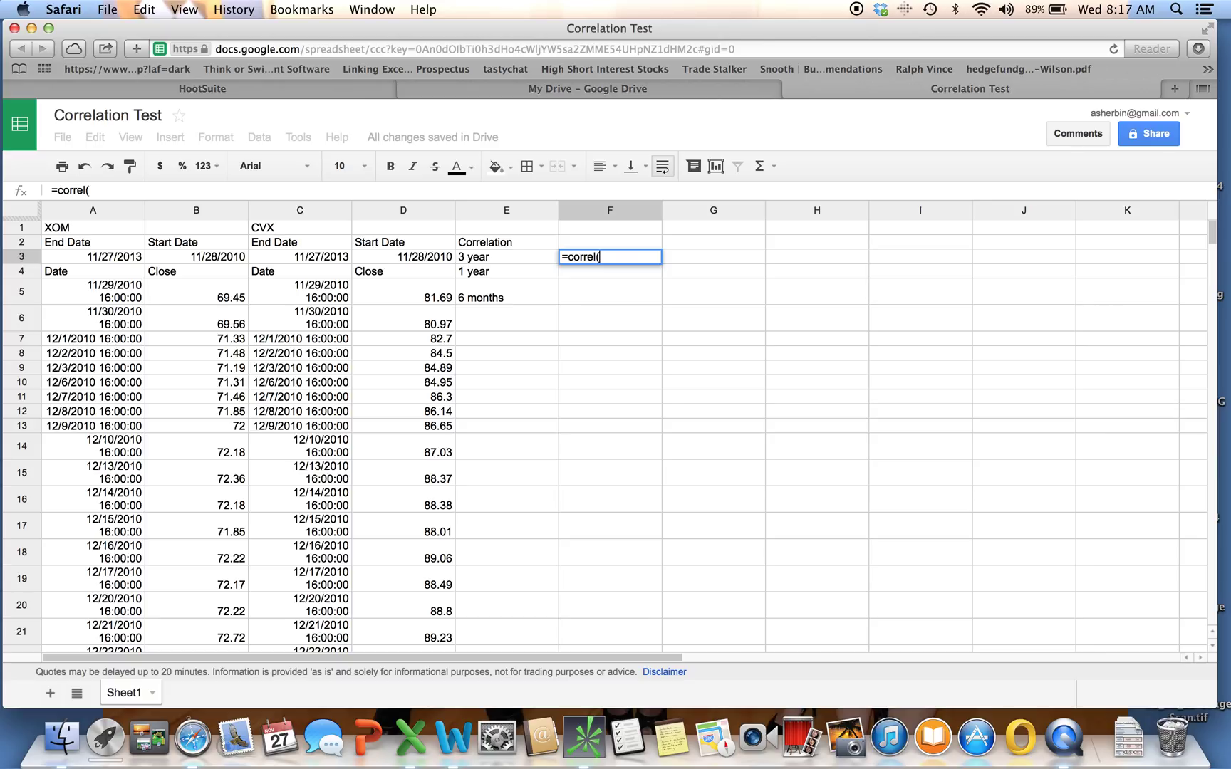
type("B5:")
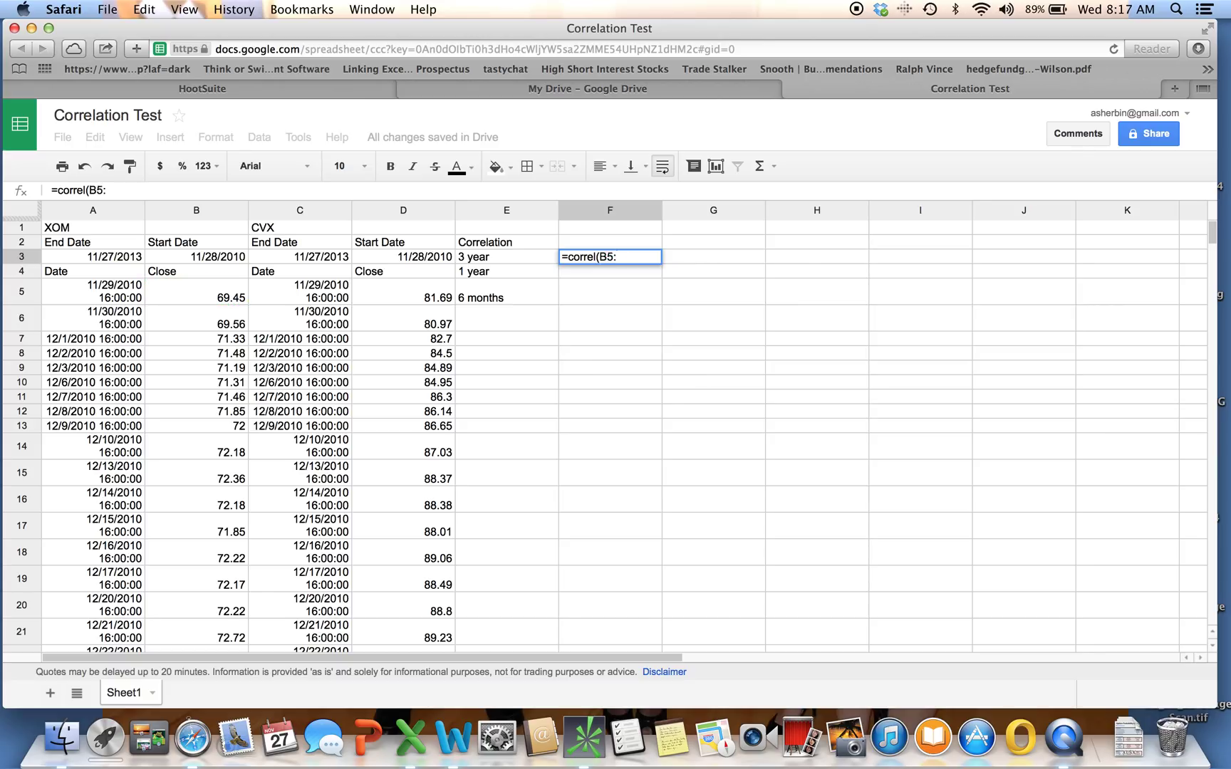
type("B759")
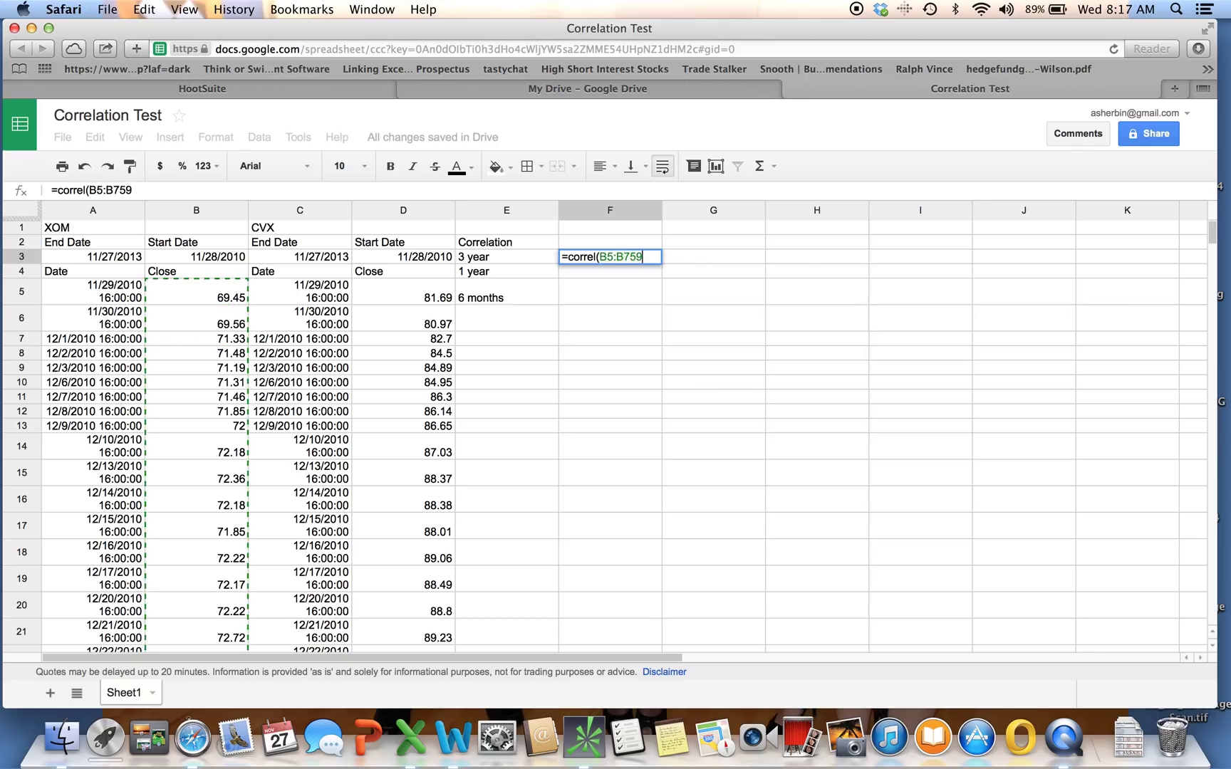
type(",")
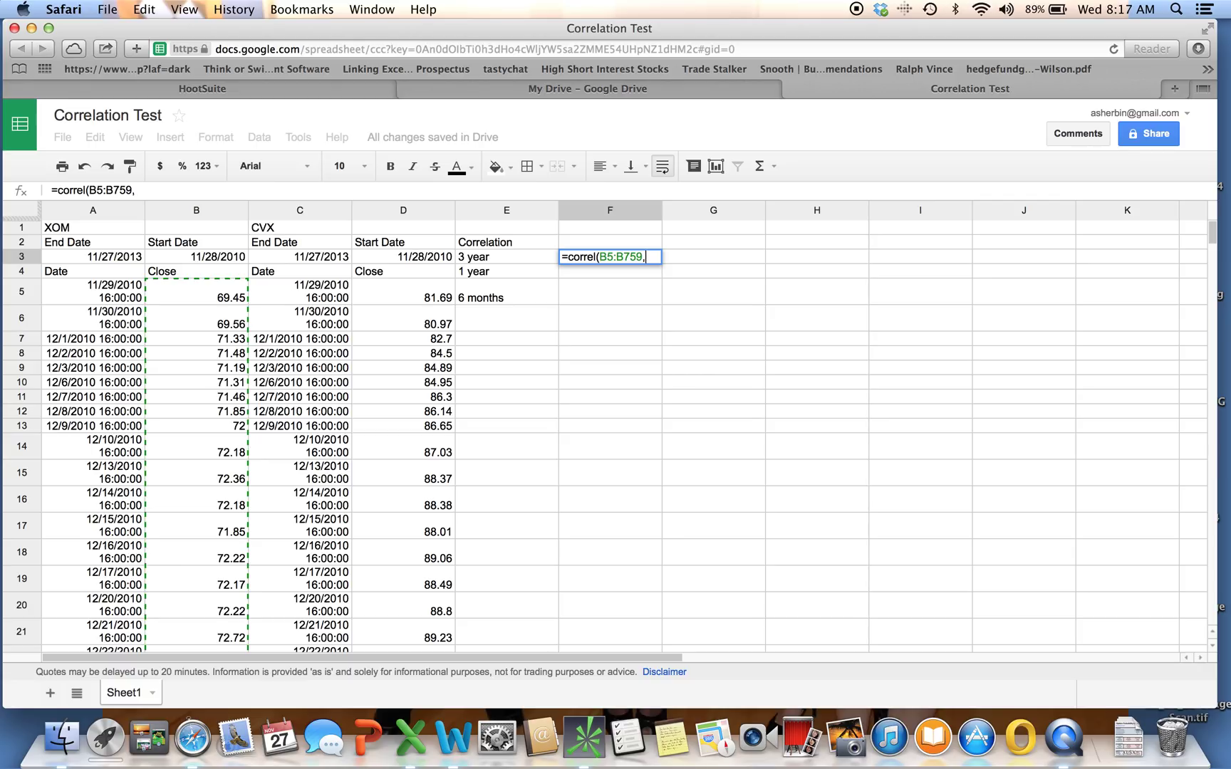
type("D5:D")
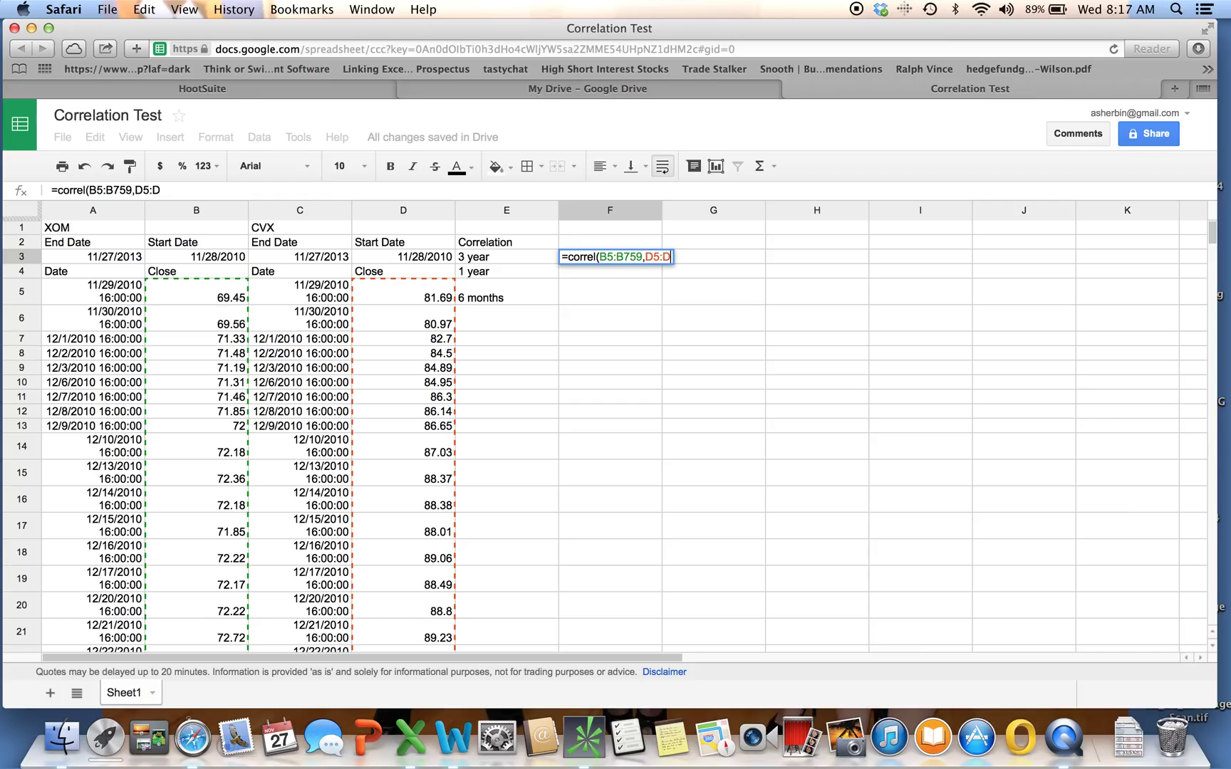
type("759")
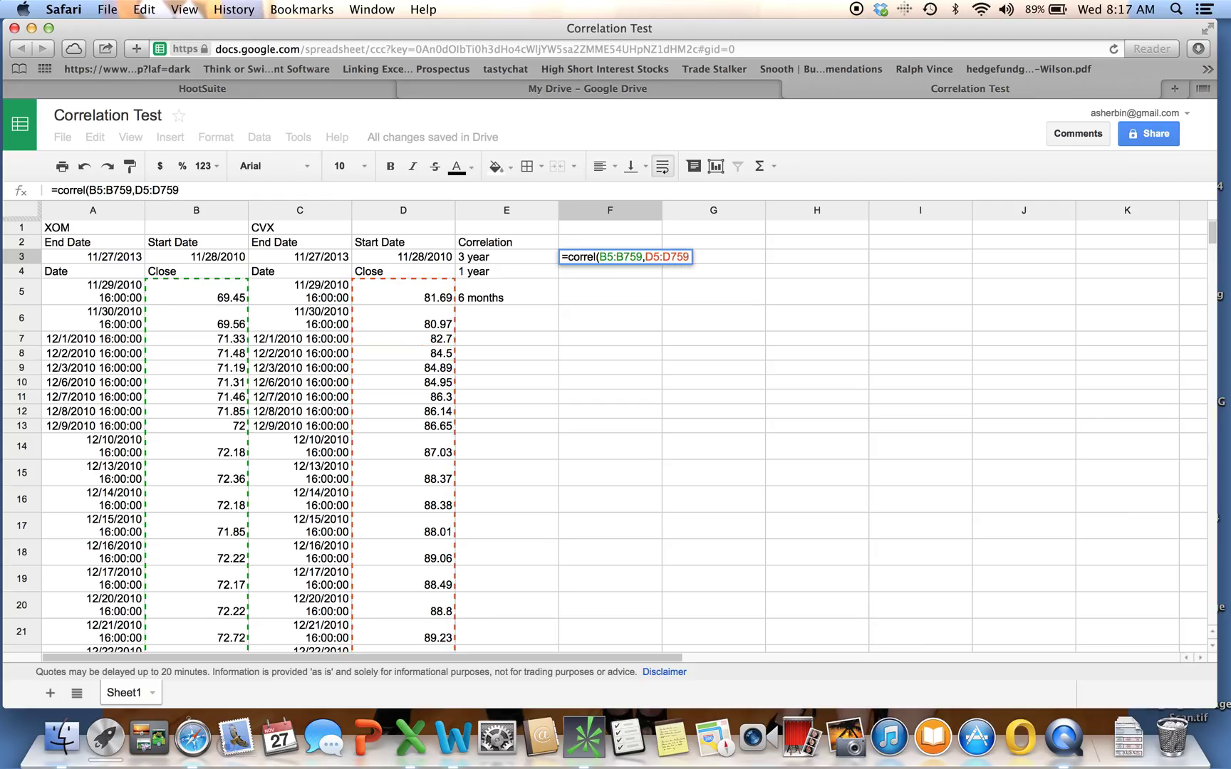
type(")")
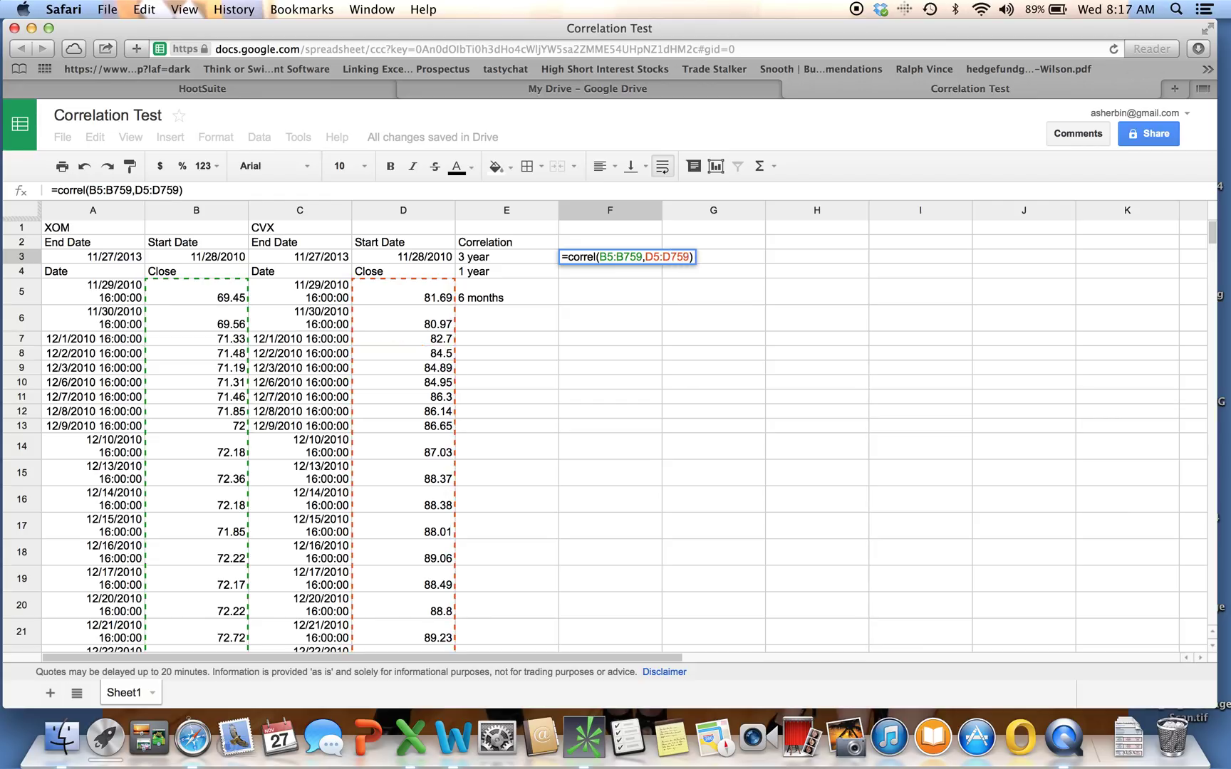
key("Return")
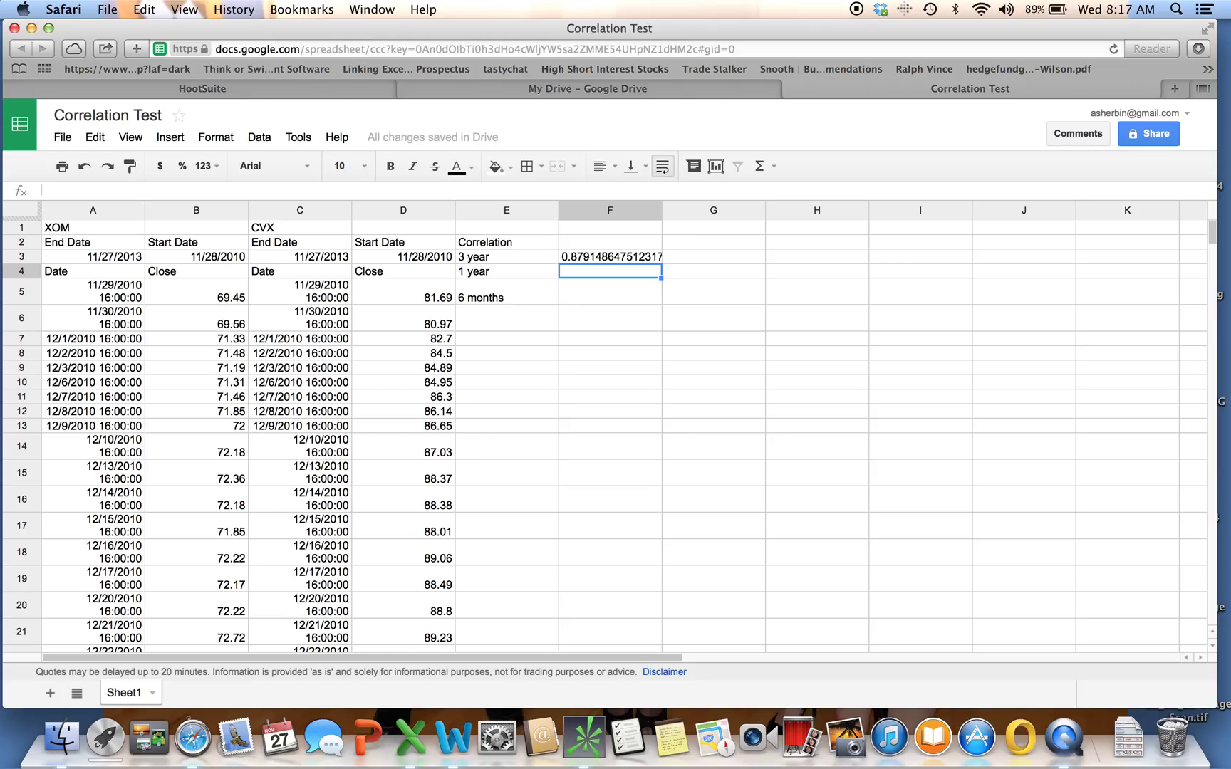
mouse_move(946, 228)
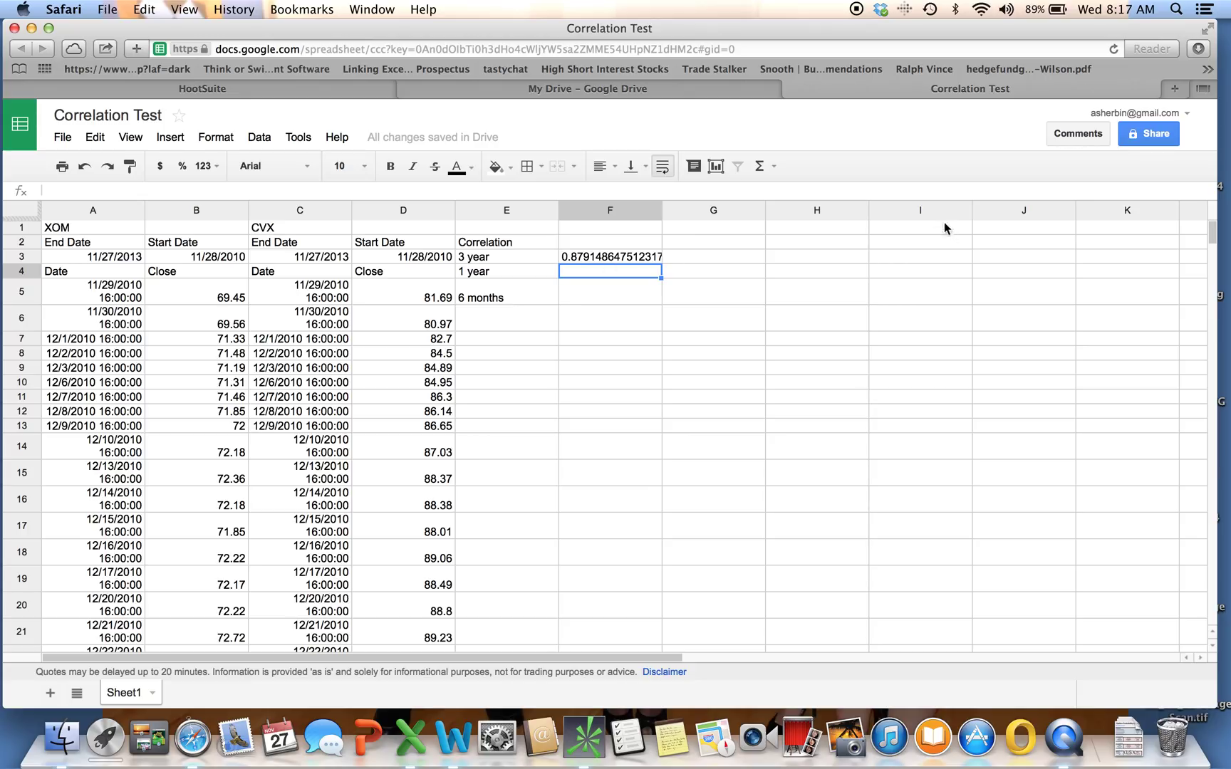
mouse_move(1211, 233)
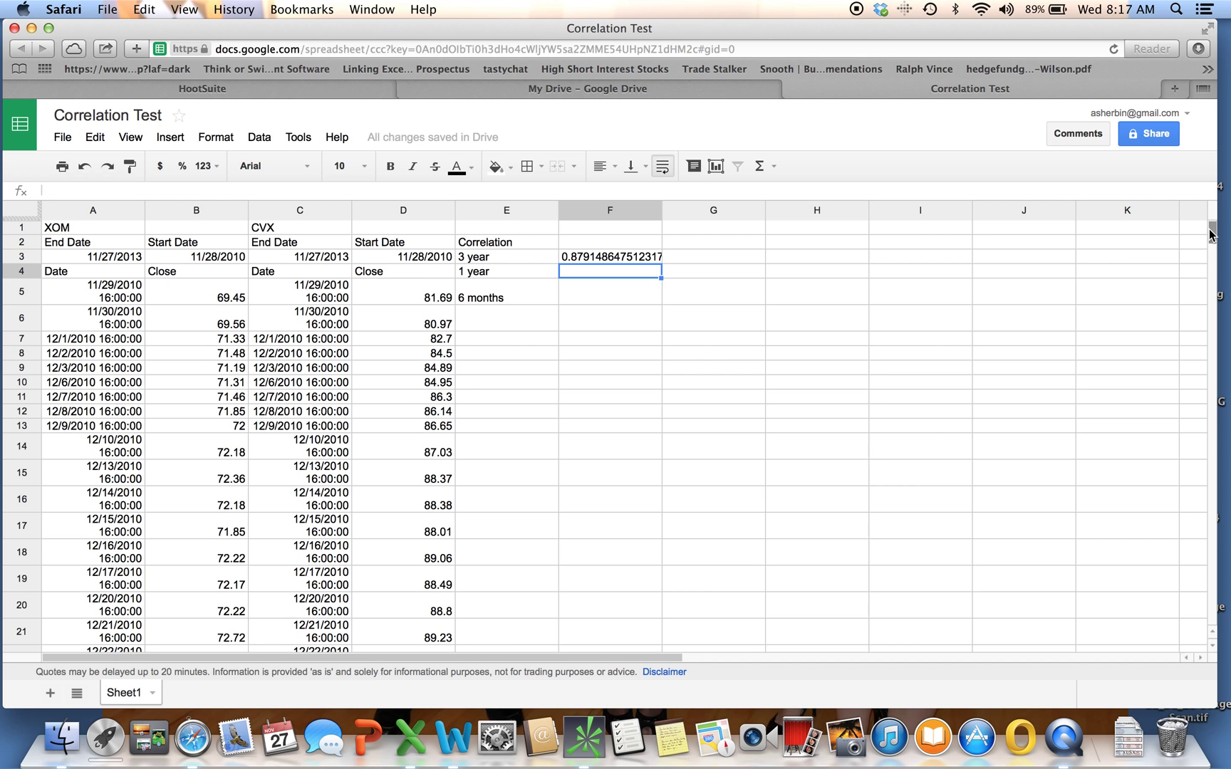
scroll("down", 3)
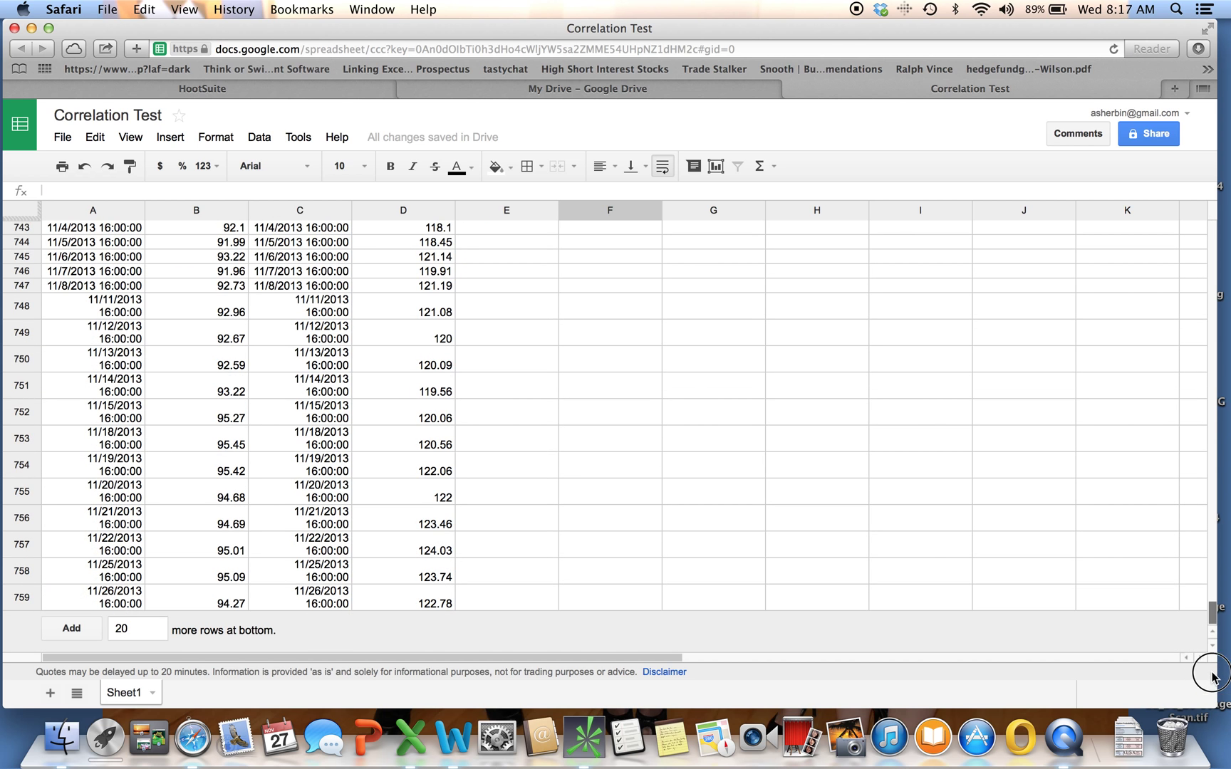
mouse_move(1213, 611)
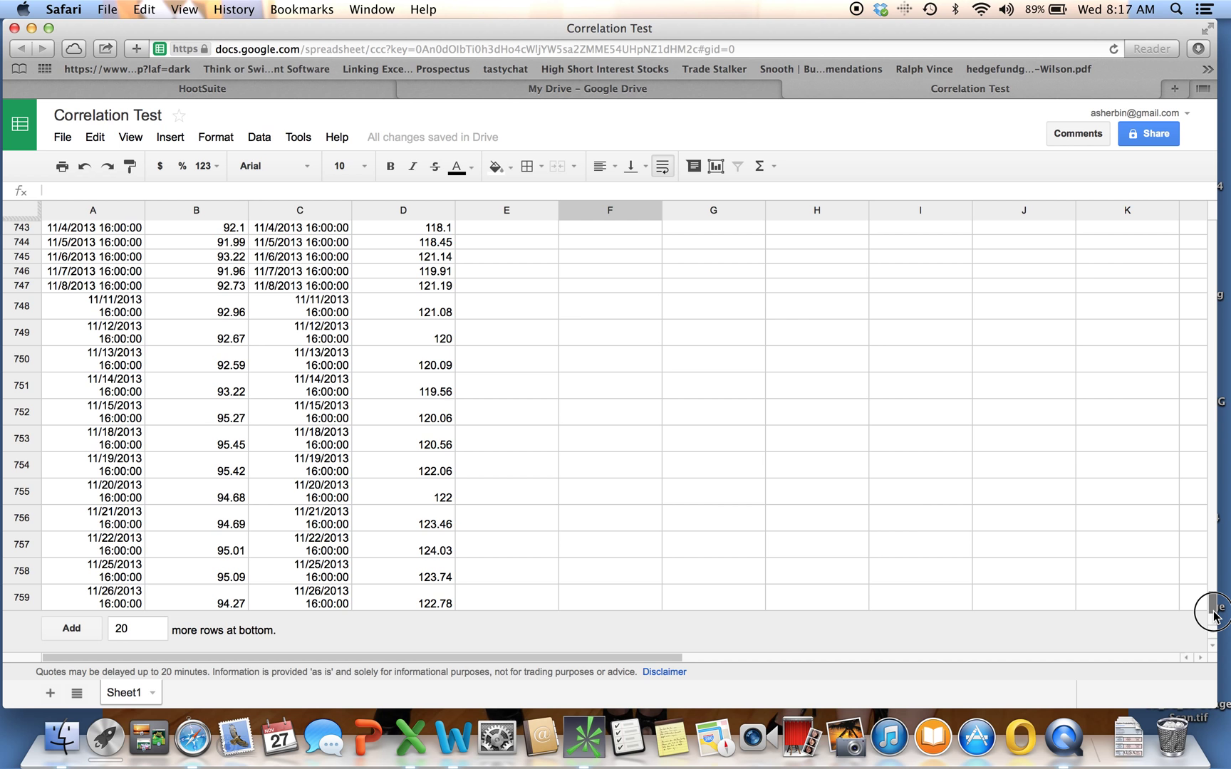
scroll("up", 3)
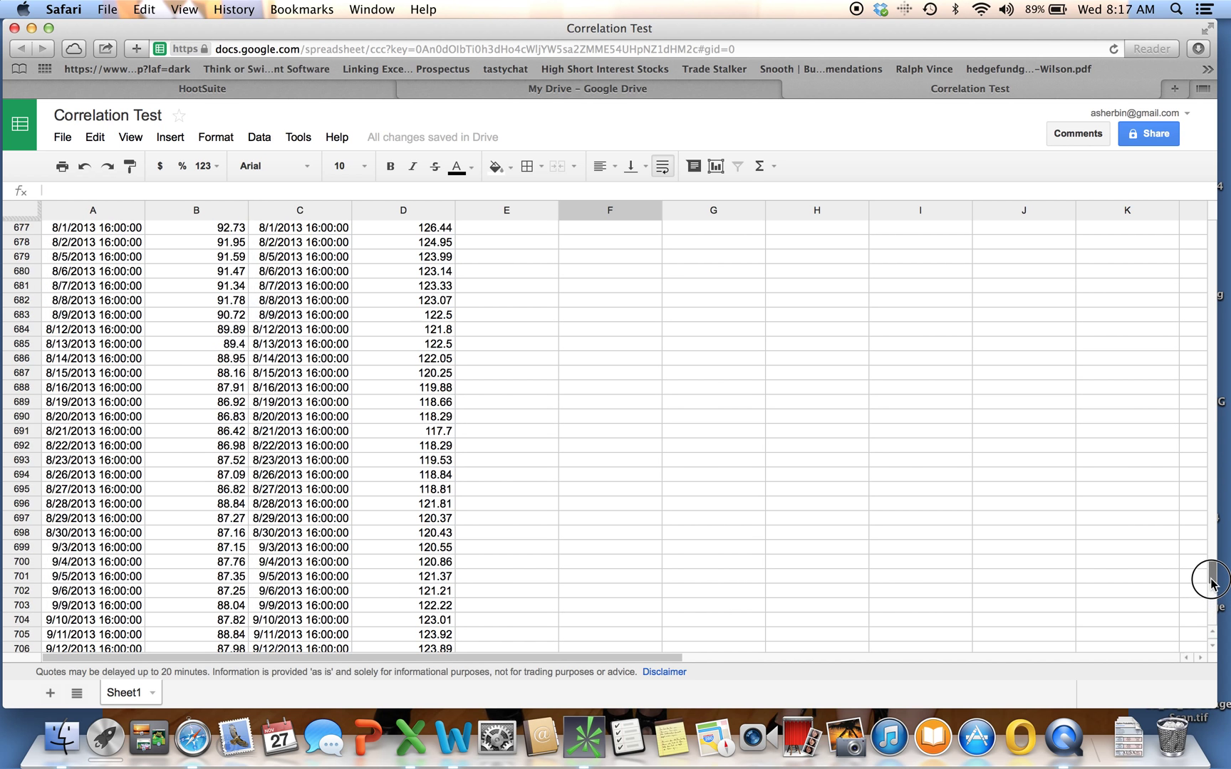
scroll("up", 3)
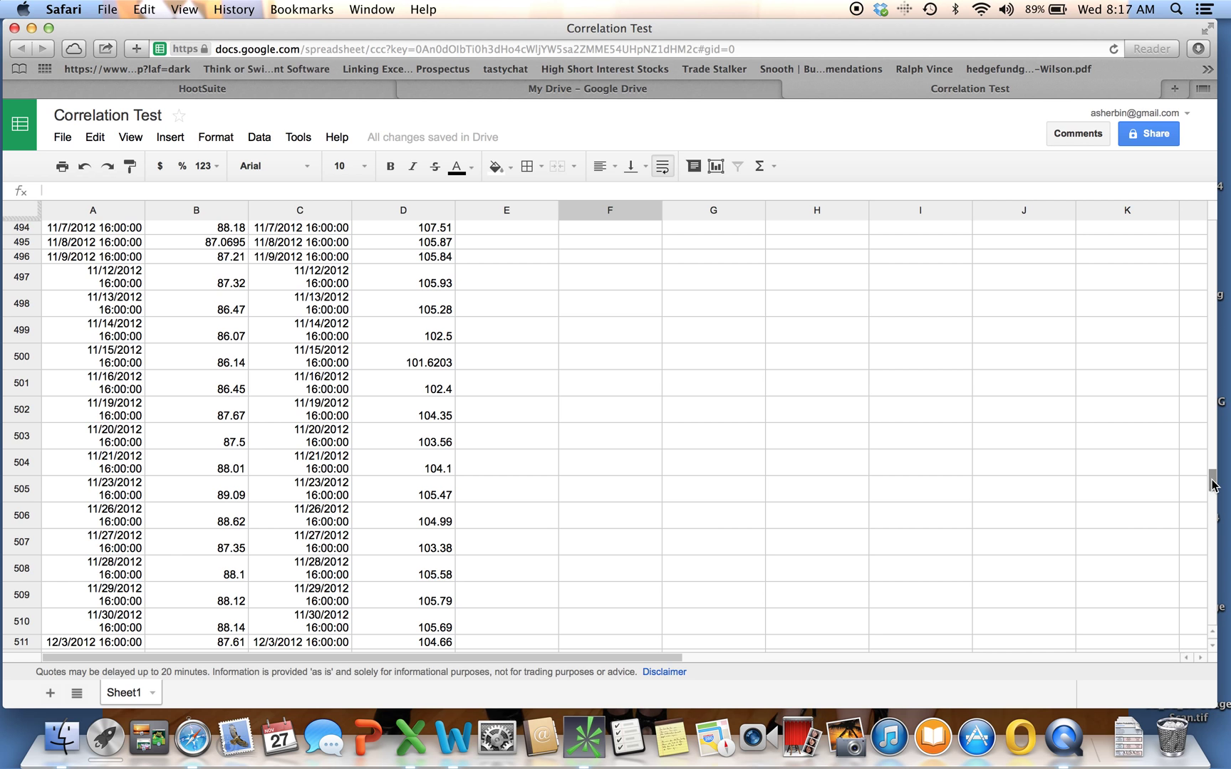
scroll("up", 3)
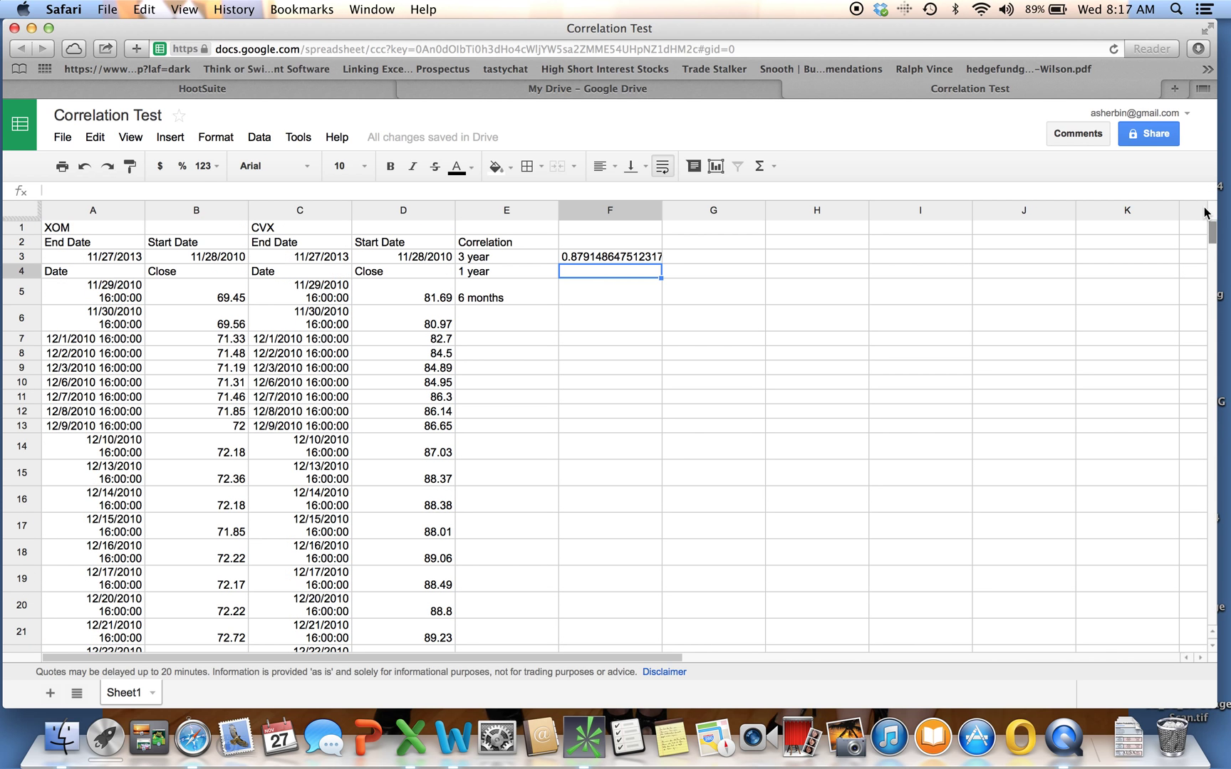
Enter =correl(B506:B759,D506:D759) in F4 for the 1-year correlation
type("=")
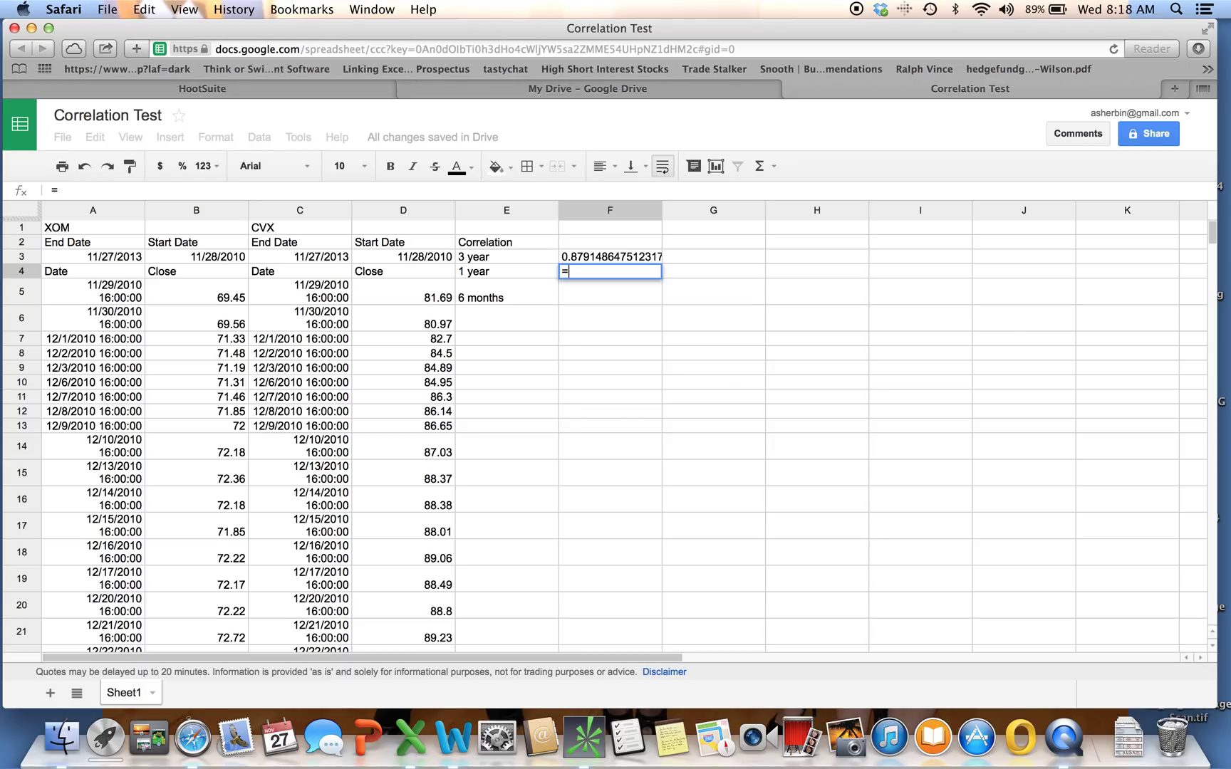
type("correl(")
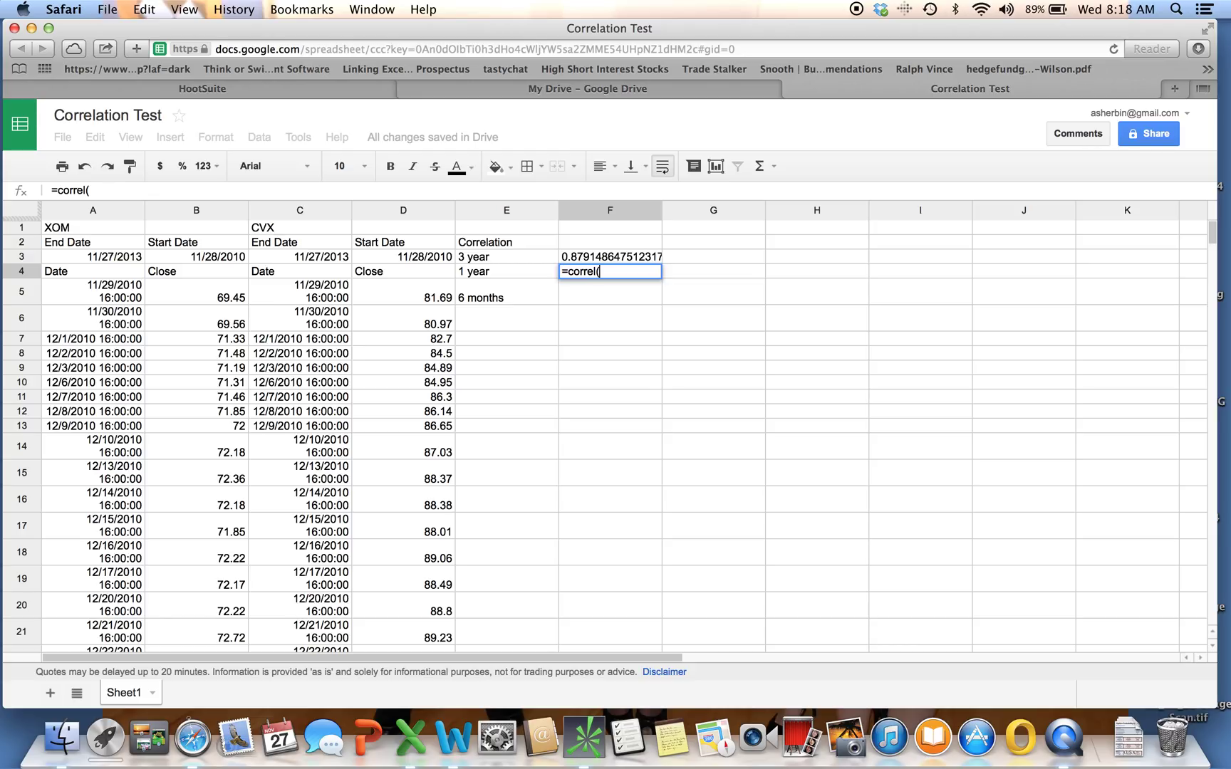
type("B5")
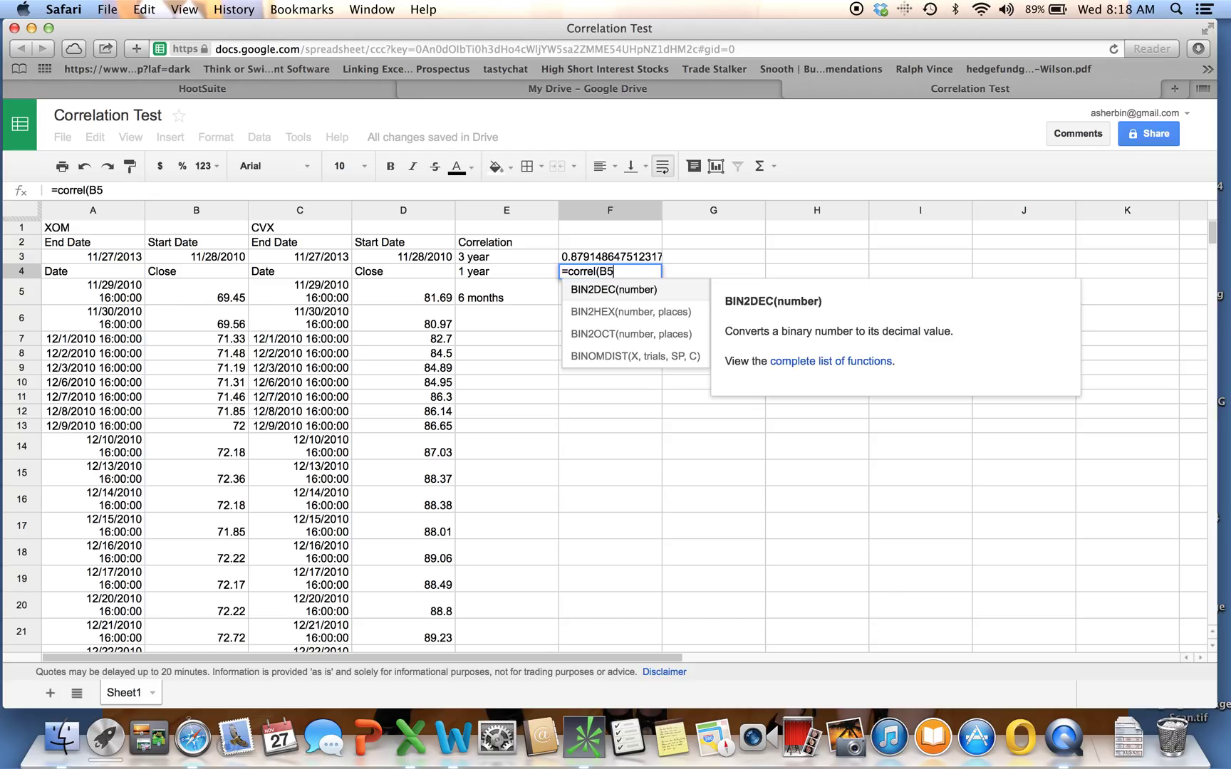
type("06:B")
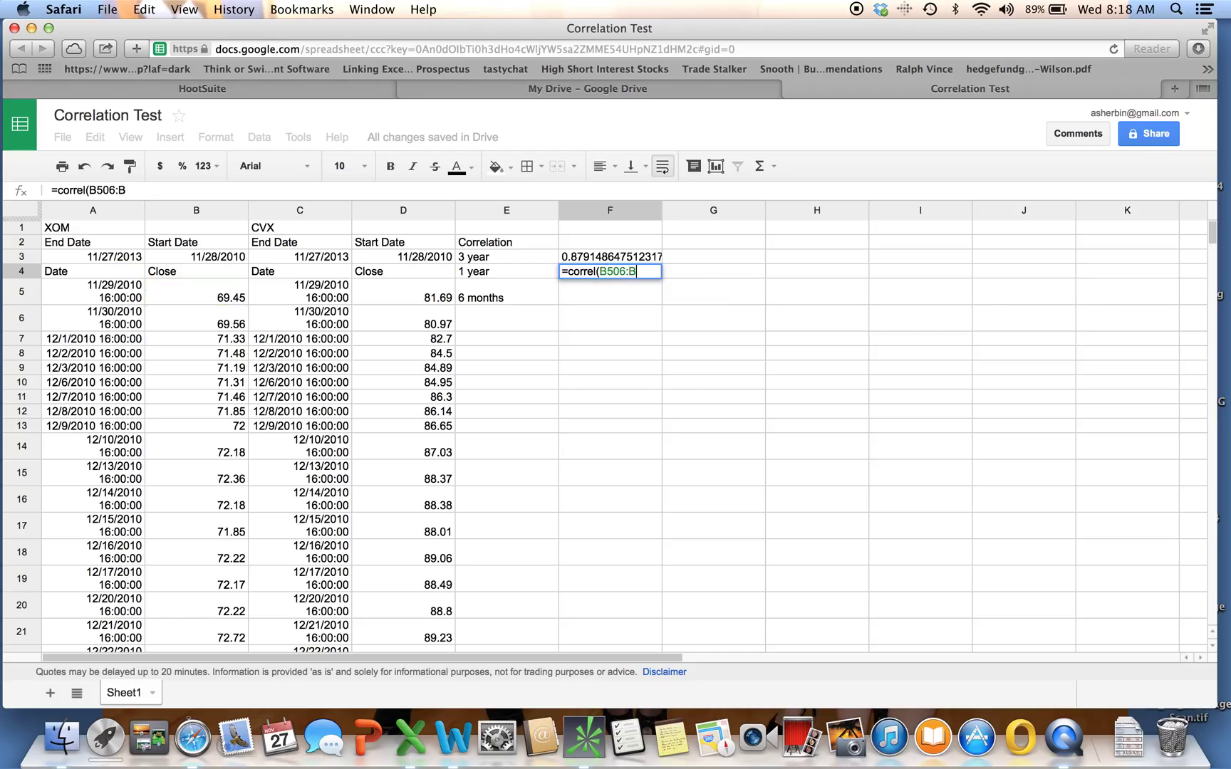
type("759,")
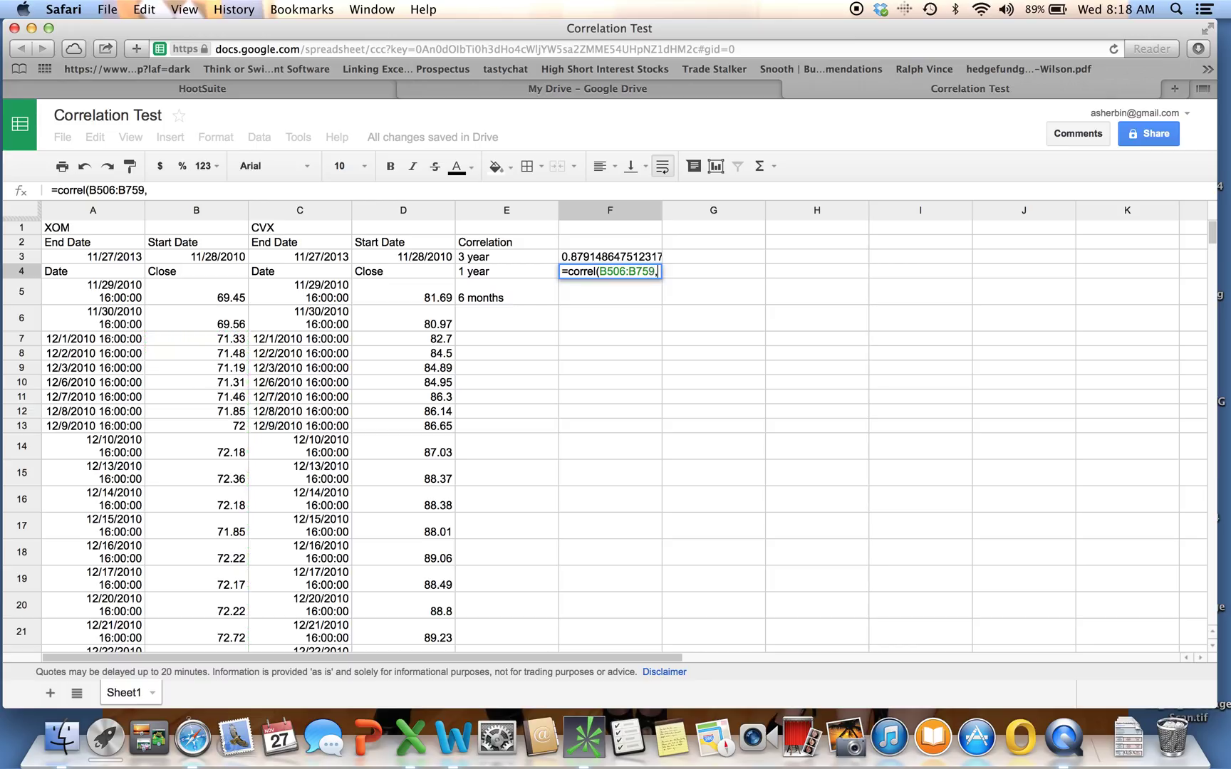
type("D5")
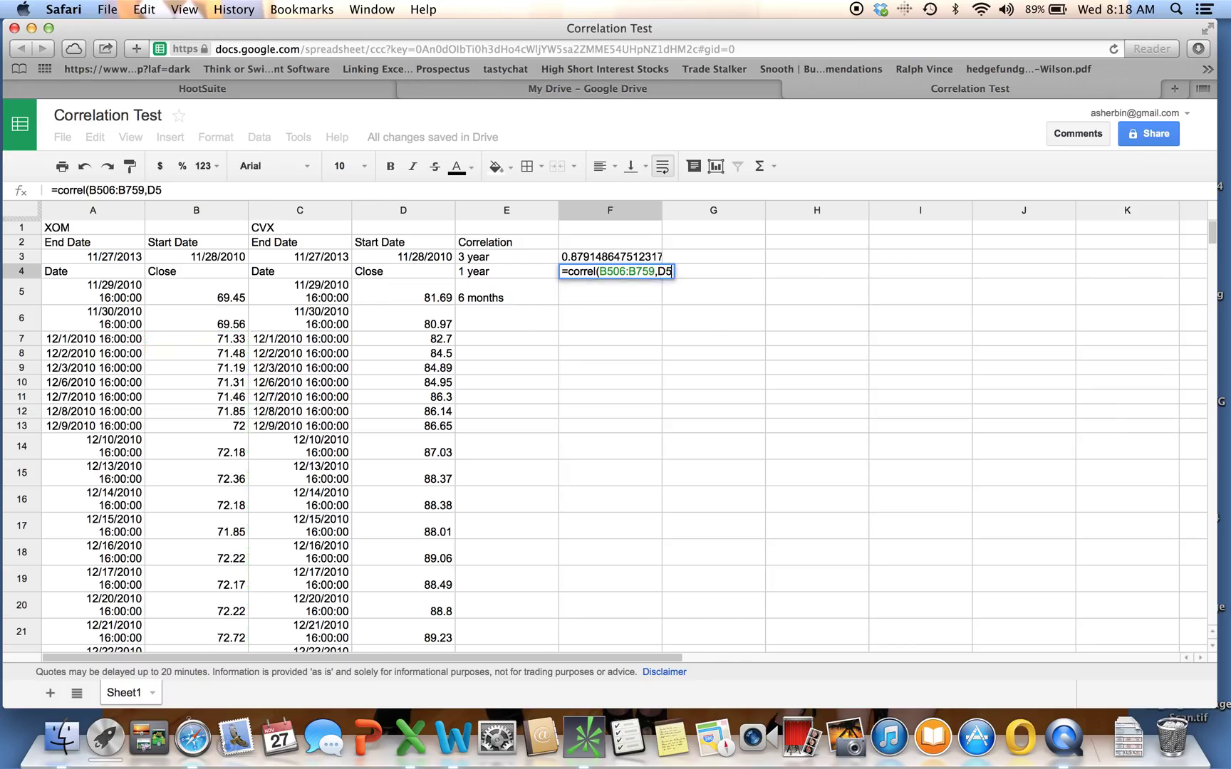
type("06:D")
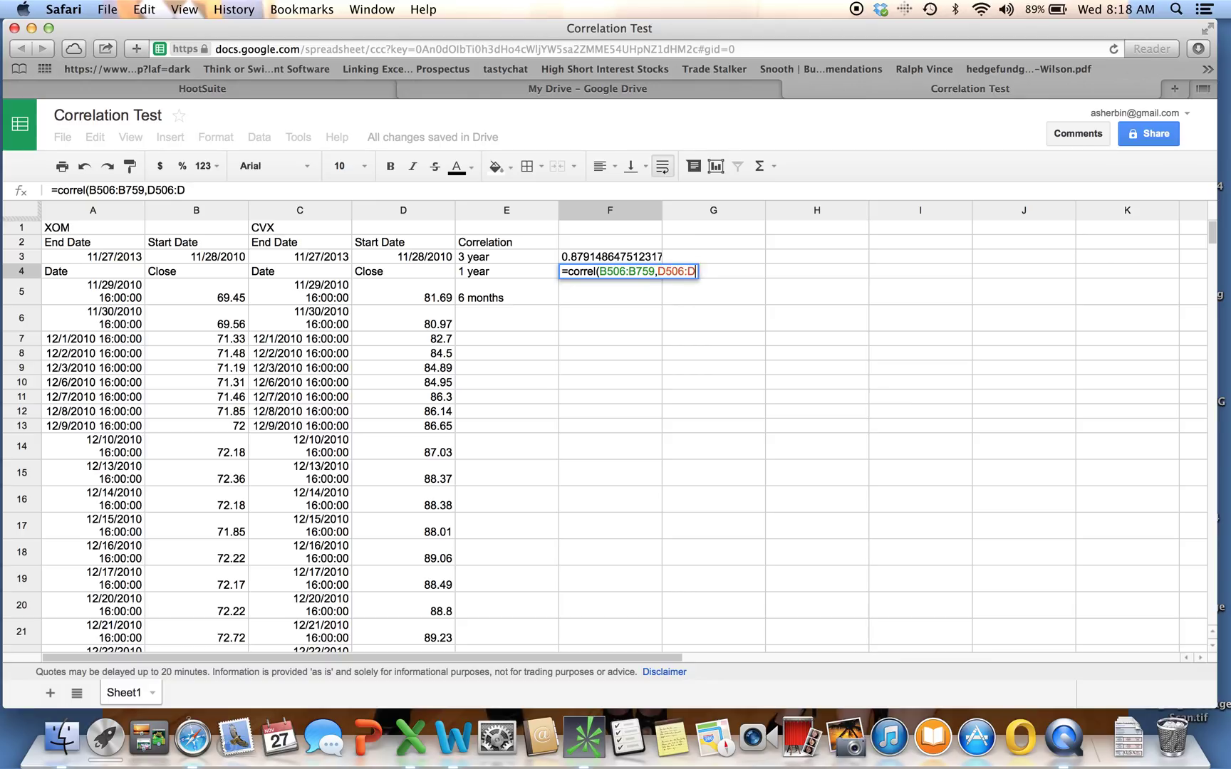
type("759)")
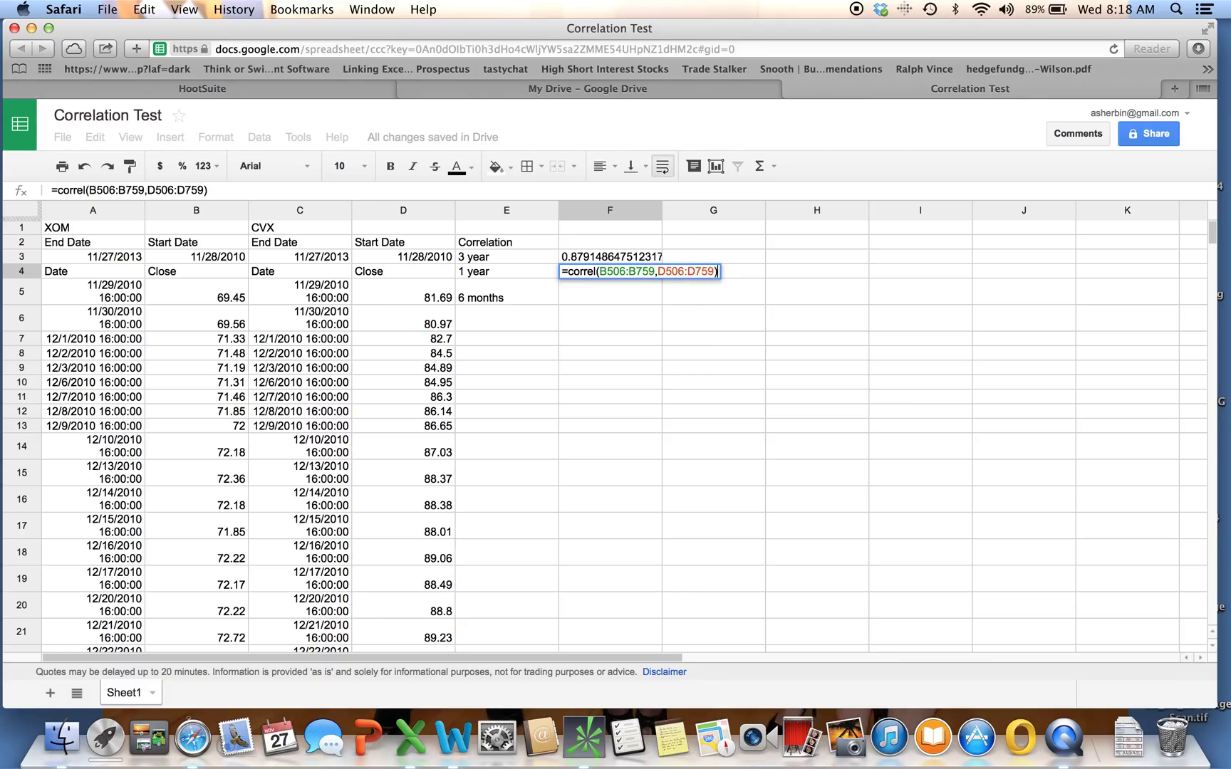
key("Return")
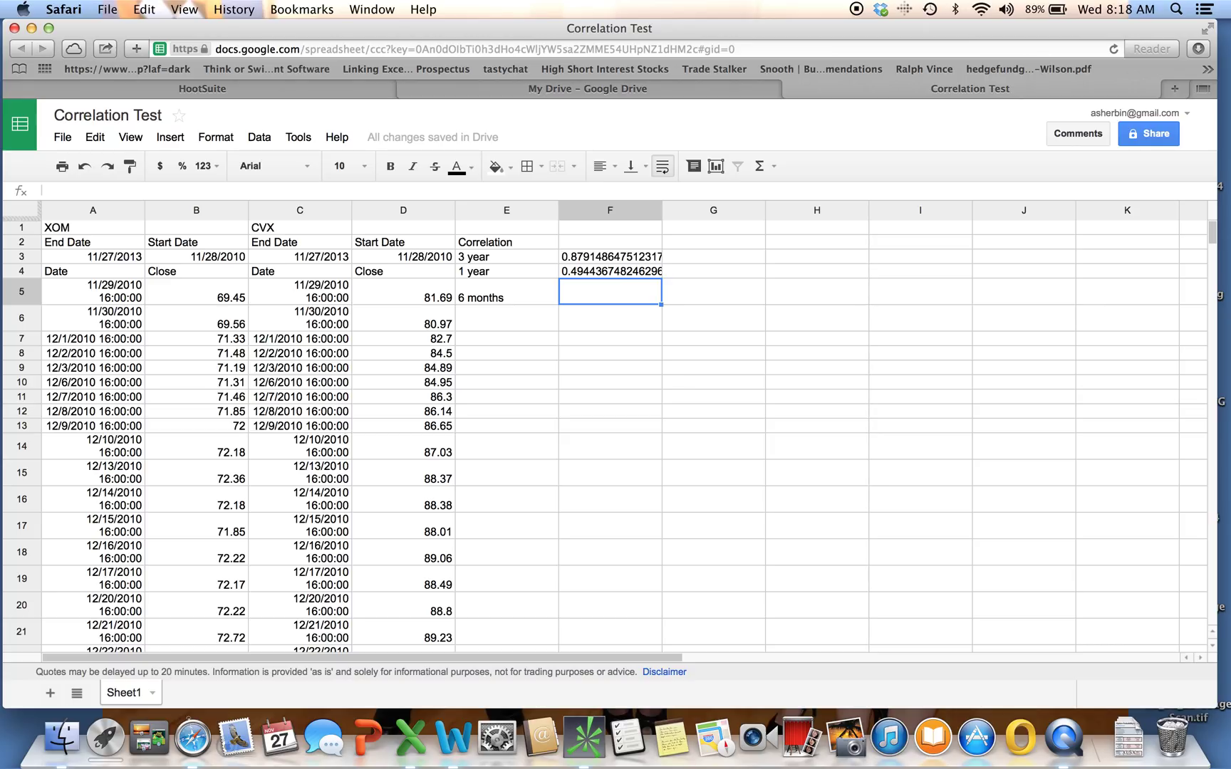
Enter =correl(B631:B759),D631:D759) in F5, which trips the extra-parenthesis warning
type("=correl")
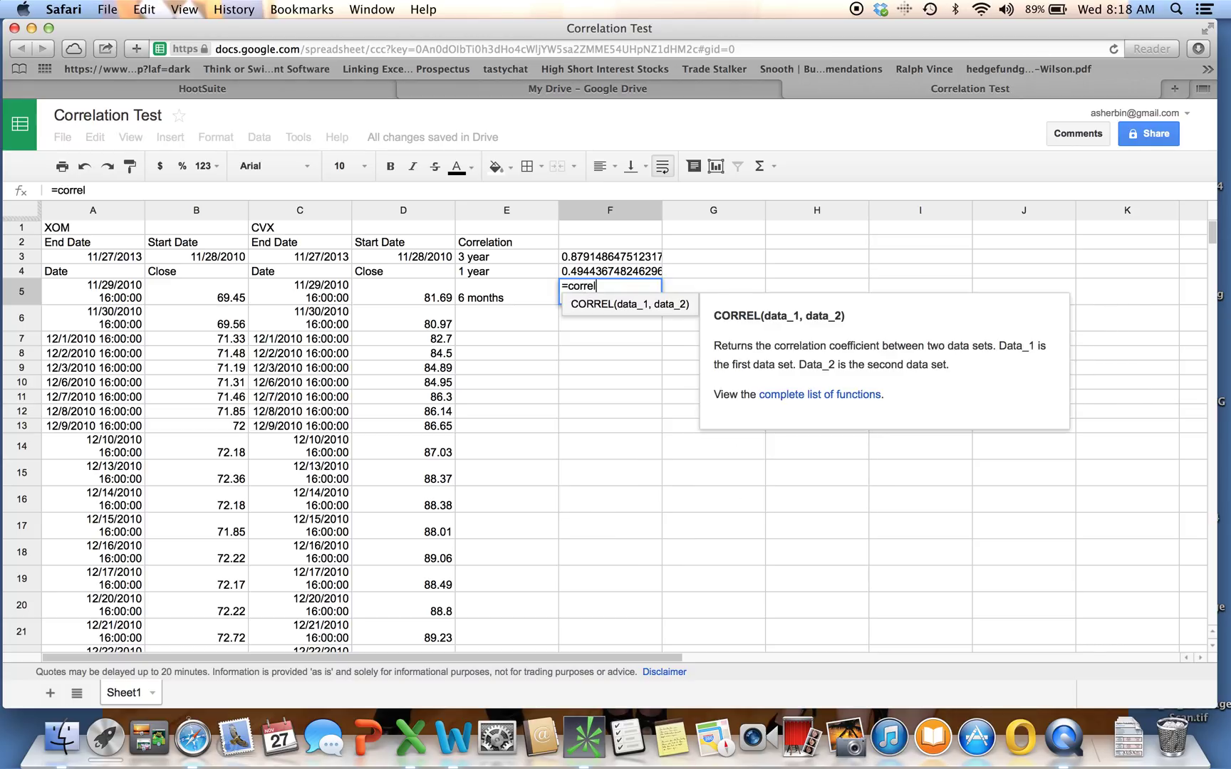
type("(")
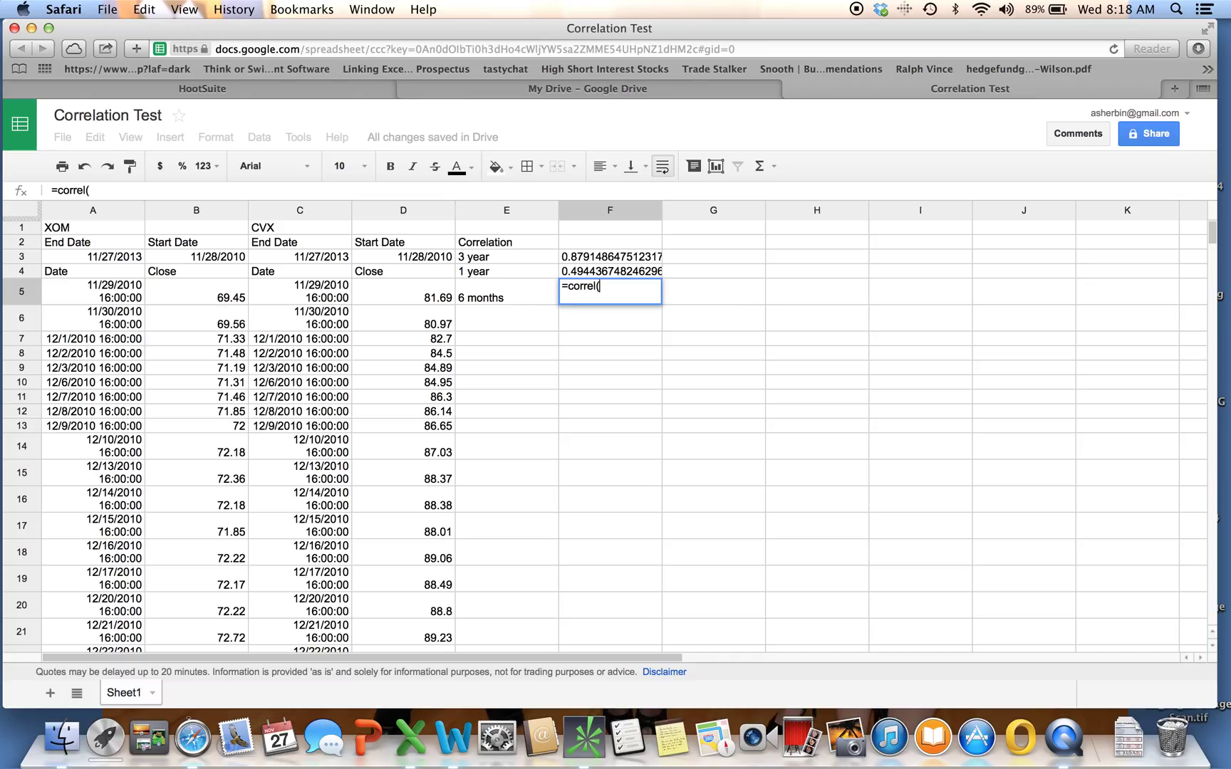
type("B")
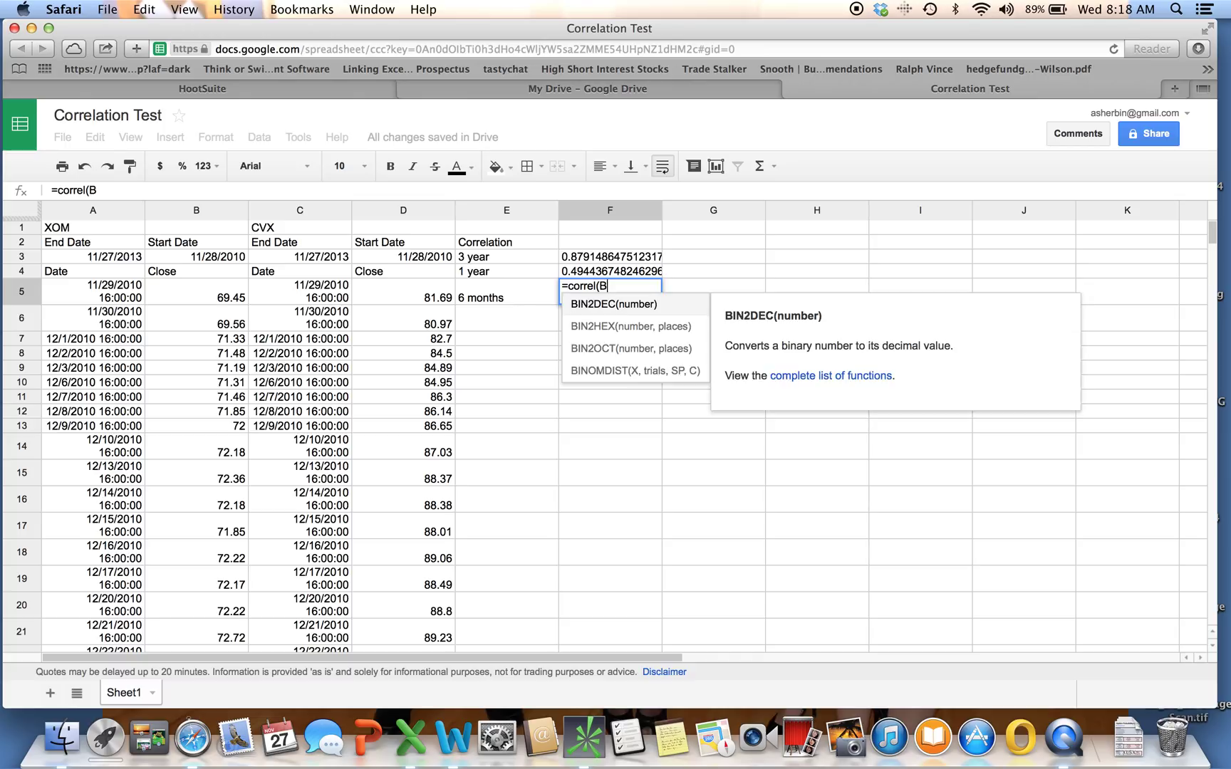
type("69")
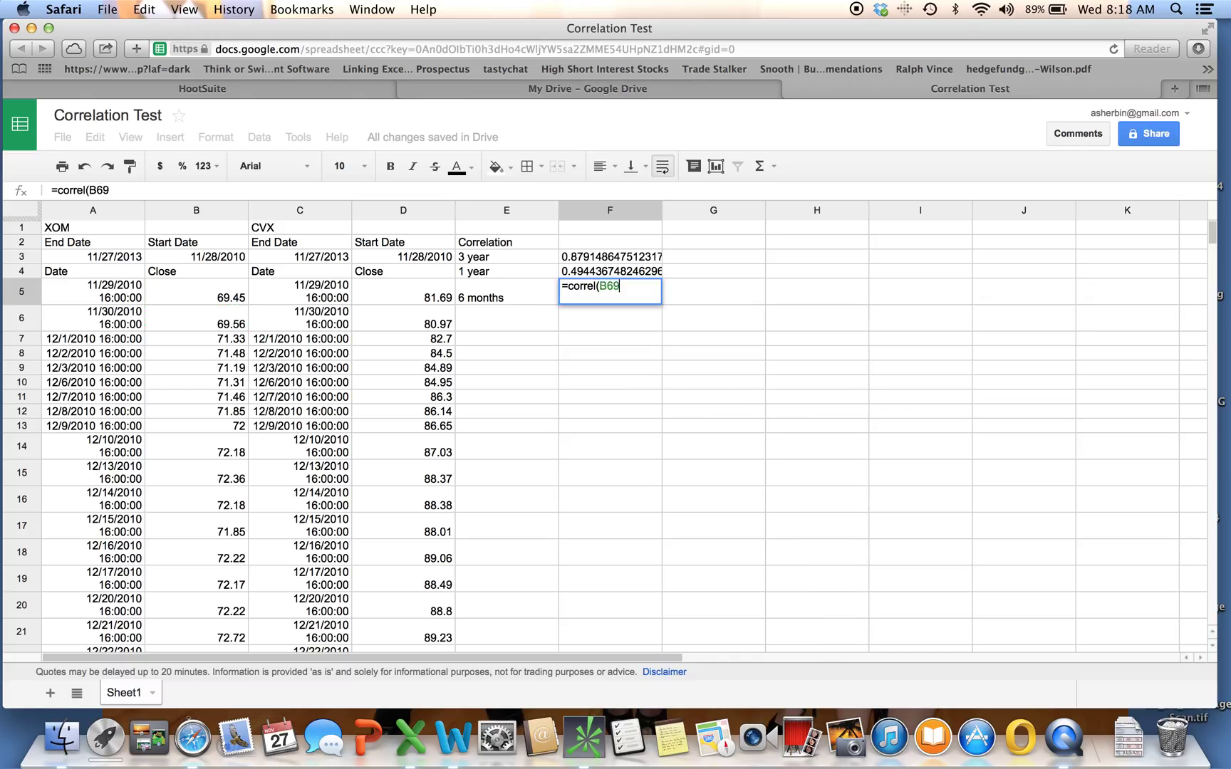
type("4")
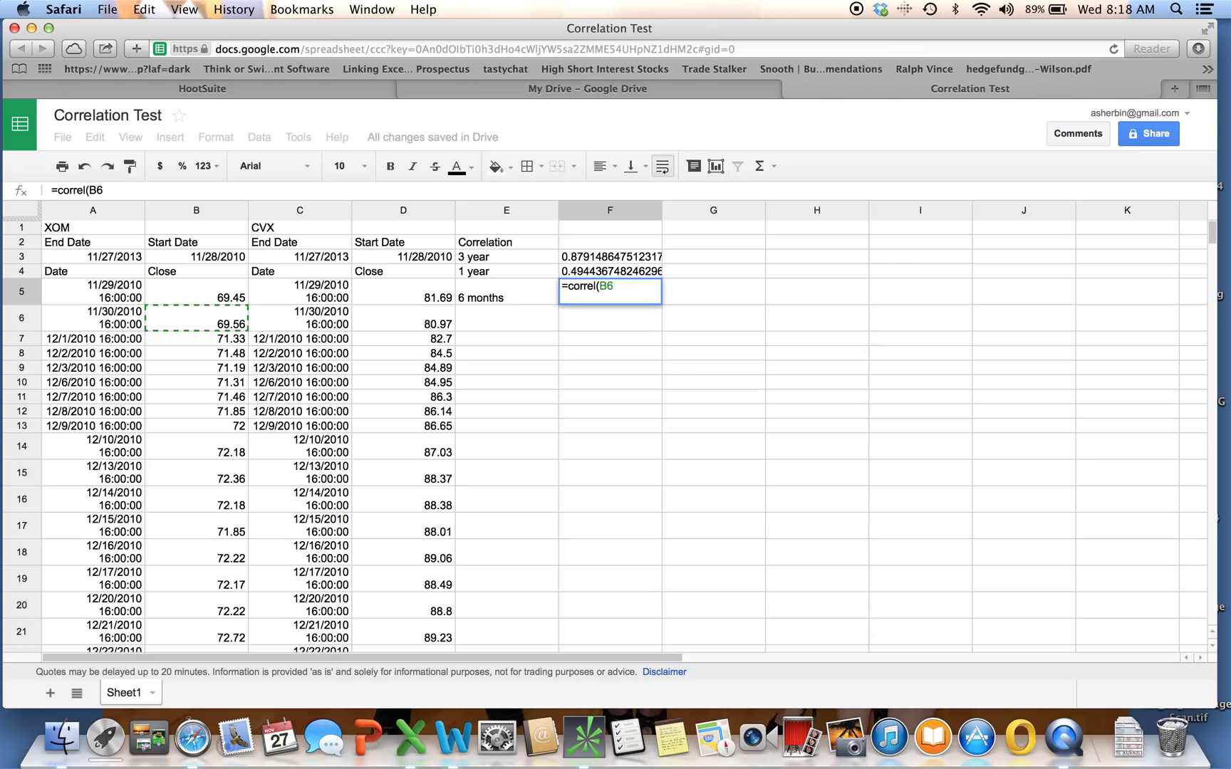
type("31")
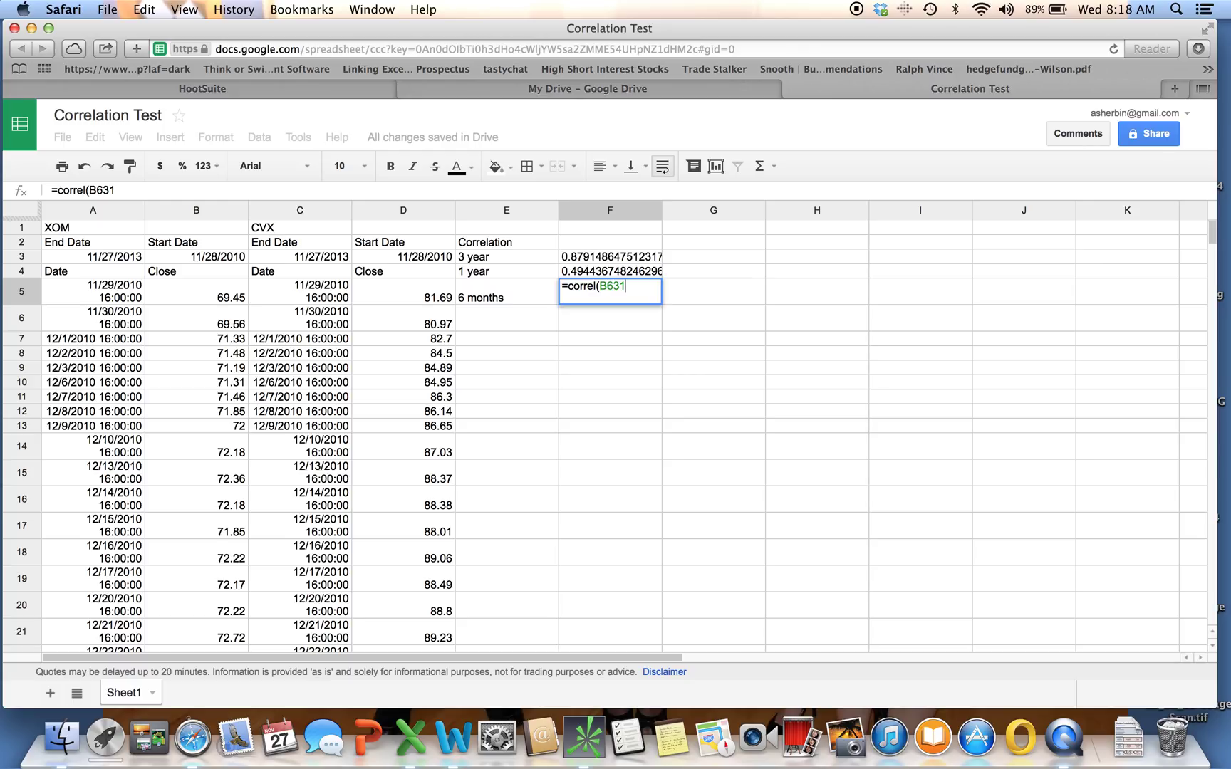
type(":B")
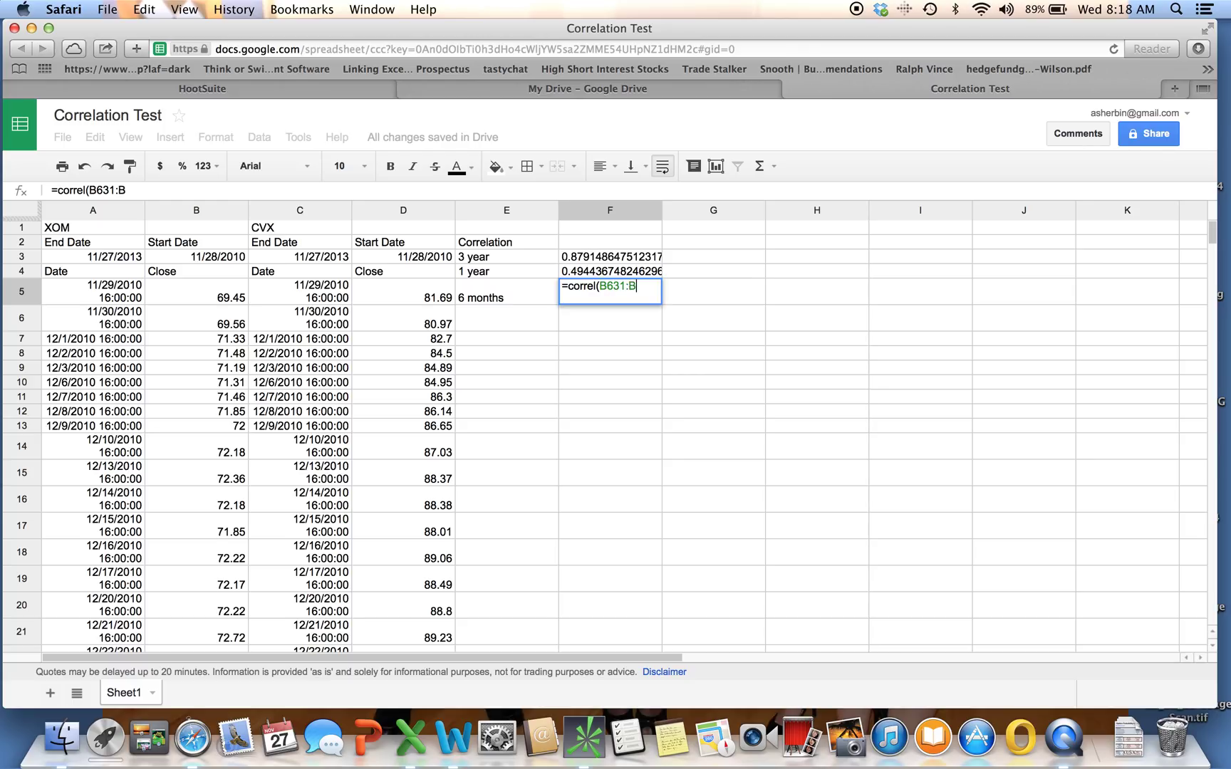
type("759)")
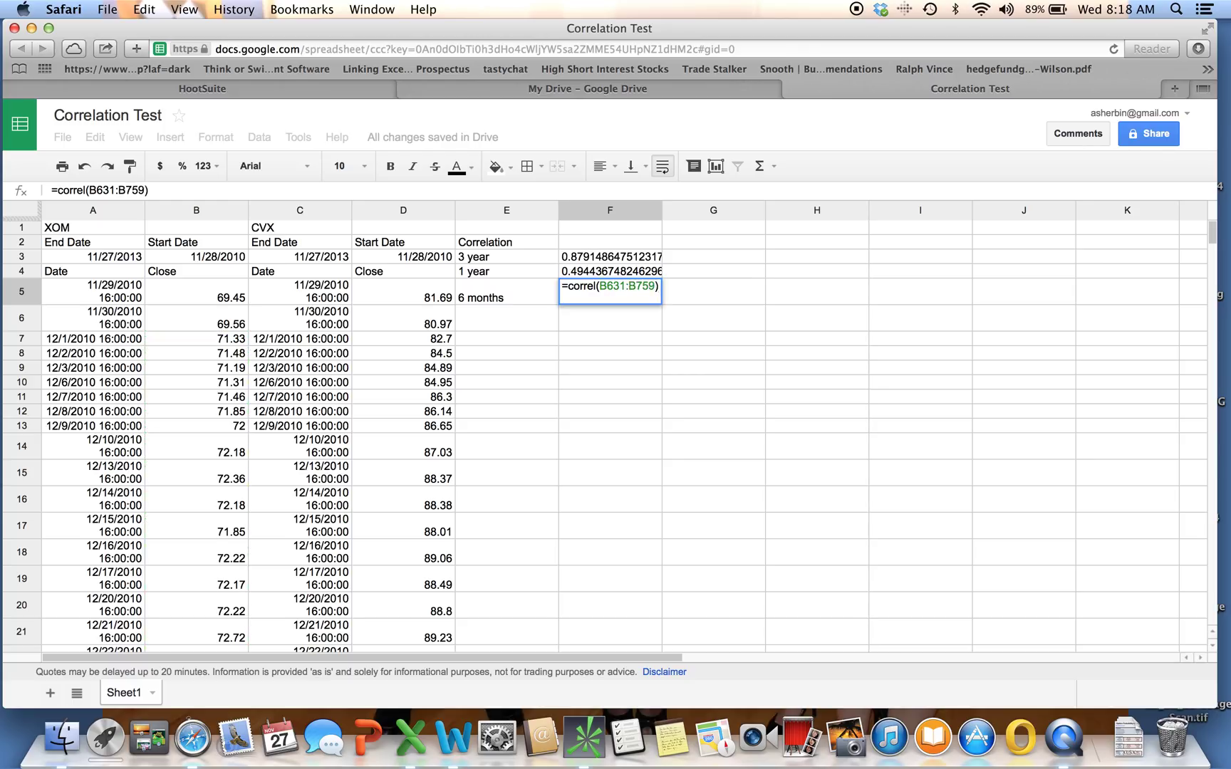
type(",D")
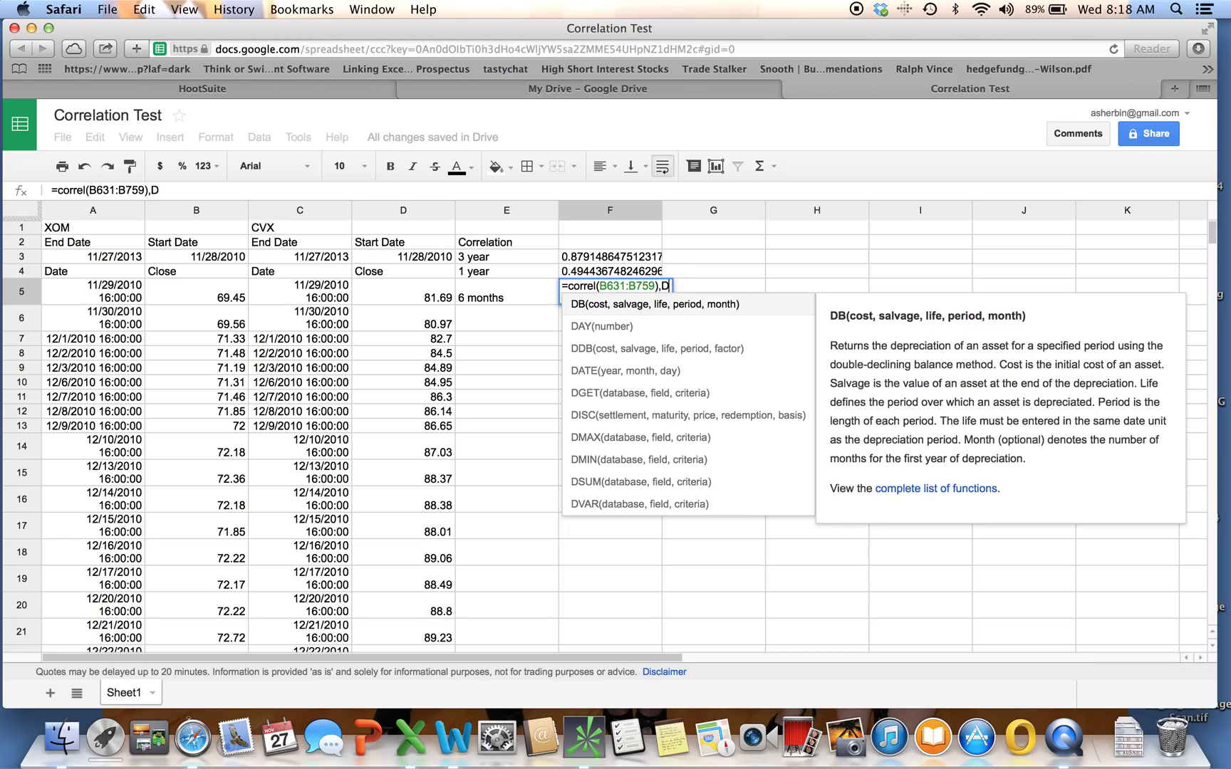
type("631")
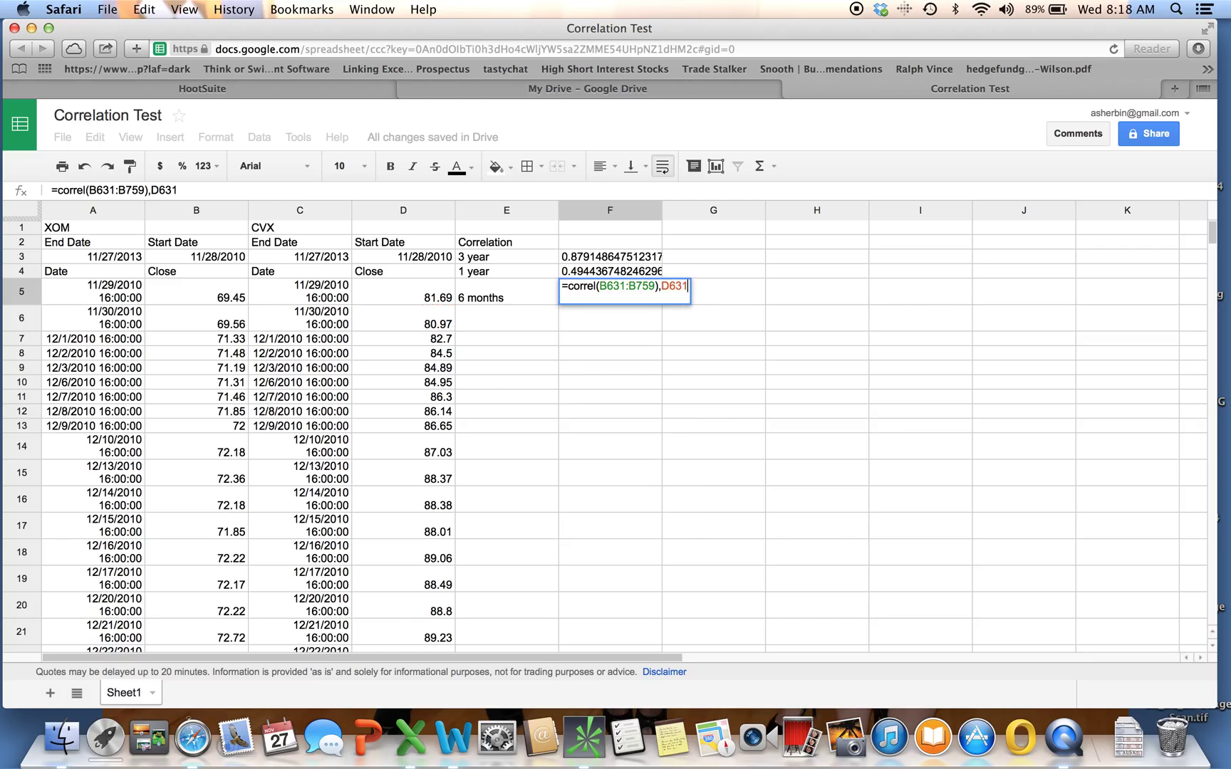
type("D")
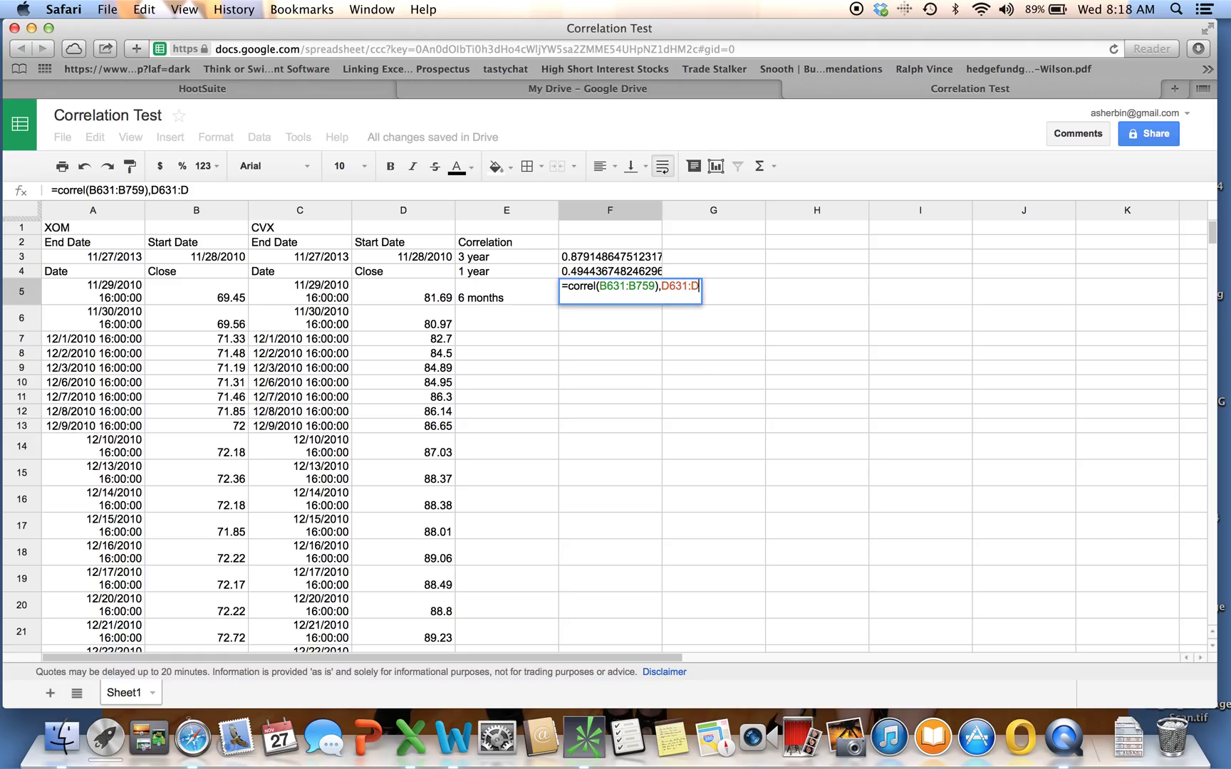
type("759)")
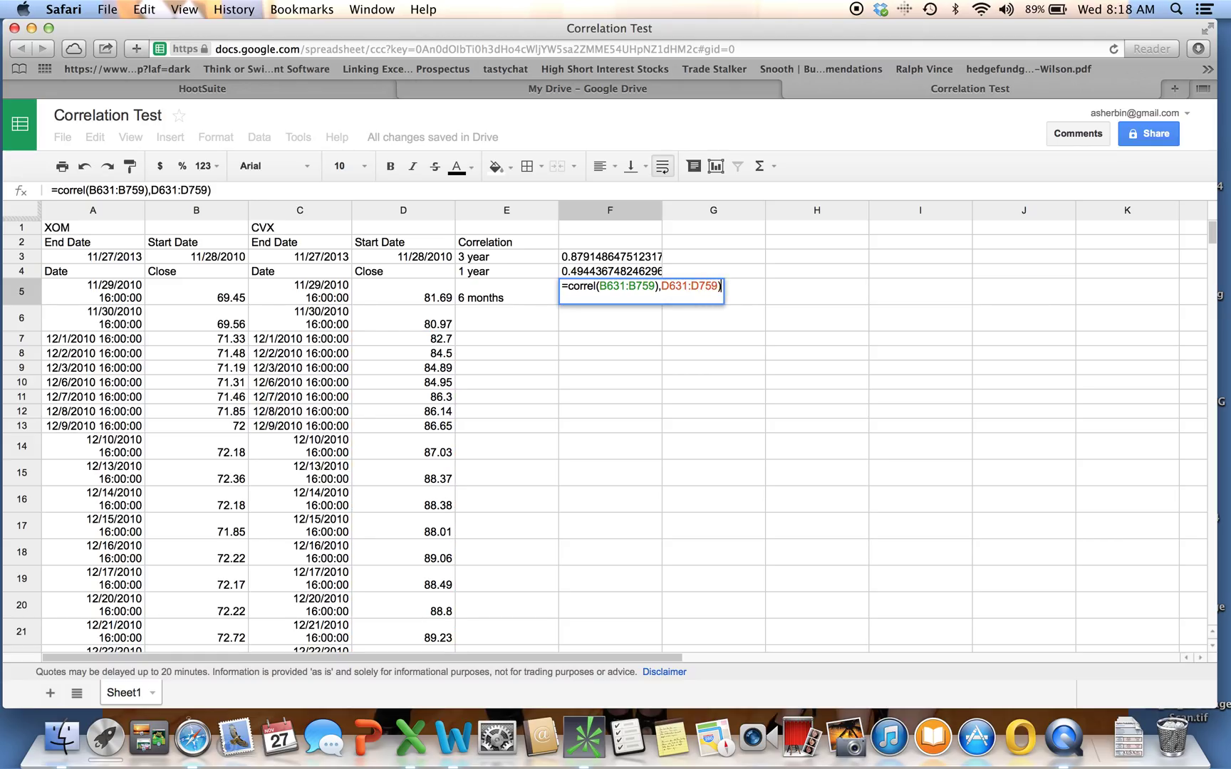
key("Return")
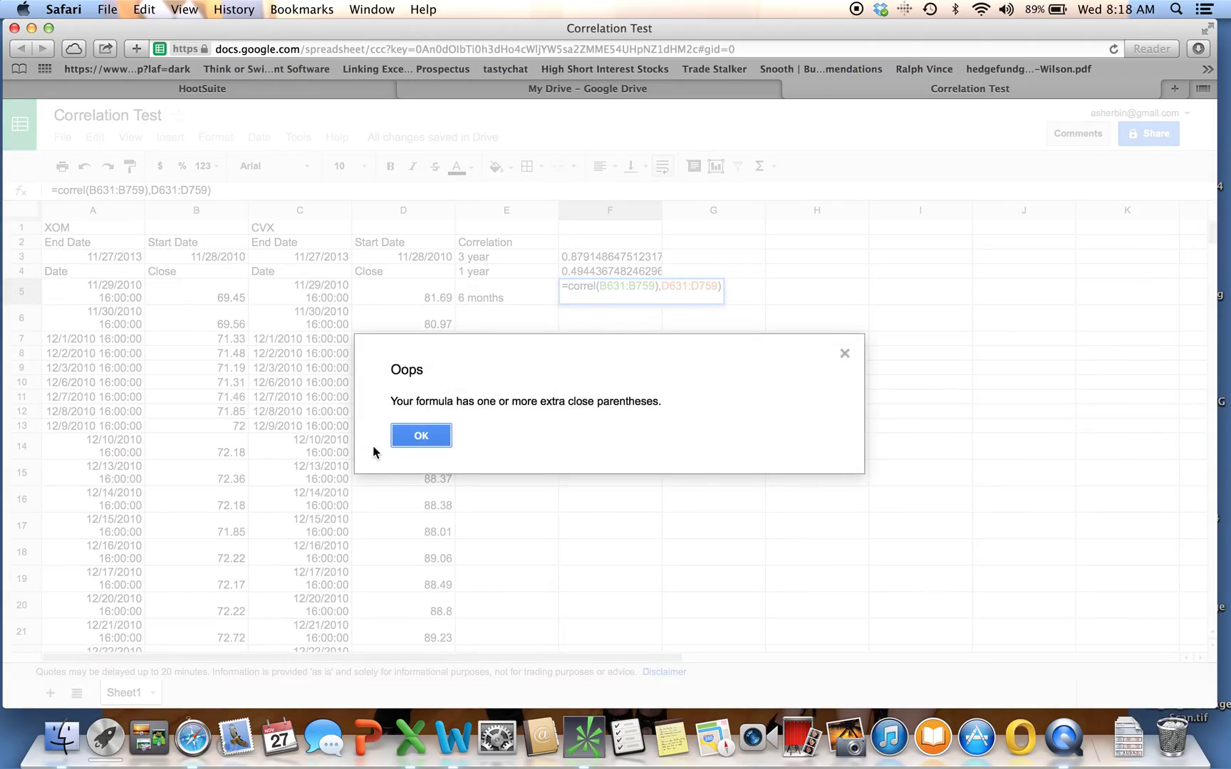
Dismiss the warning and drop the stray ')' after B759 so F5 shows about 0.554
left_click(420, 436)
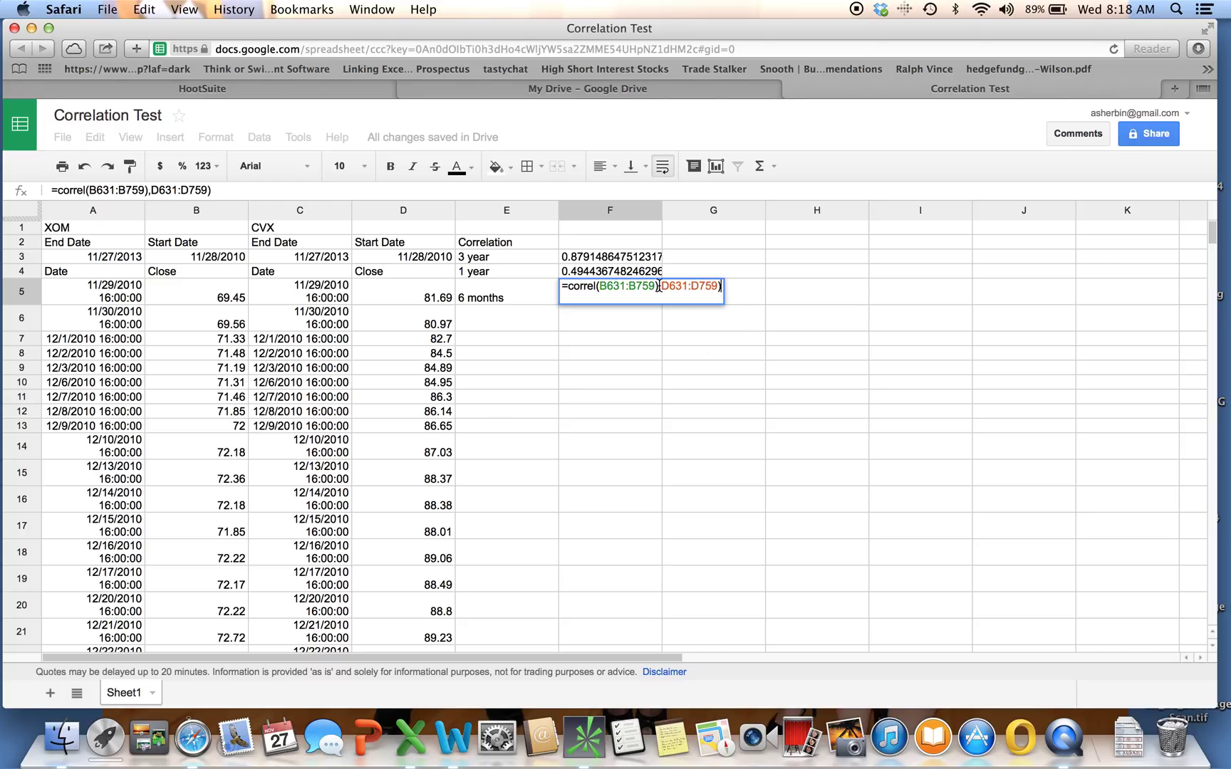
key("Return")
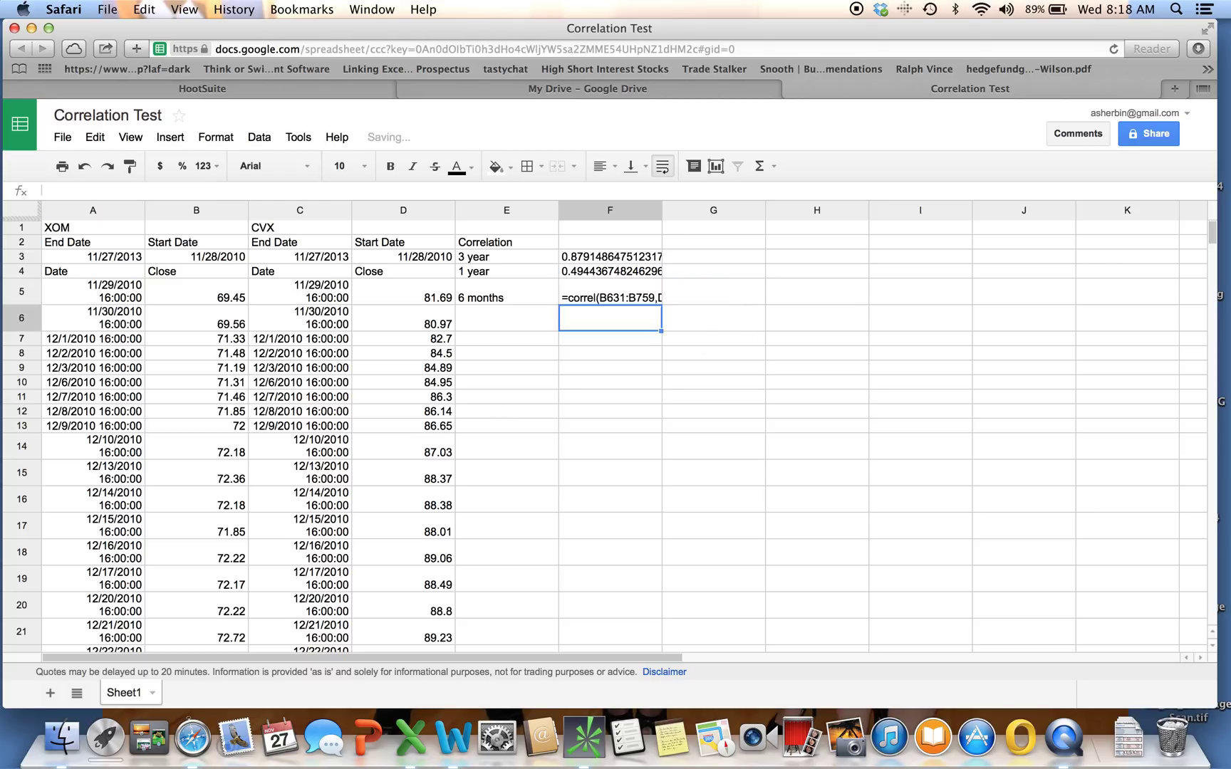
key("Return")
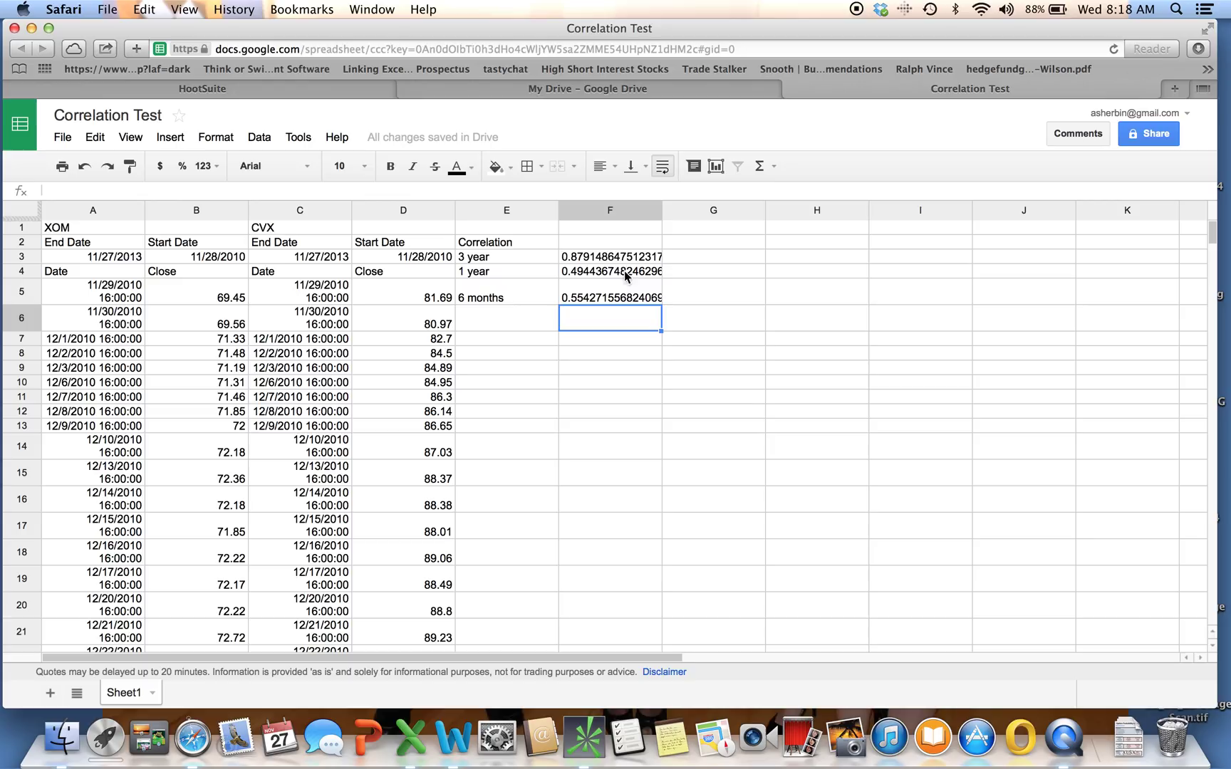
mouse_move(116, 286)
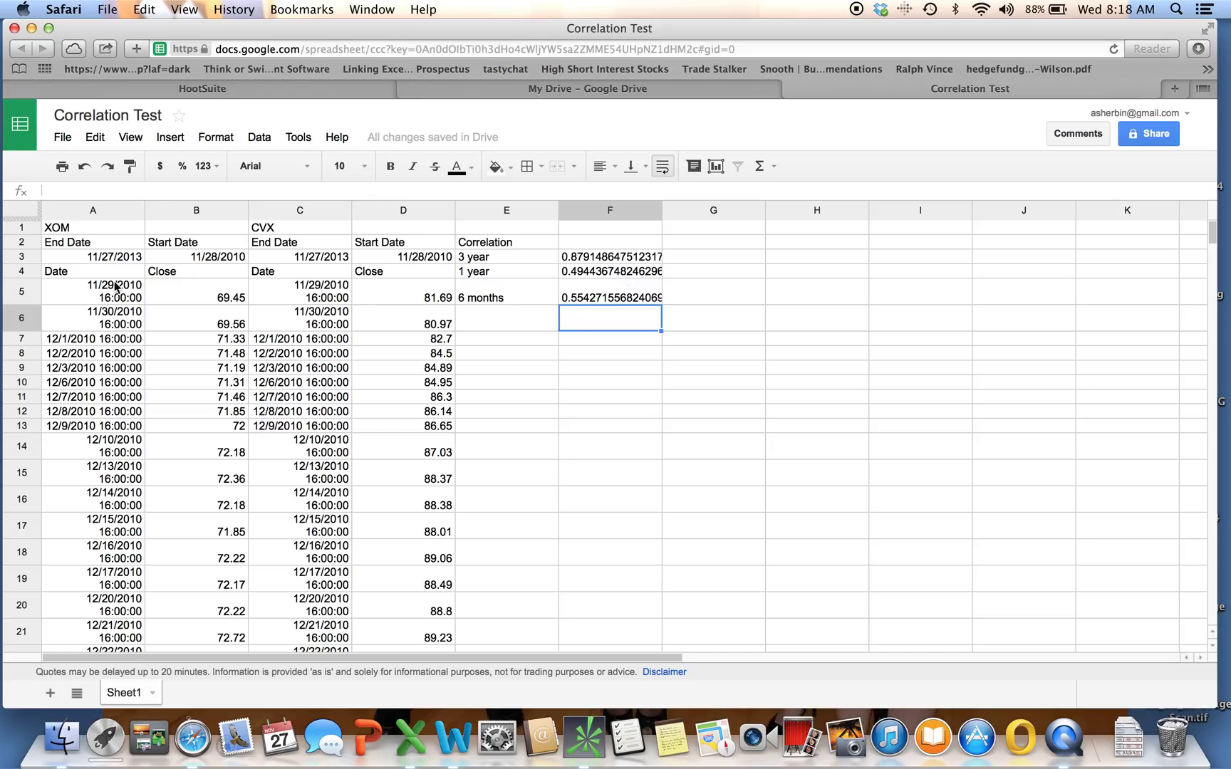
mouse_move(509, 295)
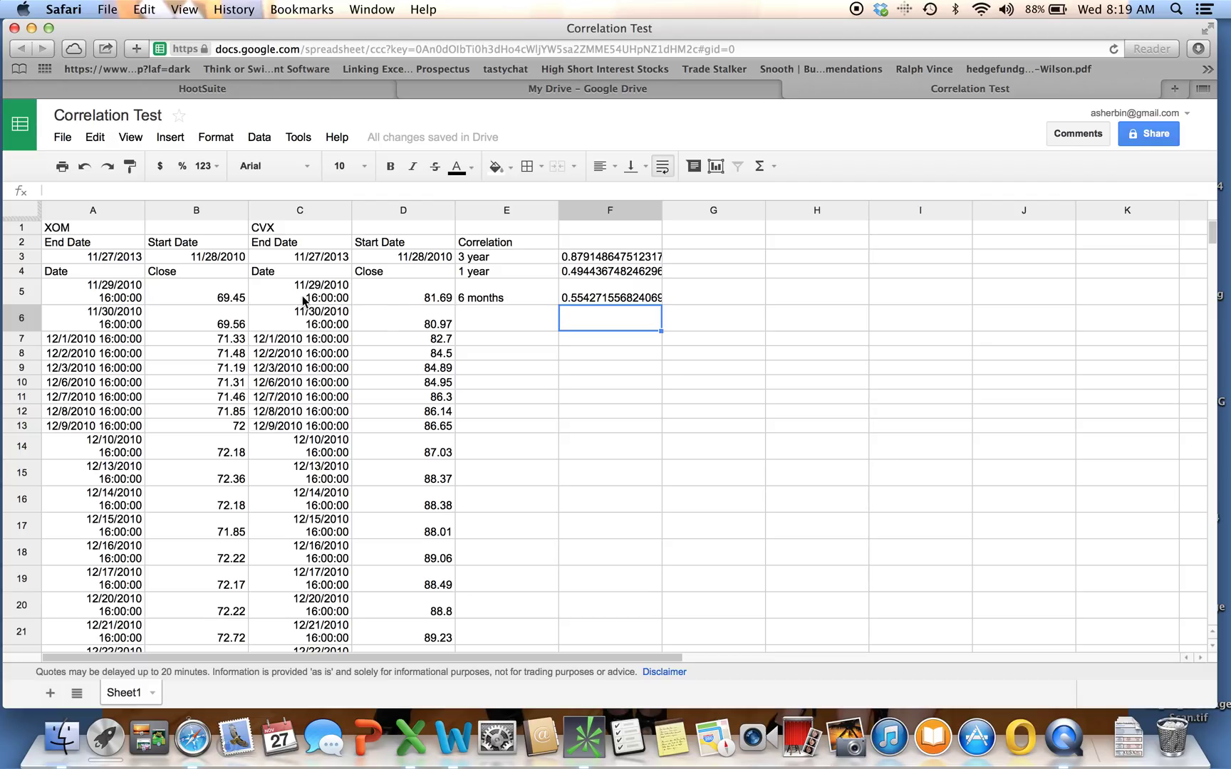
mouse_move(515, 332)
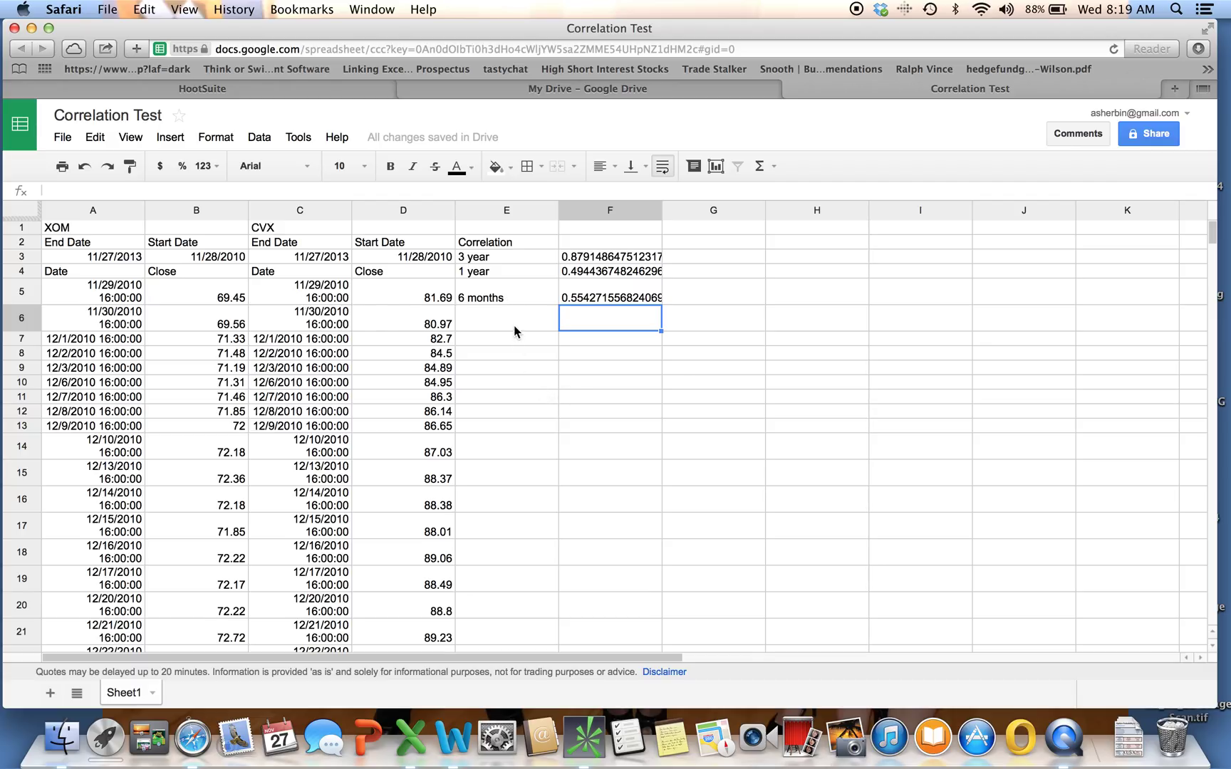
mouse_move(341, 249)
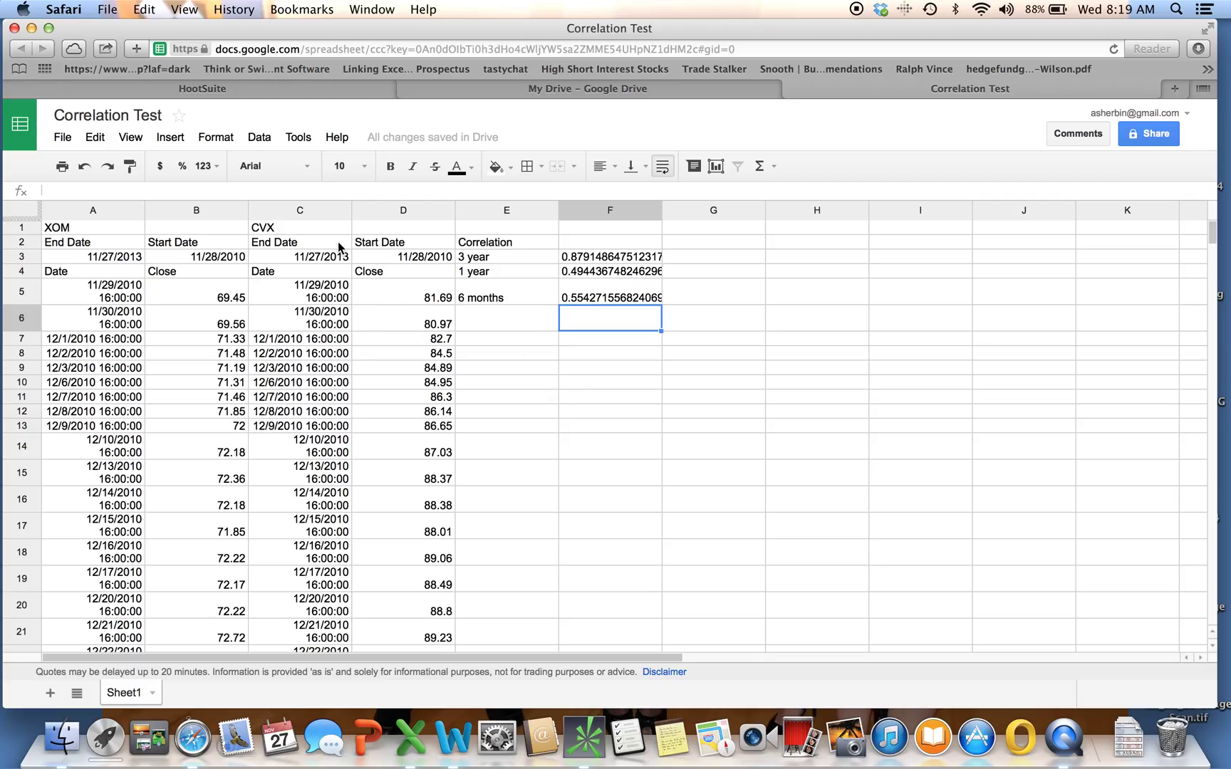
Replace the tickers with AAPL in A1 and GOOG in C1 so the correlations refetch
left_click(93, 227)
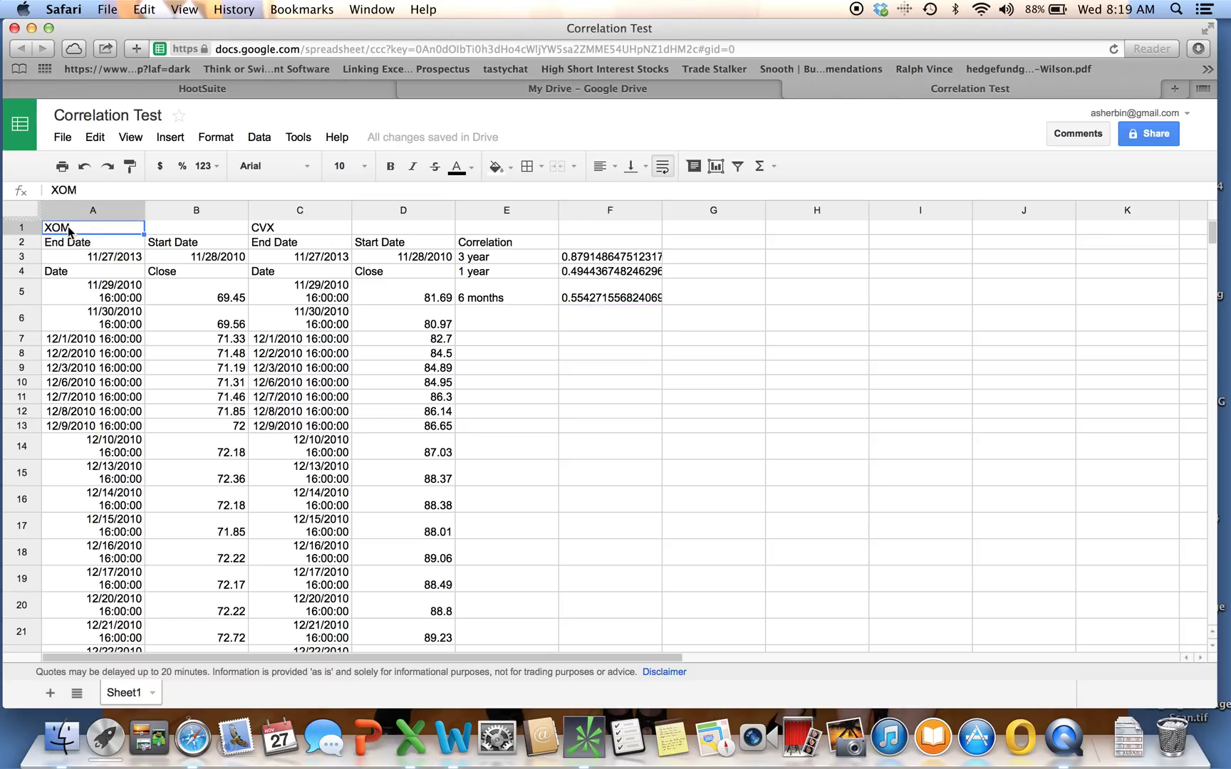
type("AA")
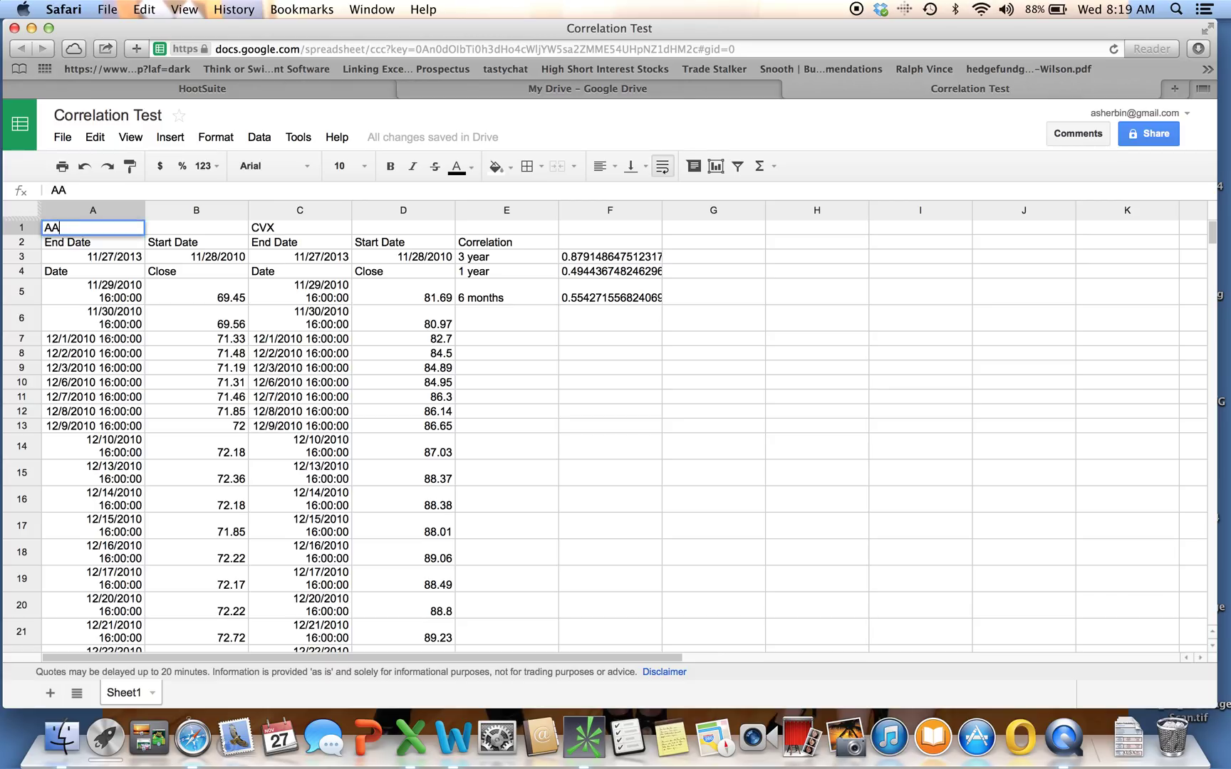
key("Return")
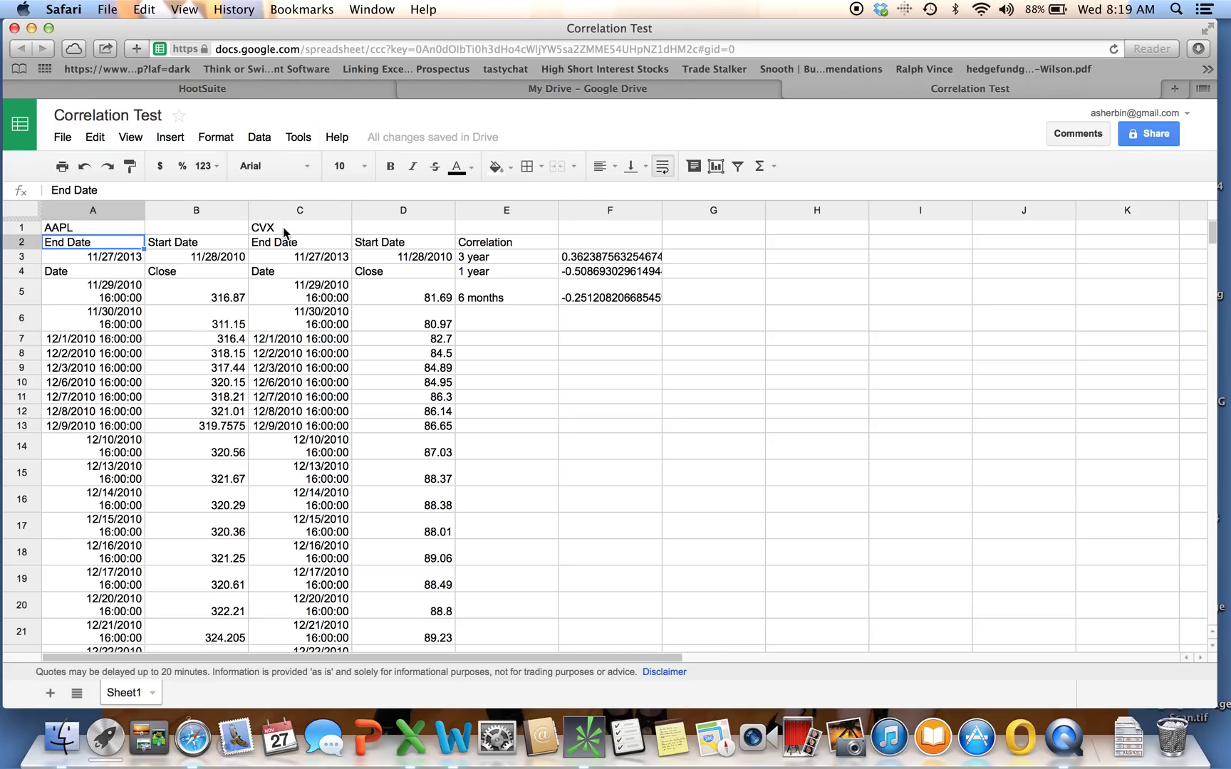
type("Goog")
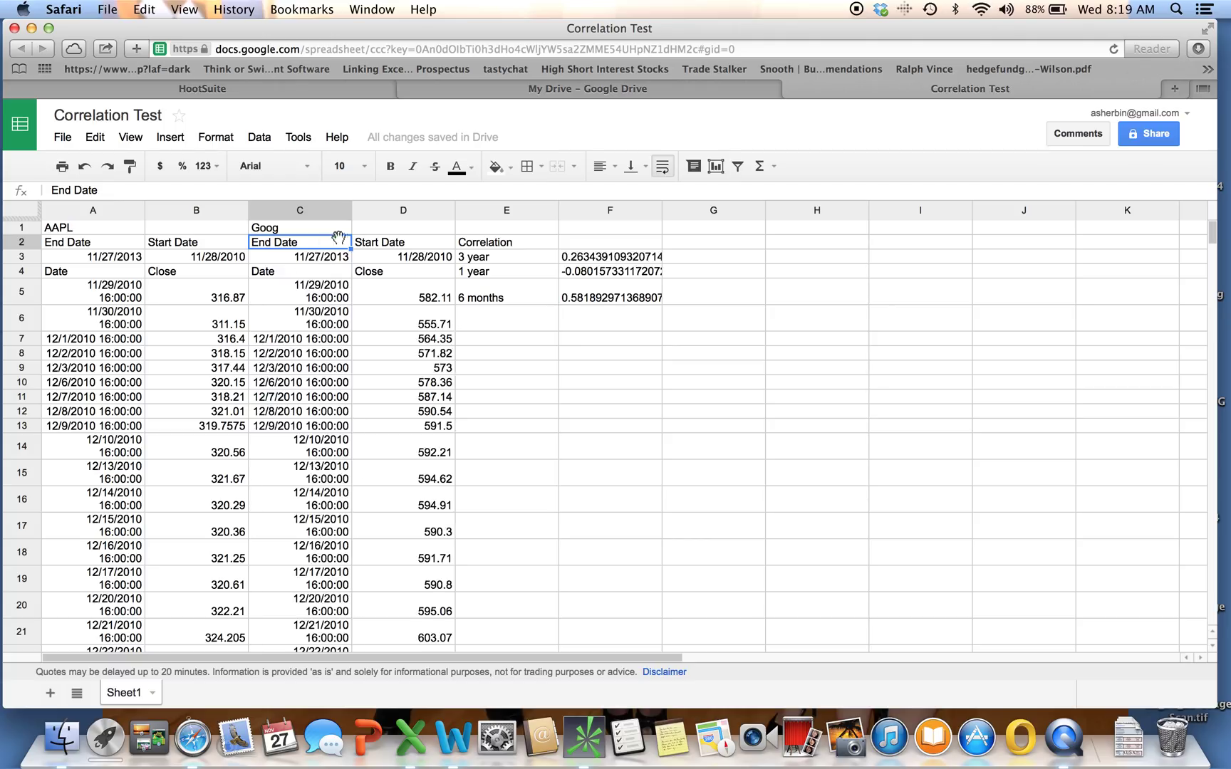
mouse_move(611, 295)
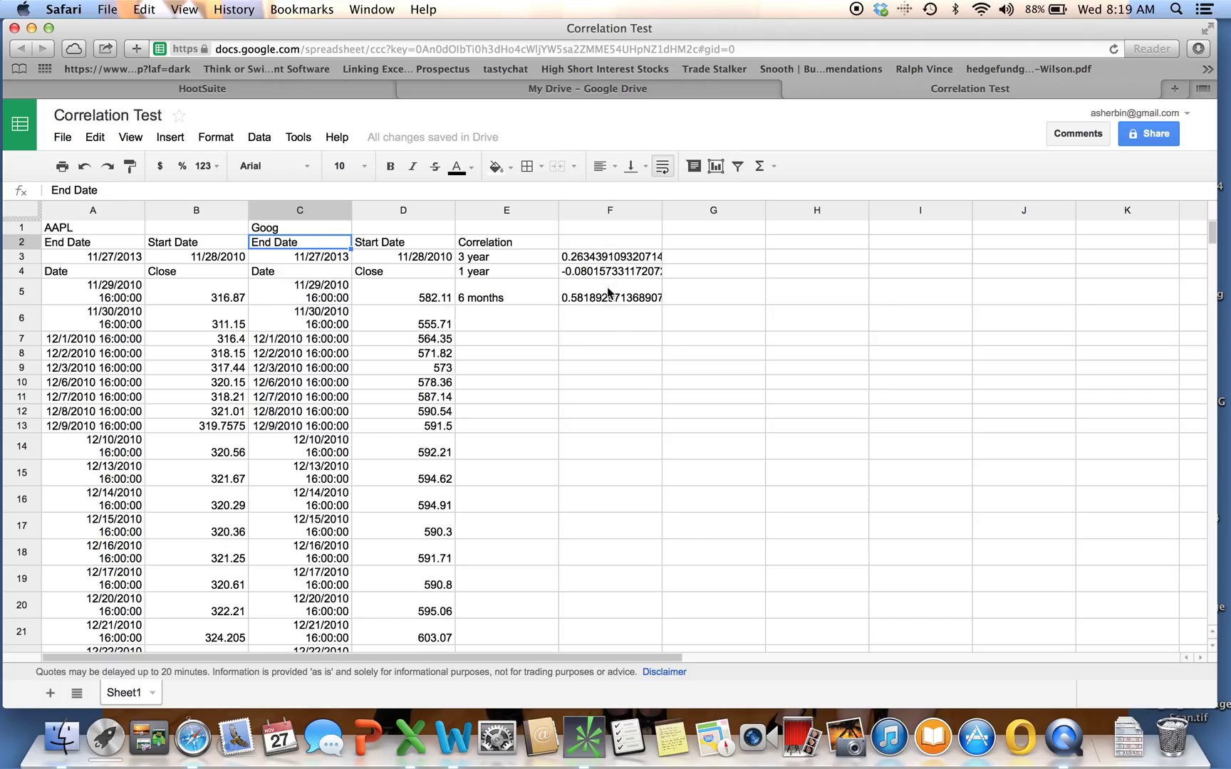
mouse_move(617, 273)
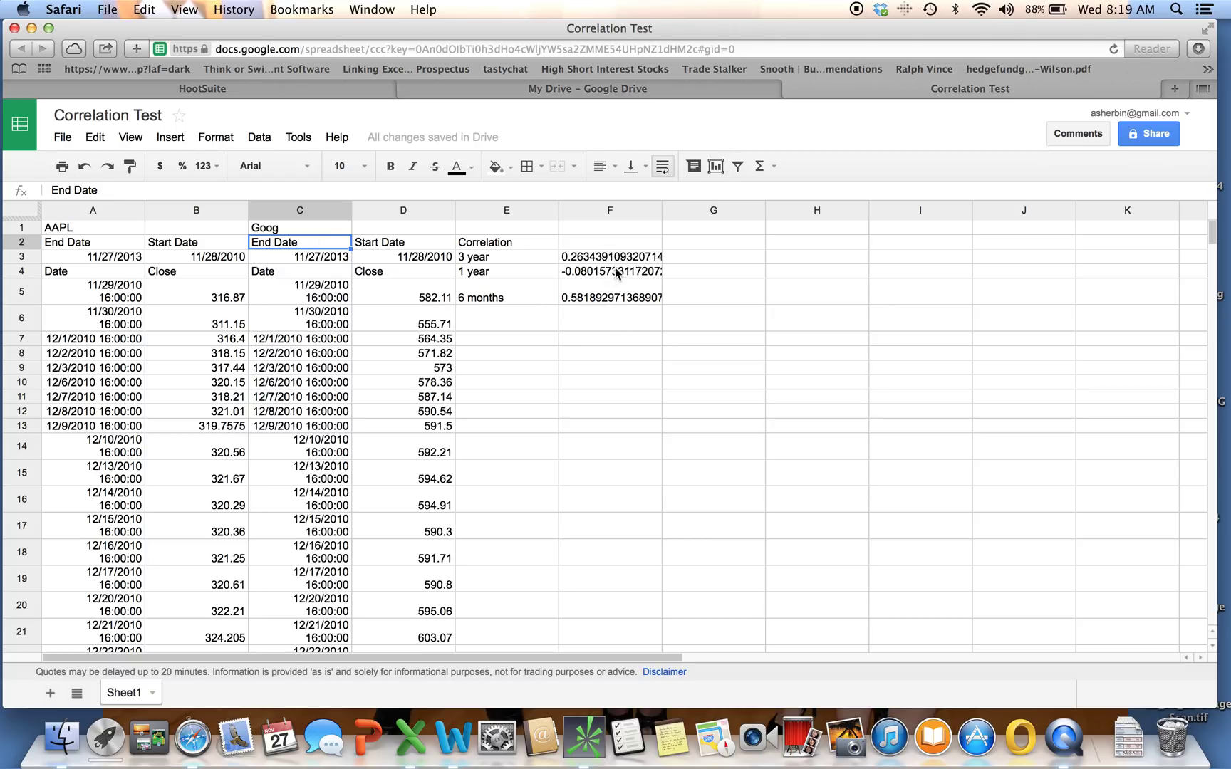
mouse_move(558, 276)
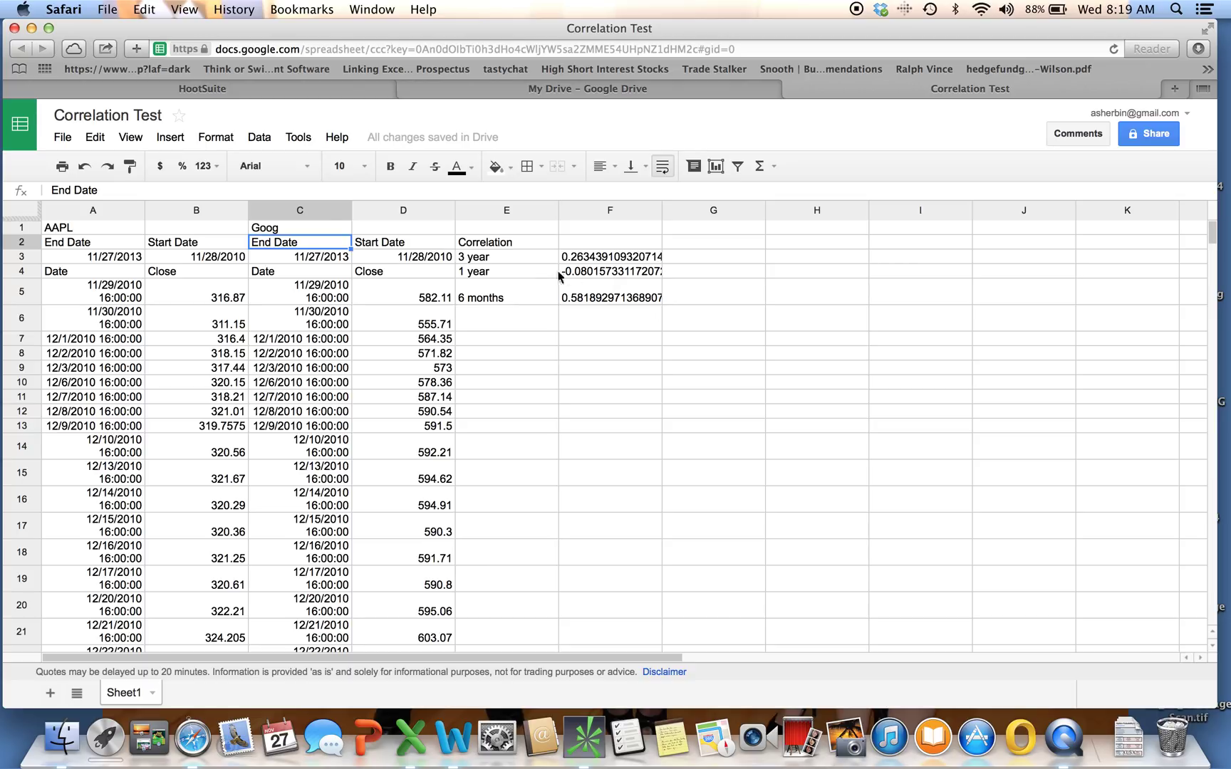
left_click(299, 228)
type("GOOG")
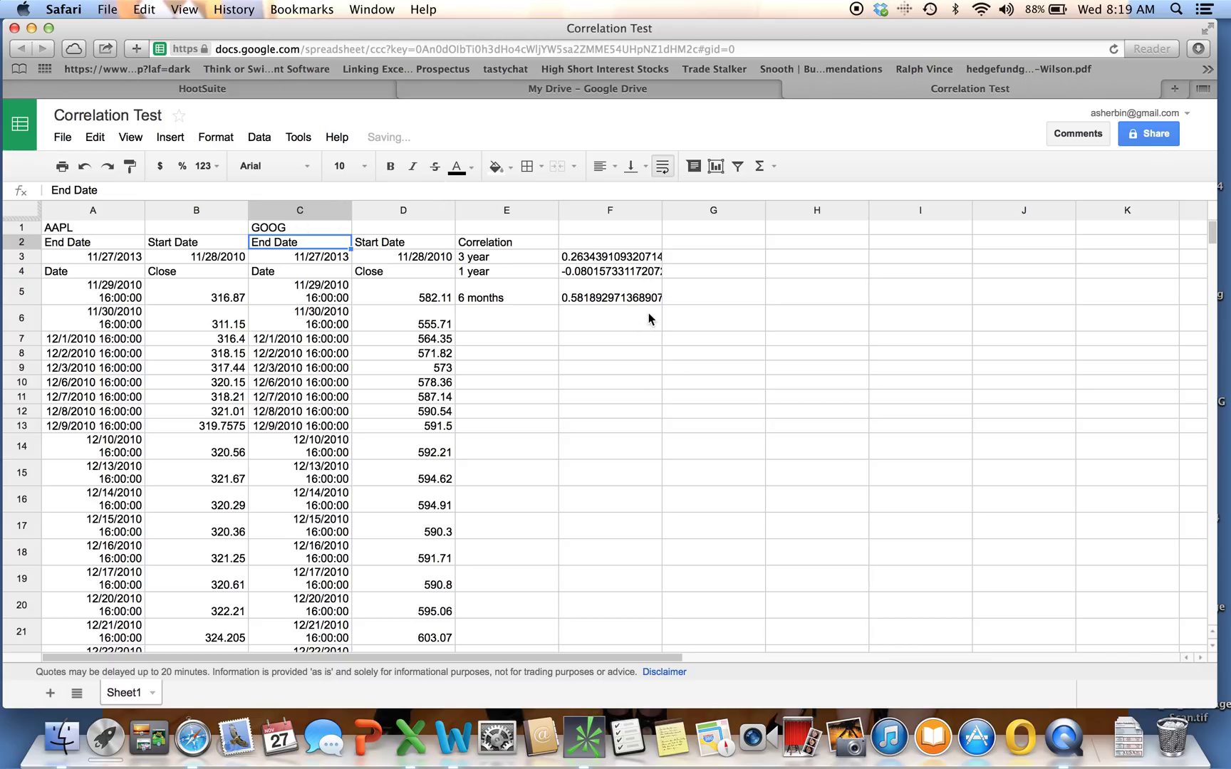
mouse_move(1212, 235)
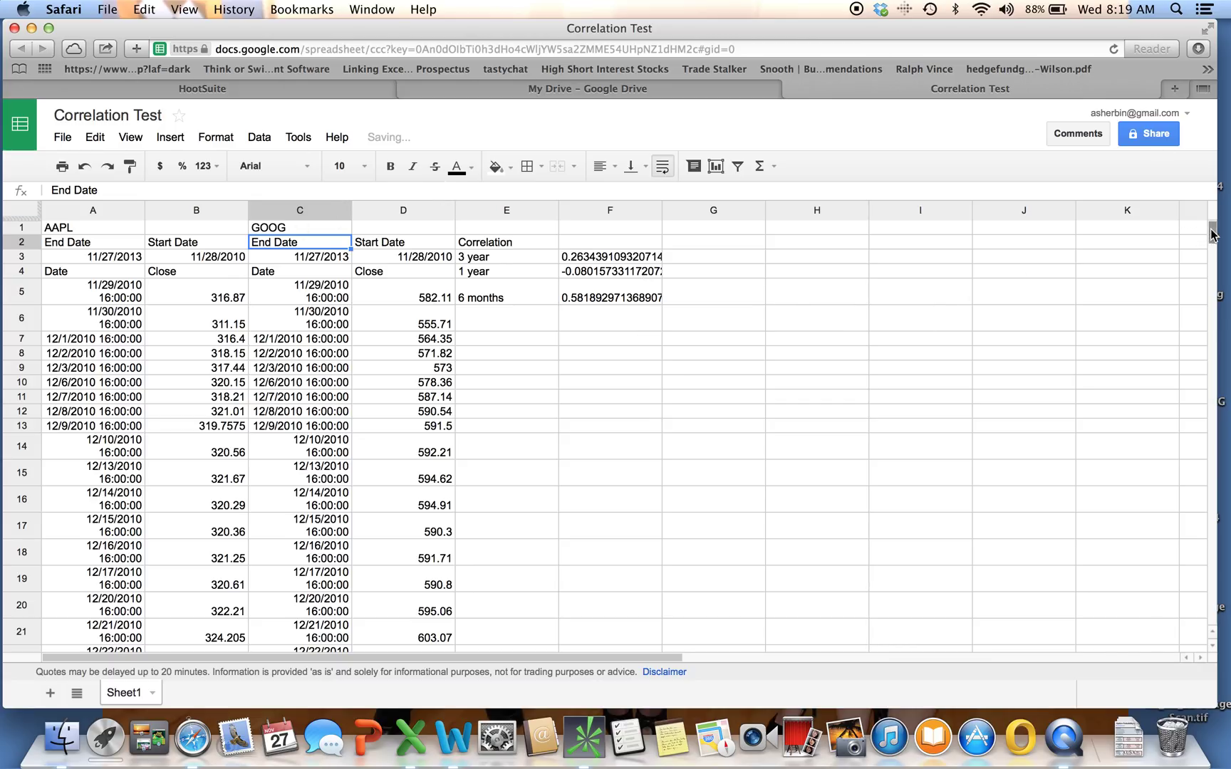
scroll("down", 3)
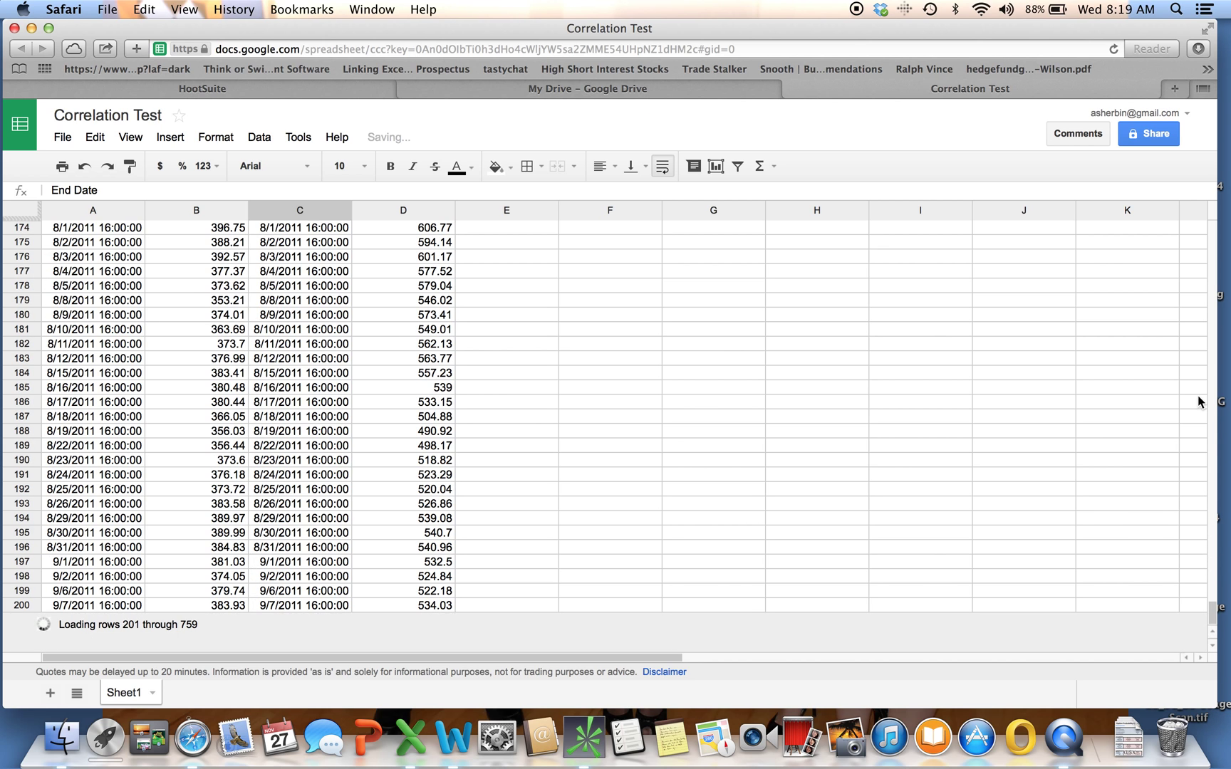
mouse_move(1195, 267)
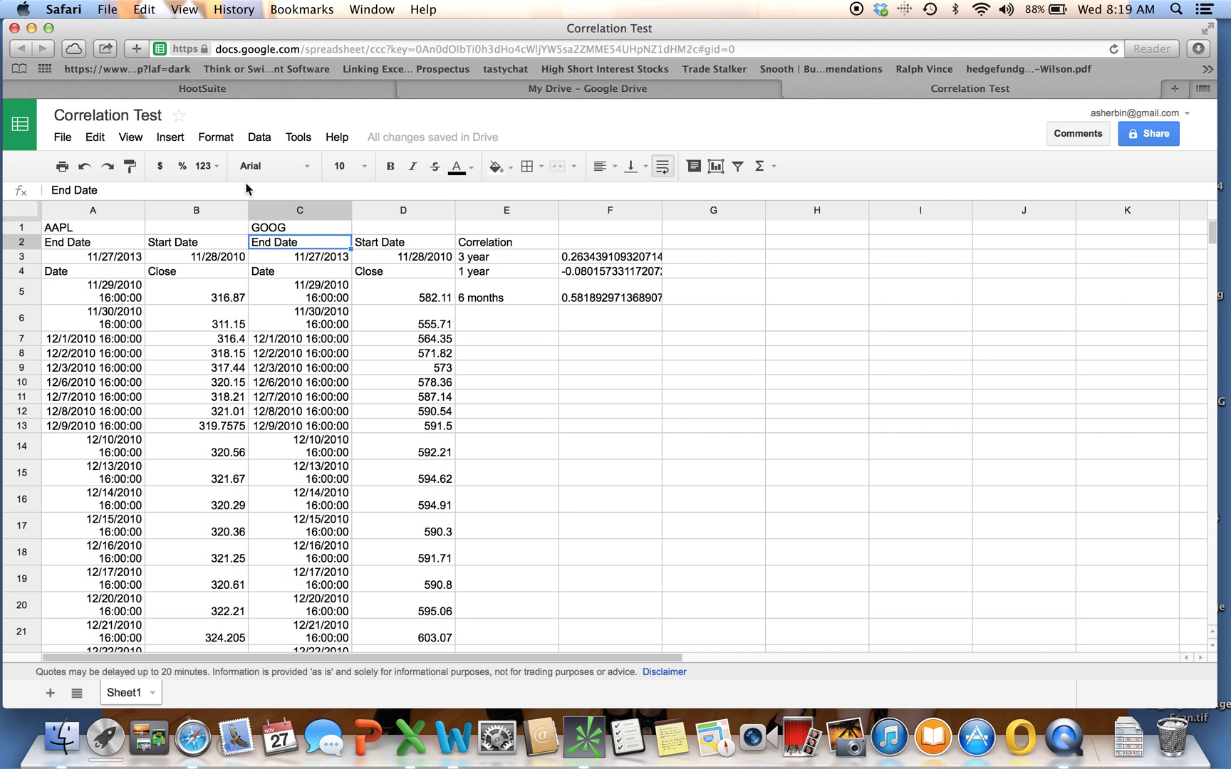
Change the tickers to FXY in A1 and TLT in C1, triggering a fresh price download
type("F")
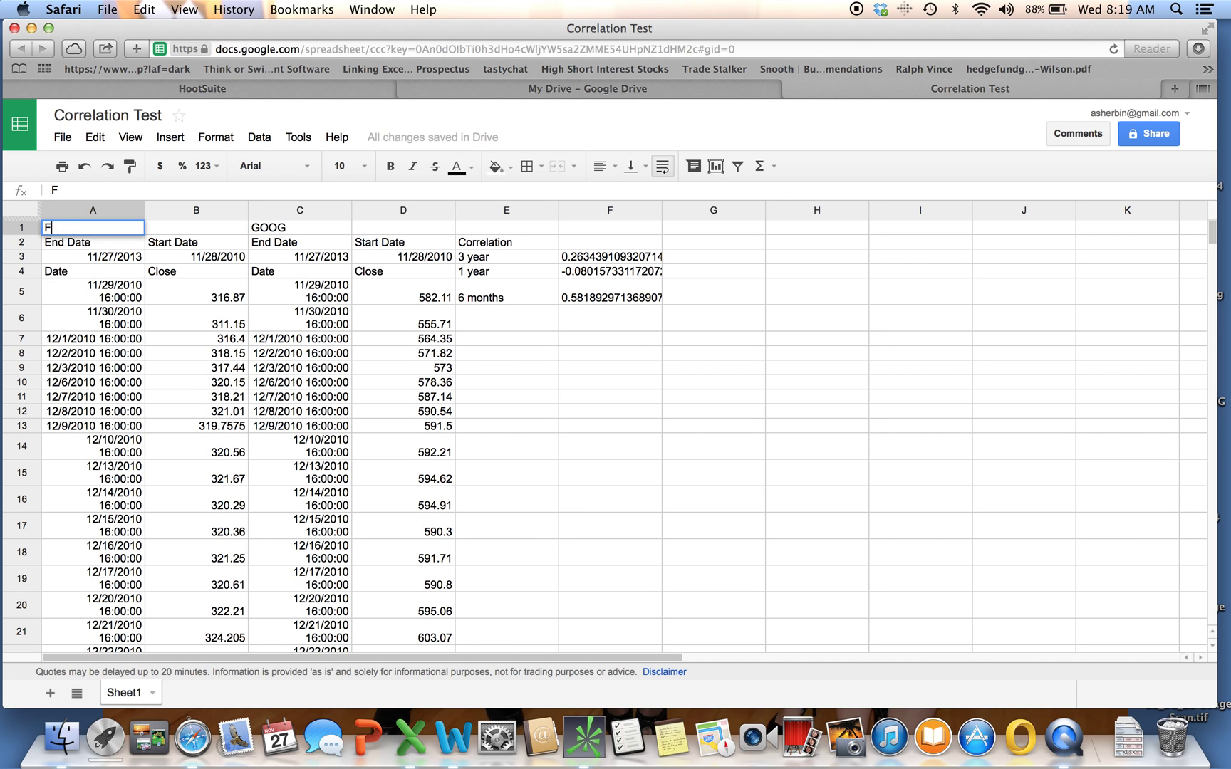
type("XY")
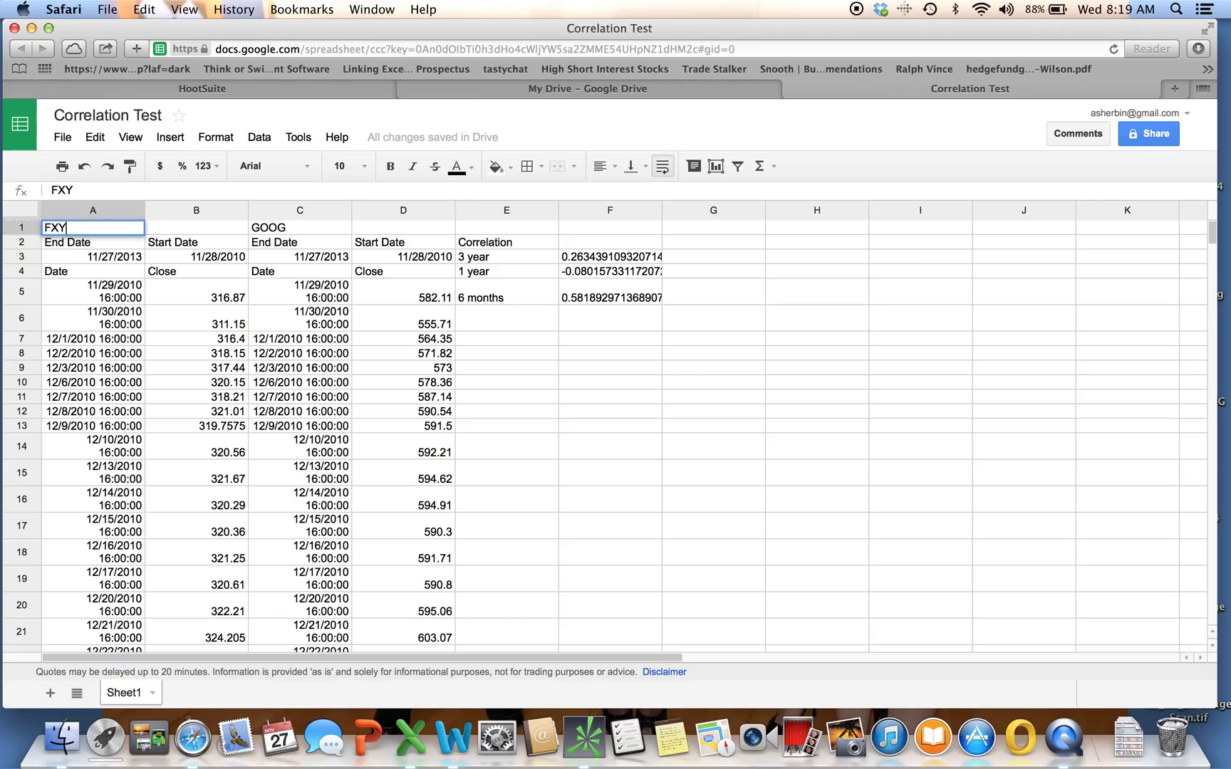
left_click(92, 242)
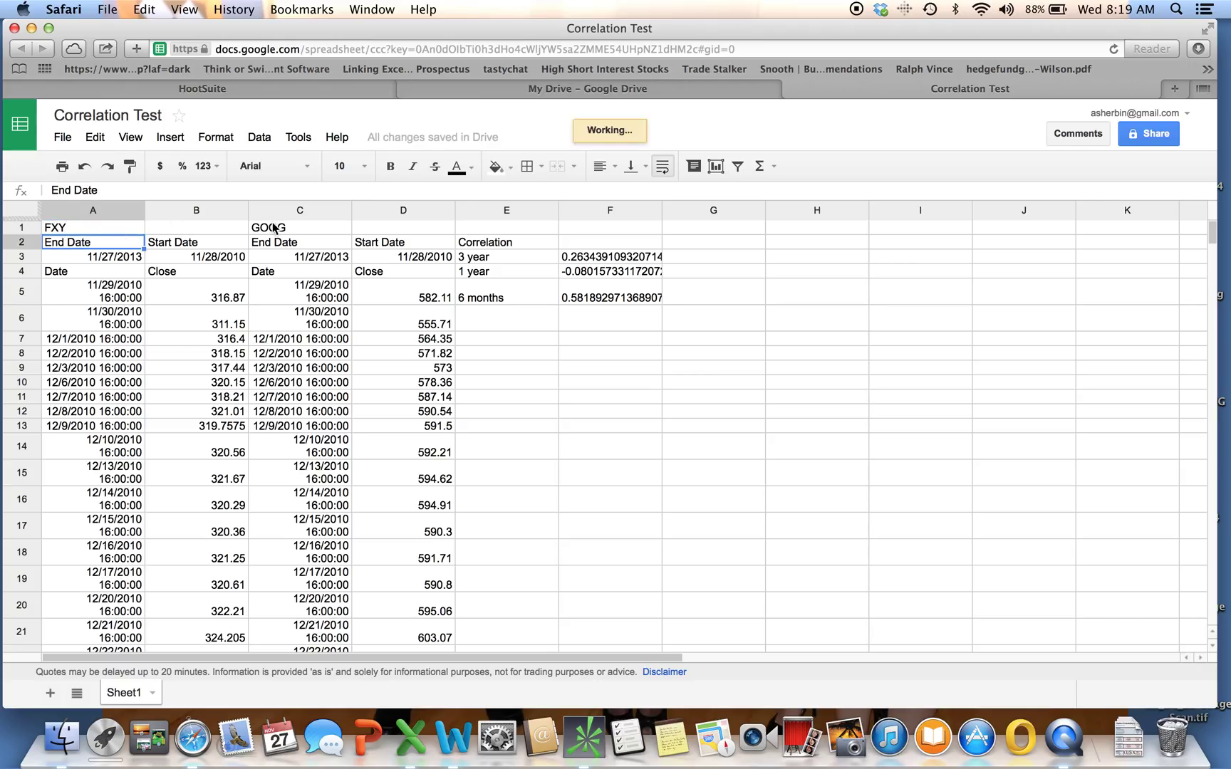
left_click(299, 226)
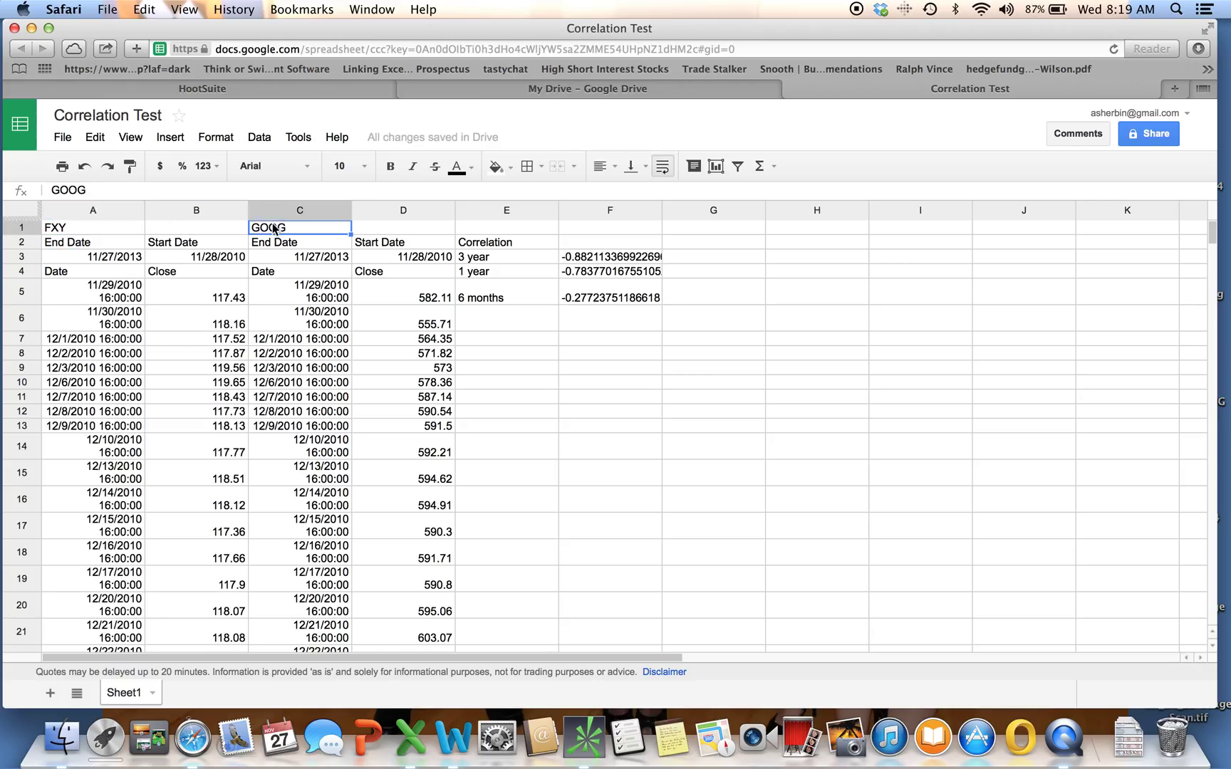
type("TLT")
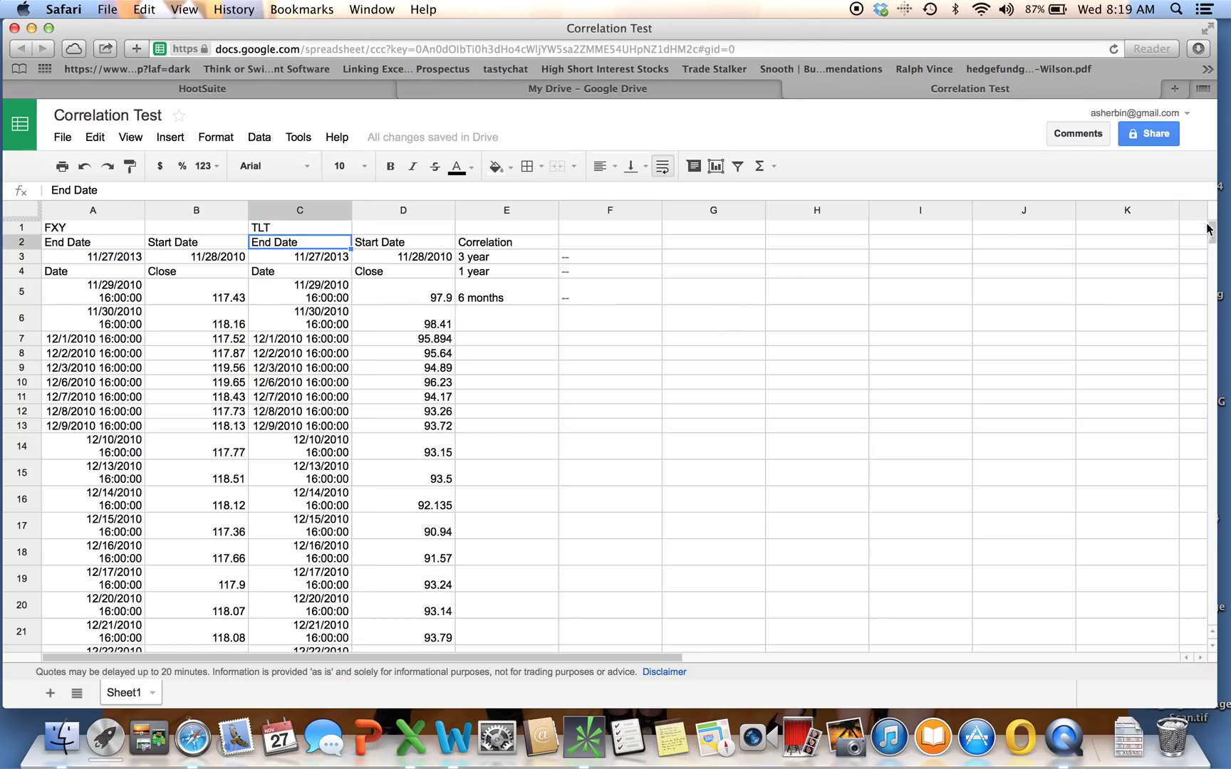
scroll("down", 3)
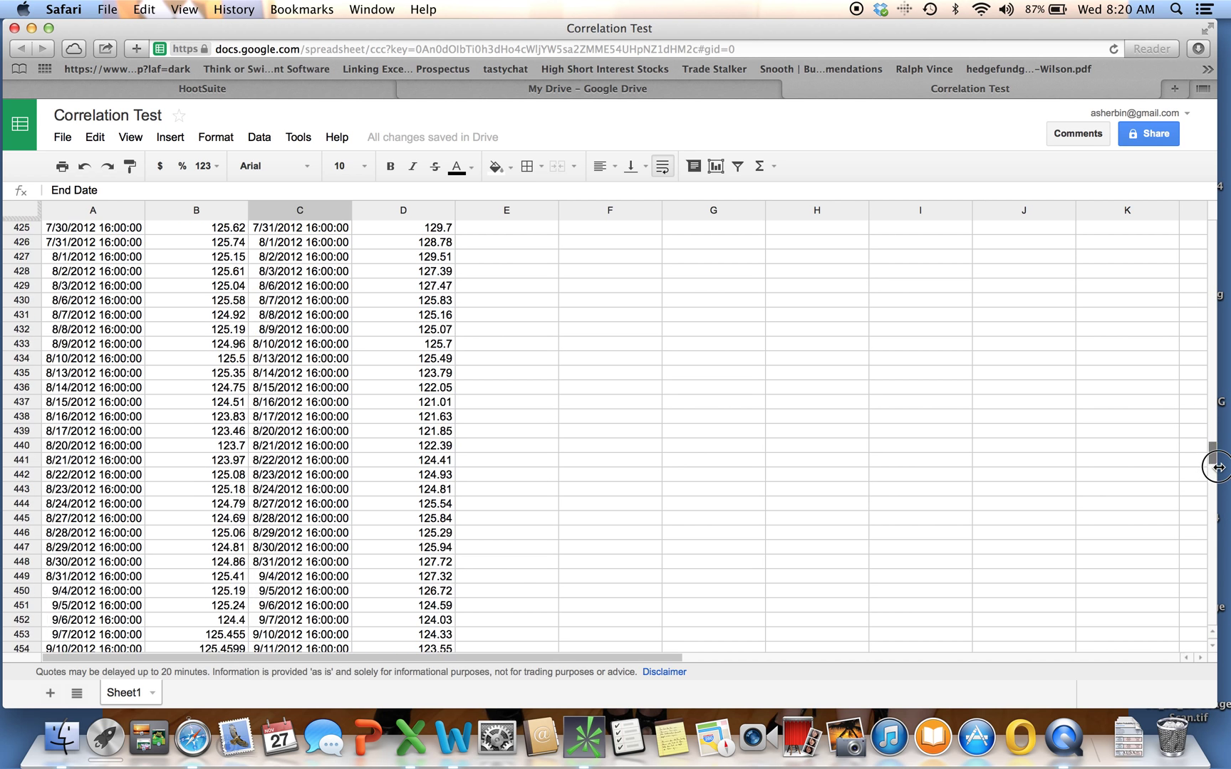
Scroll through the loaded TLT history and back up to see correlations of about 0.102, 0.620 and 0.158
scroll("down", 3)
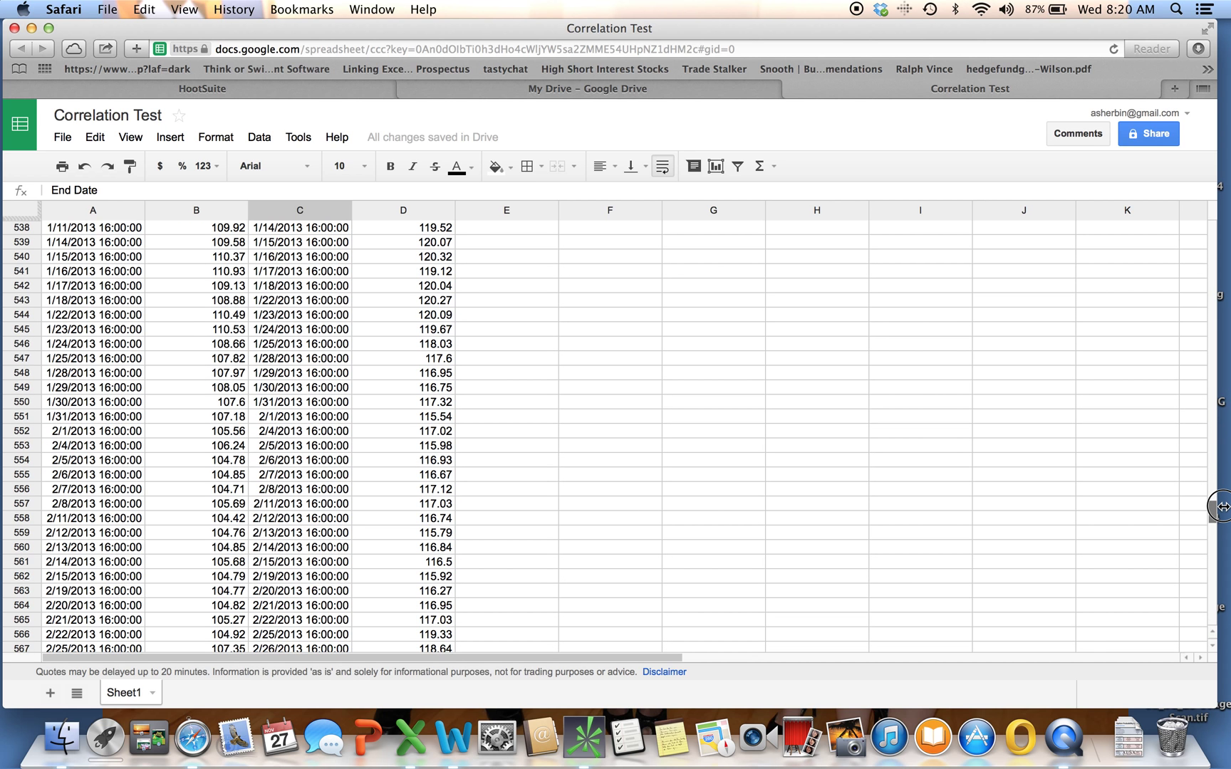
mouse_move(125, 309)
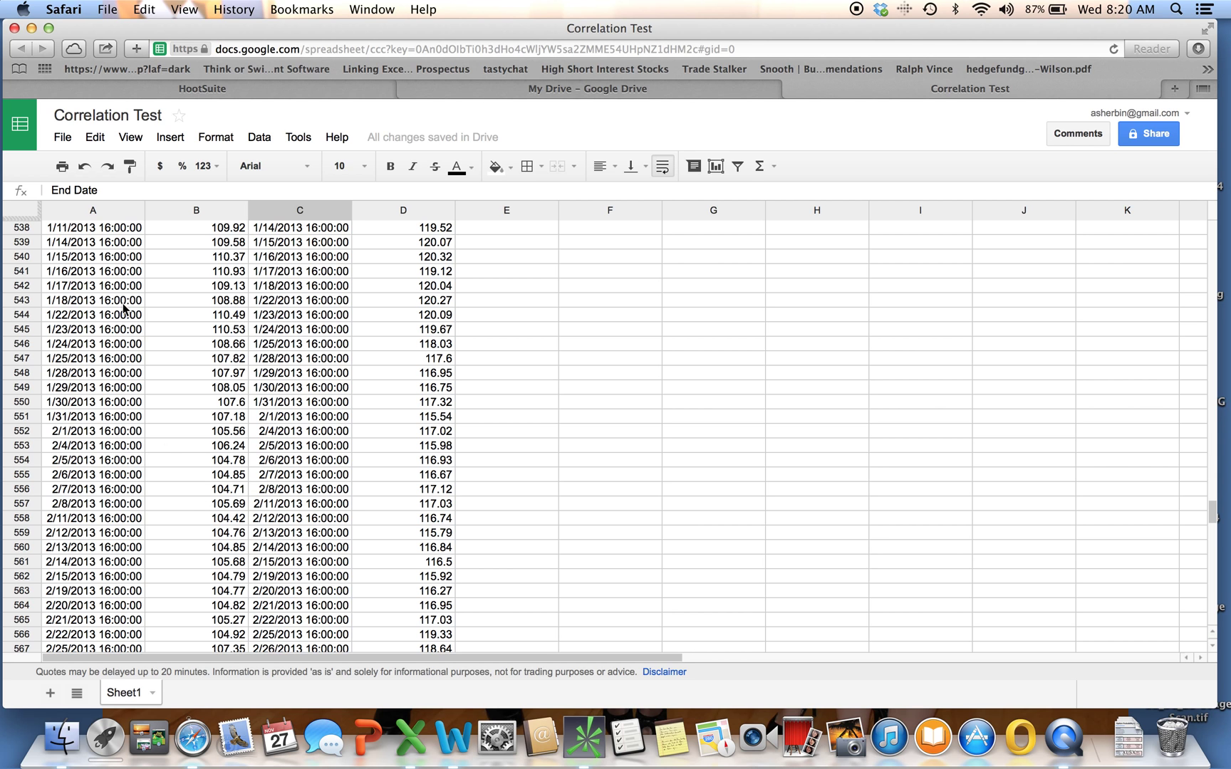
mouse_move(1197, 486)
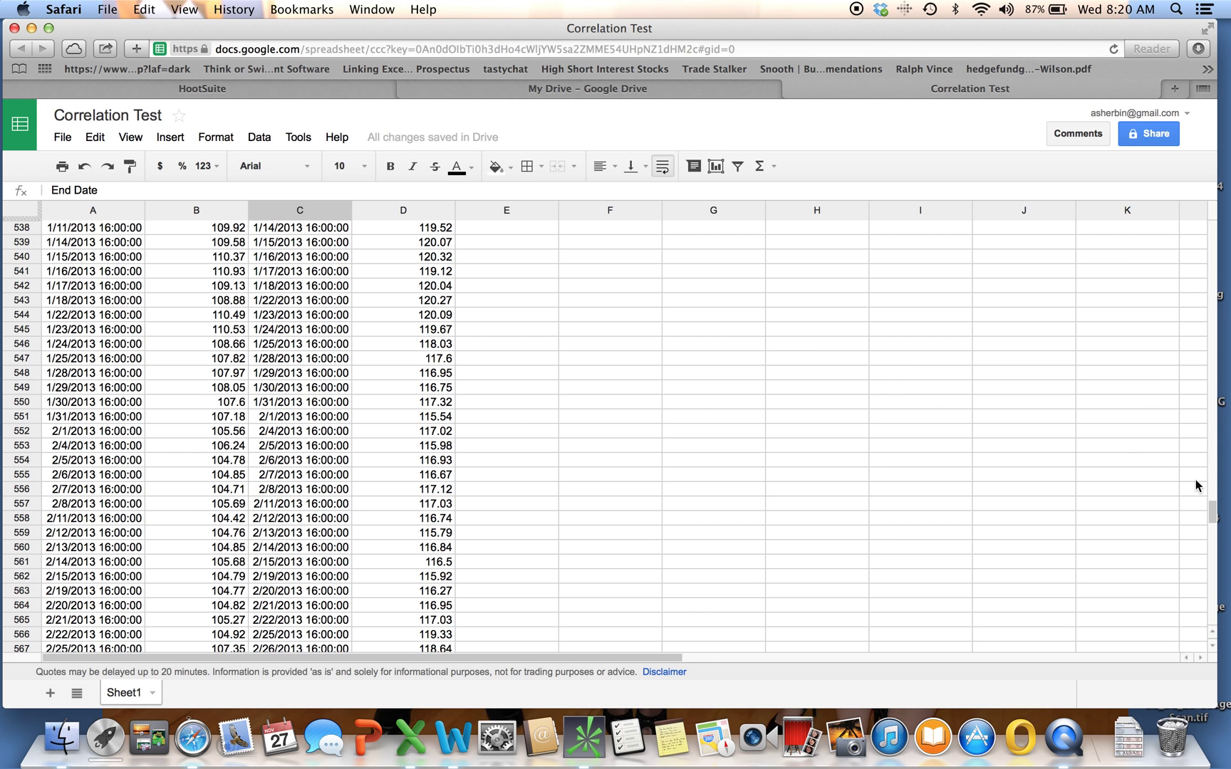
scroll("up", 3)
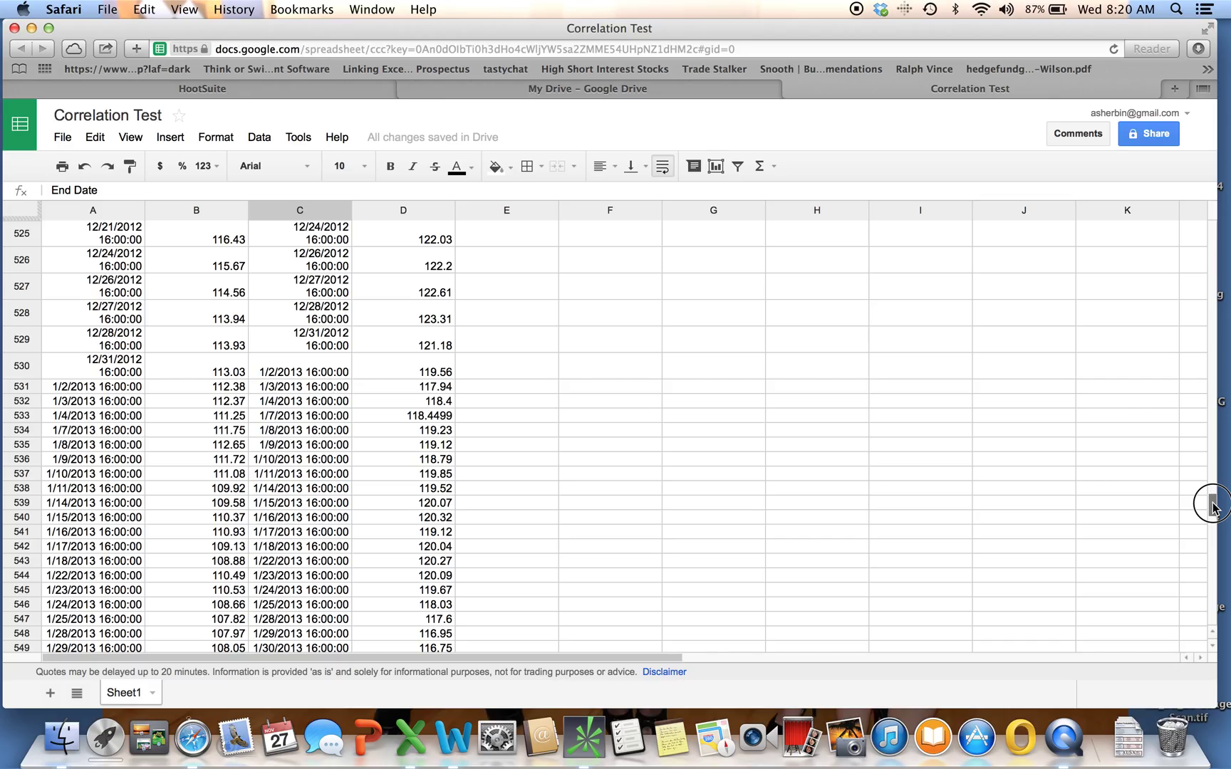
mouse_move(1214, 506)
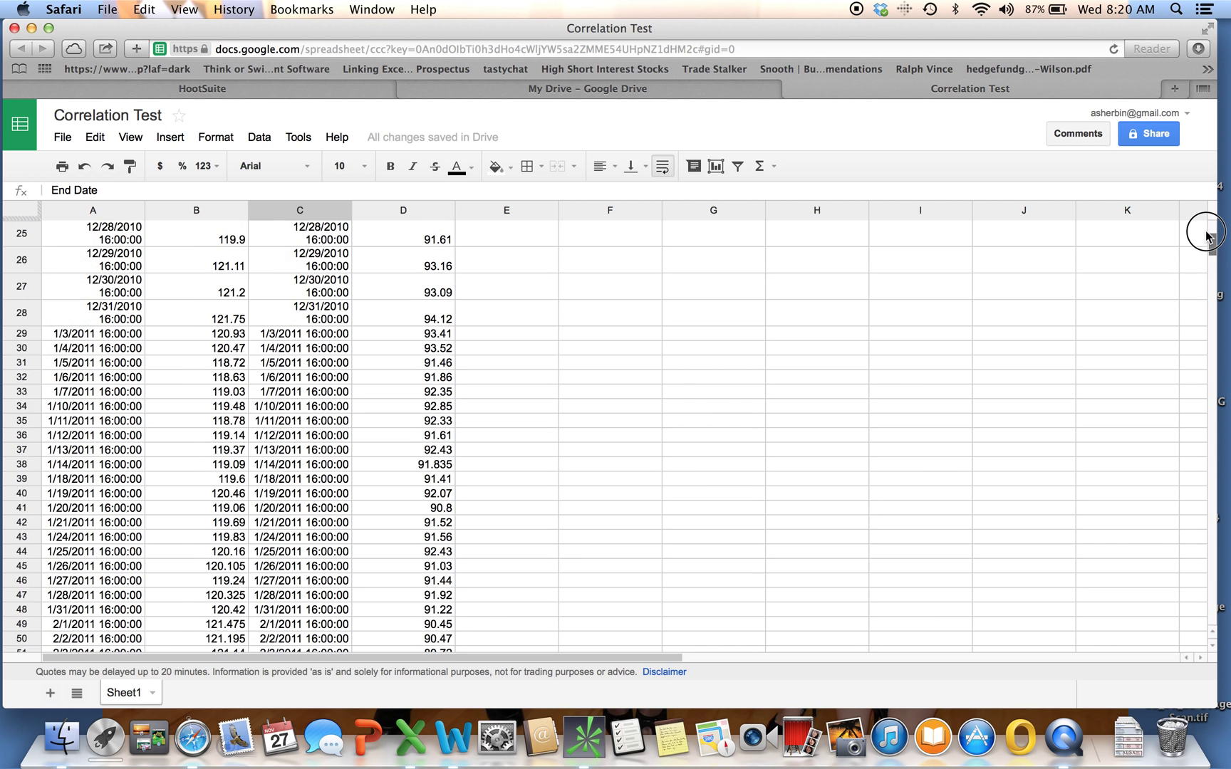
scroll("up", 3)
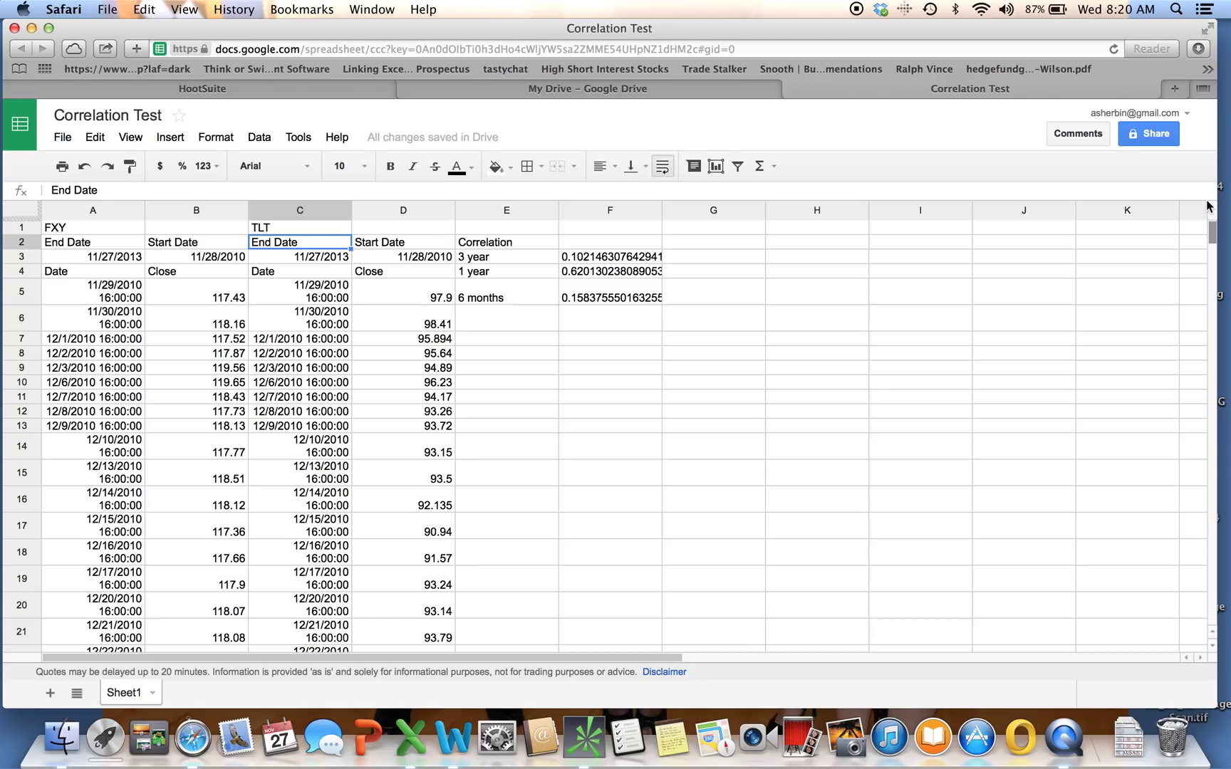
mouse_move(212, 235)
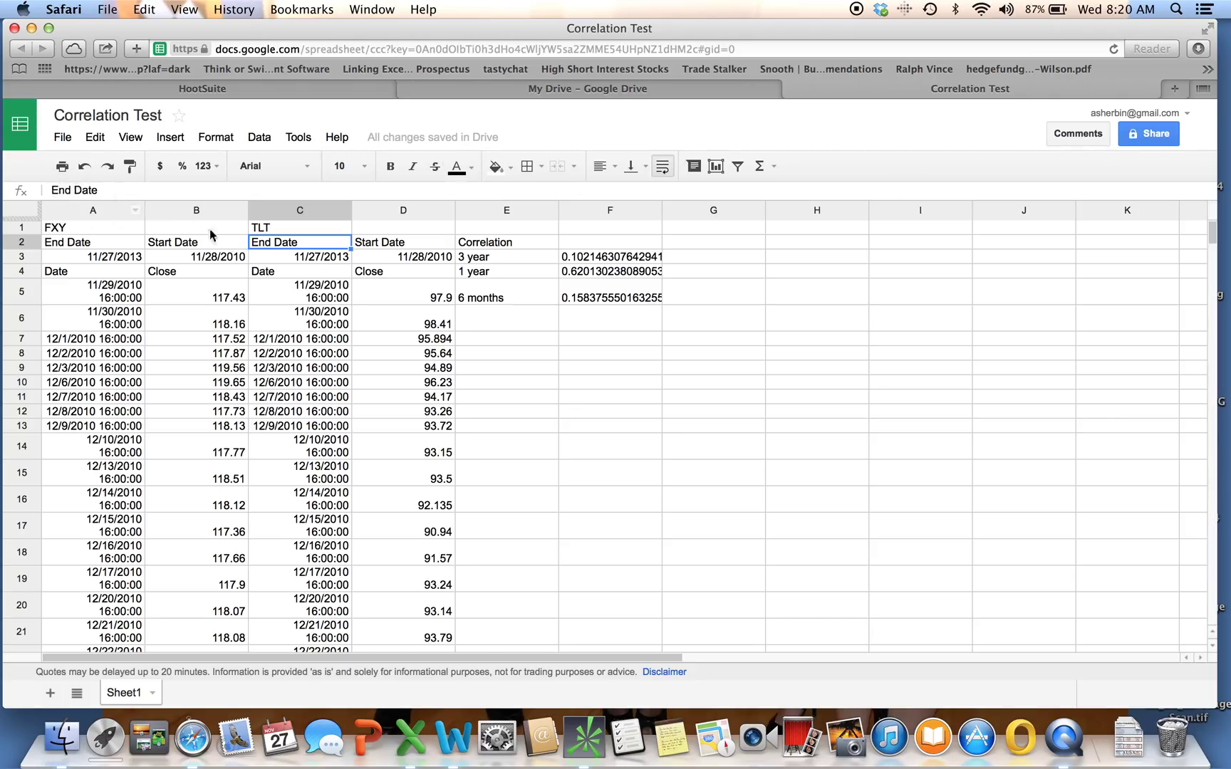
mouse_move(381, 332)
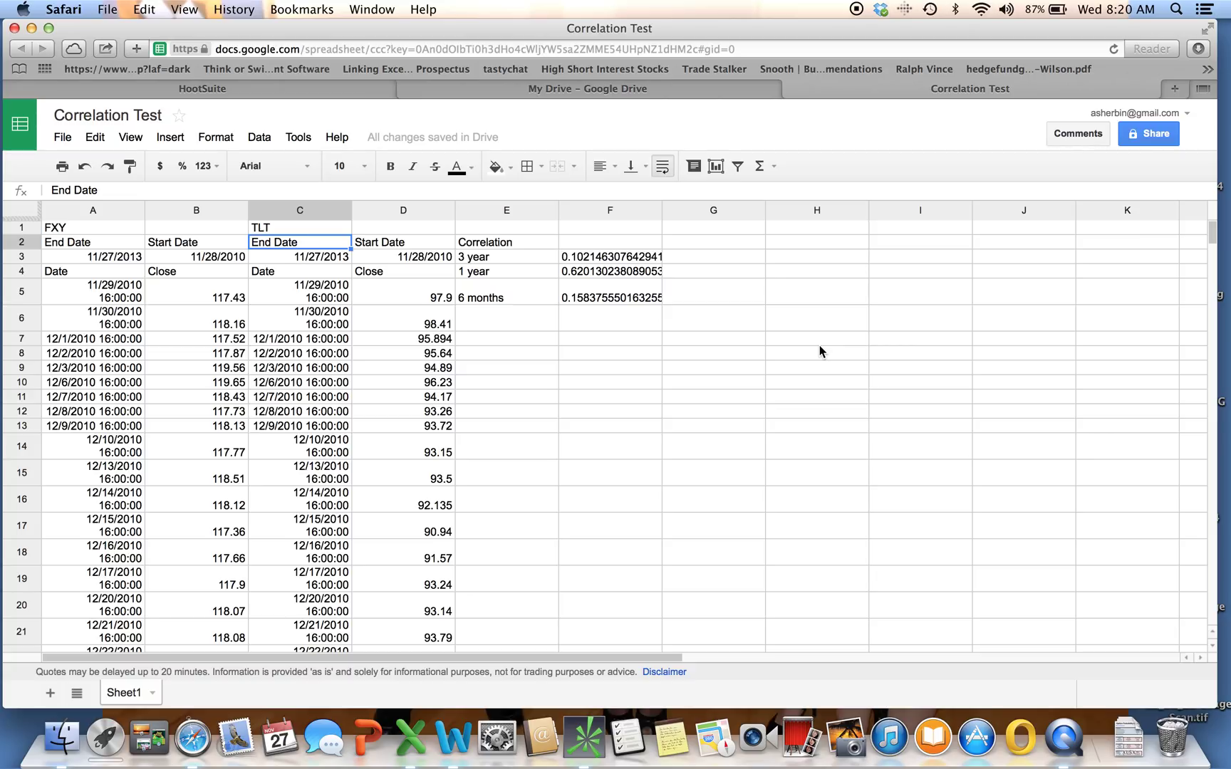
mouse_move(748, 348)
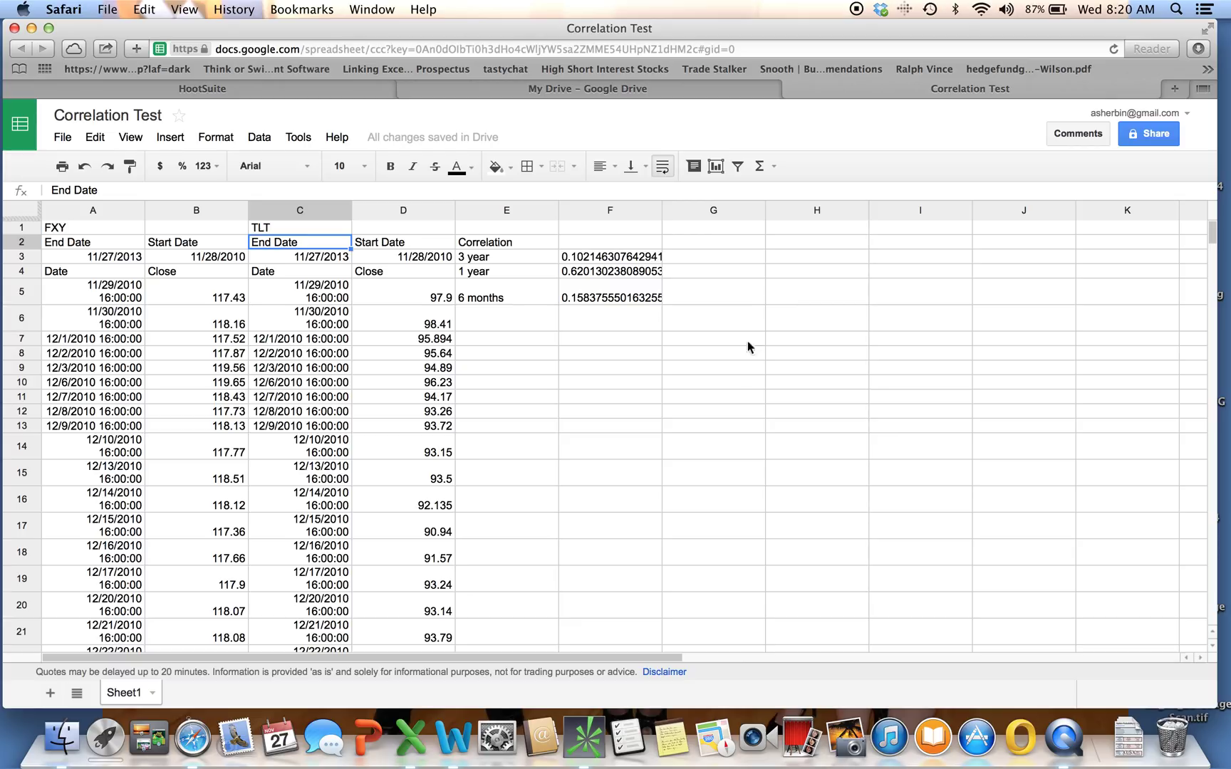
mouse_move(1068, 524)
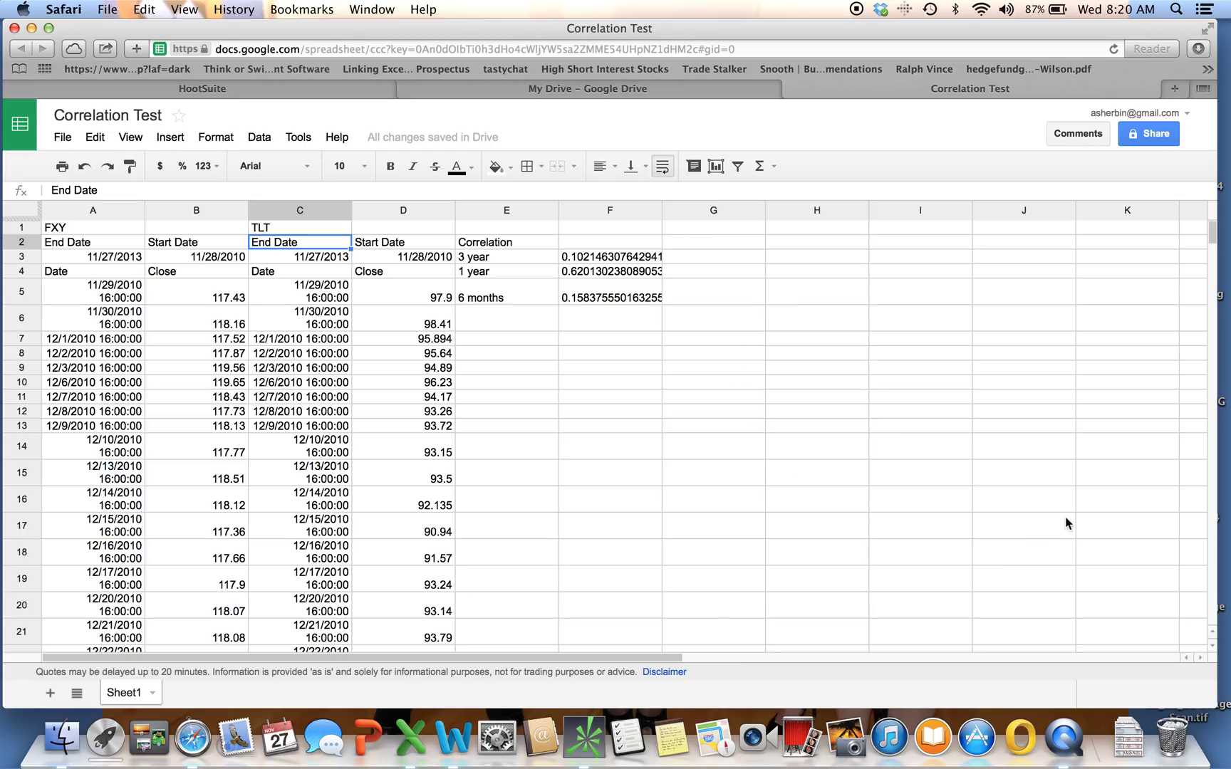
mouse_move(1066, 738)
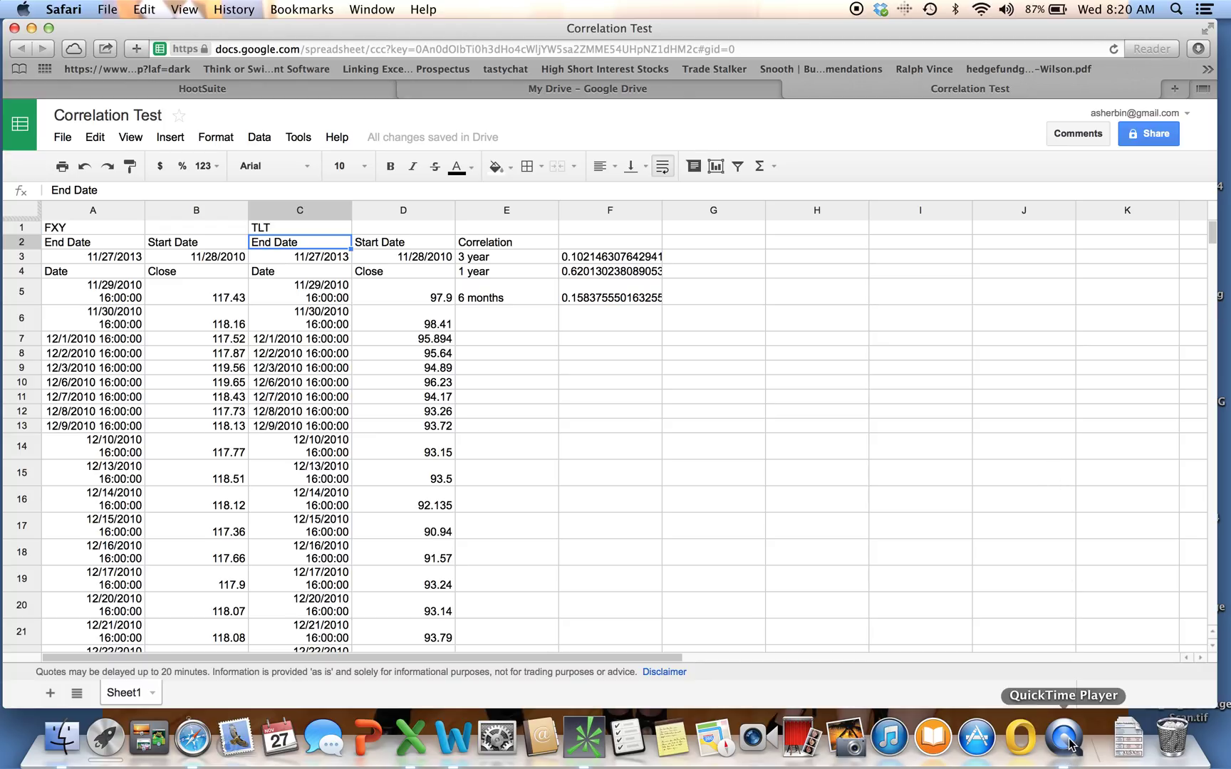